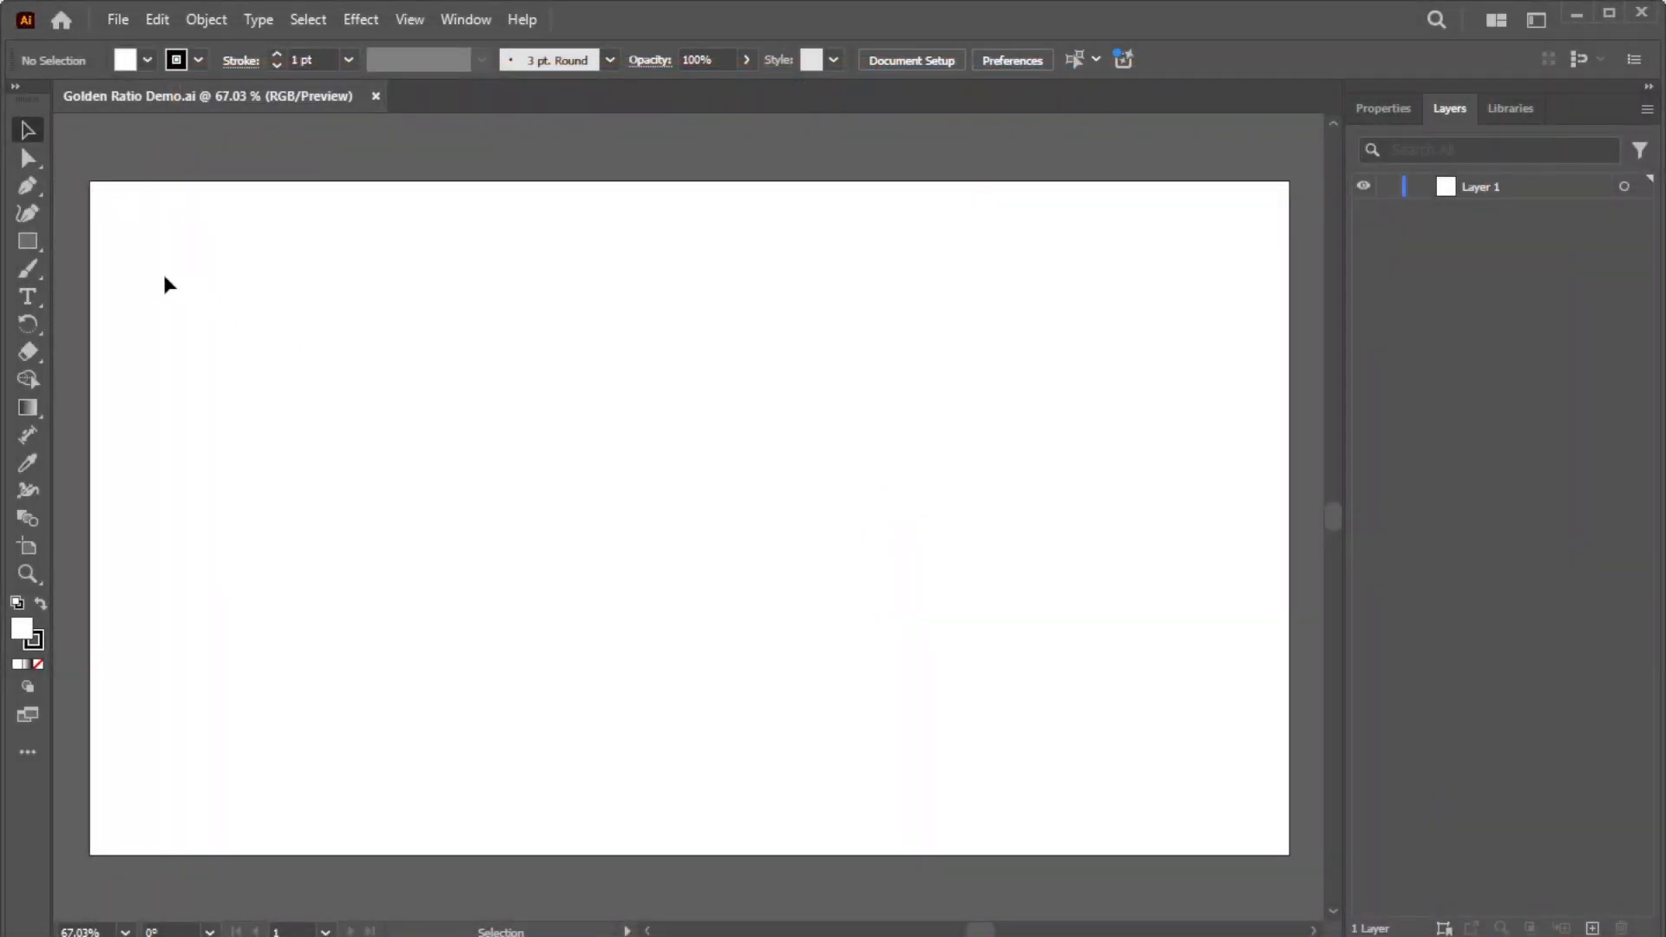
# Draw a 500 by 500 px square on the artboard with the Rectangle tool.
pyautogui.click(323, 355)
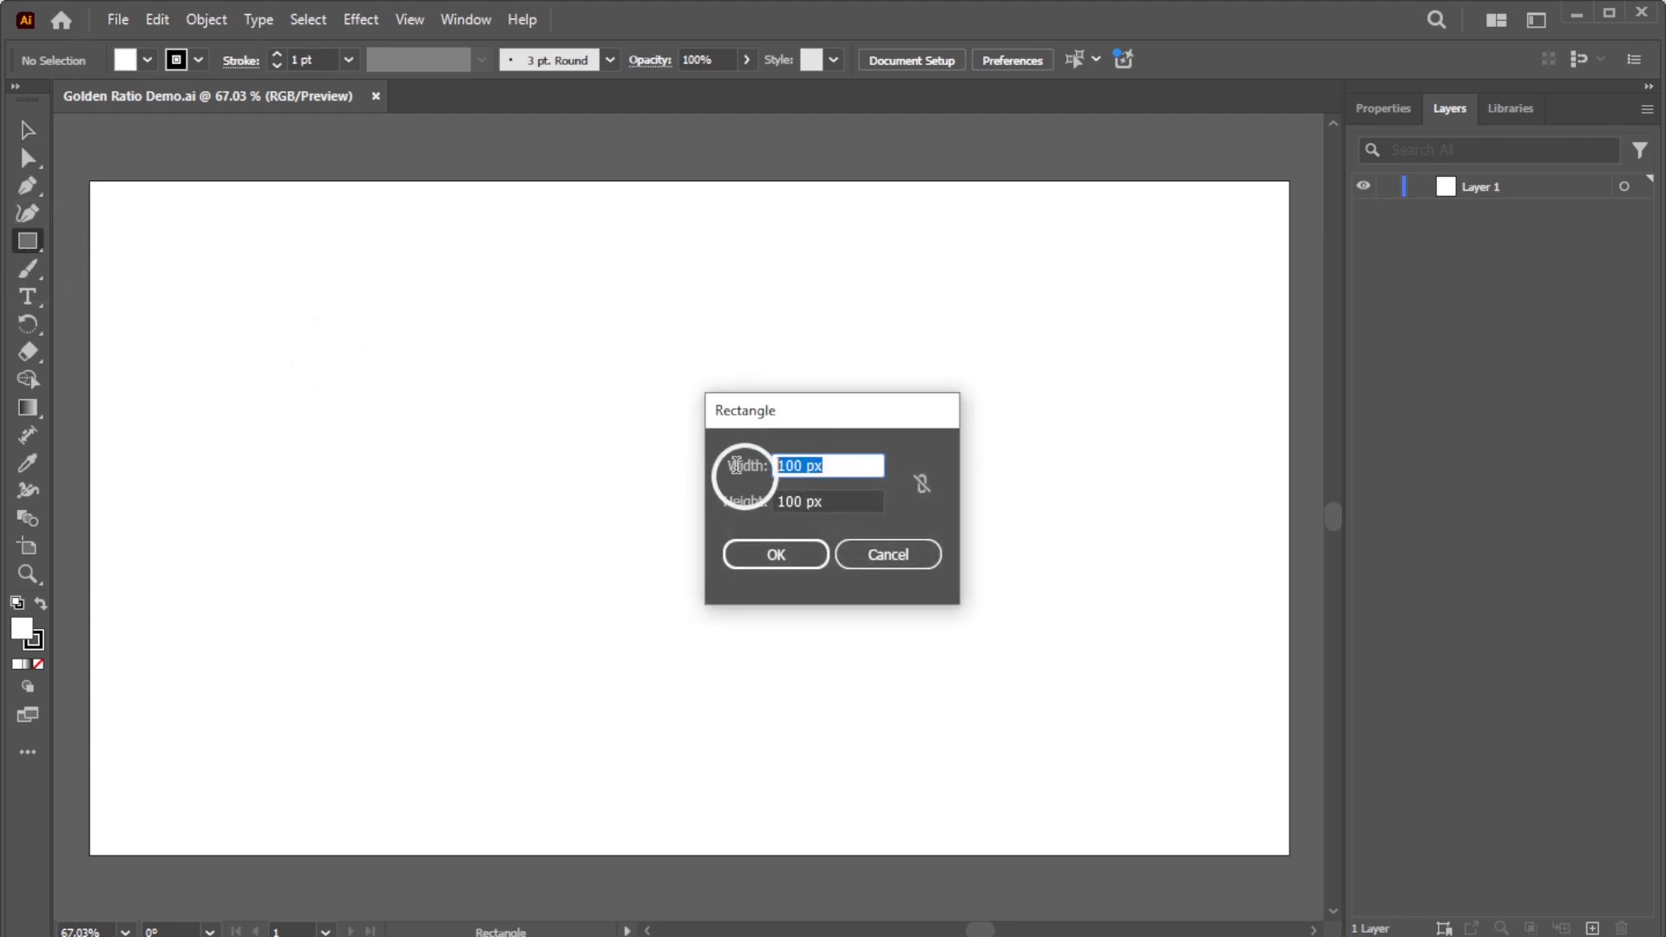
pyautogui.moveTo(802, 500)
pyautogui.write('5')
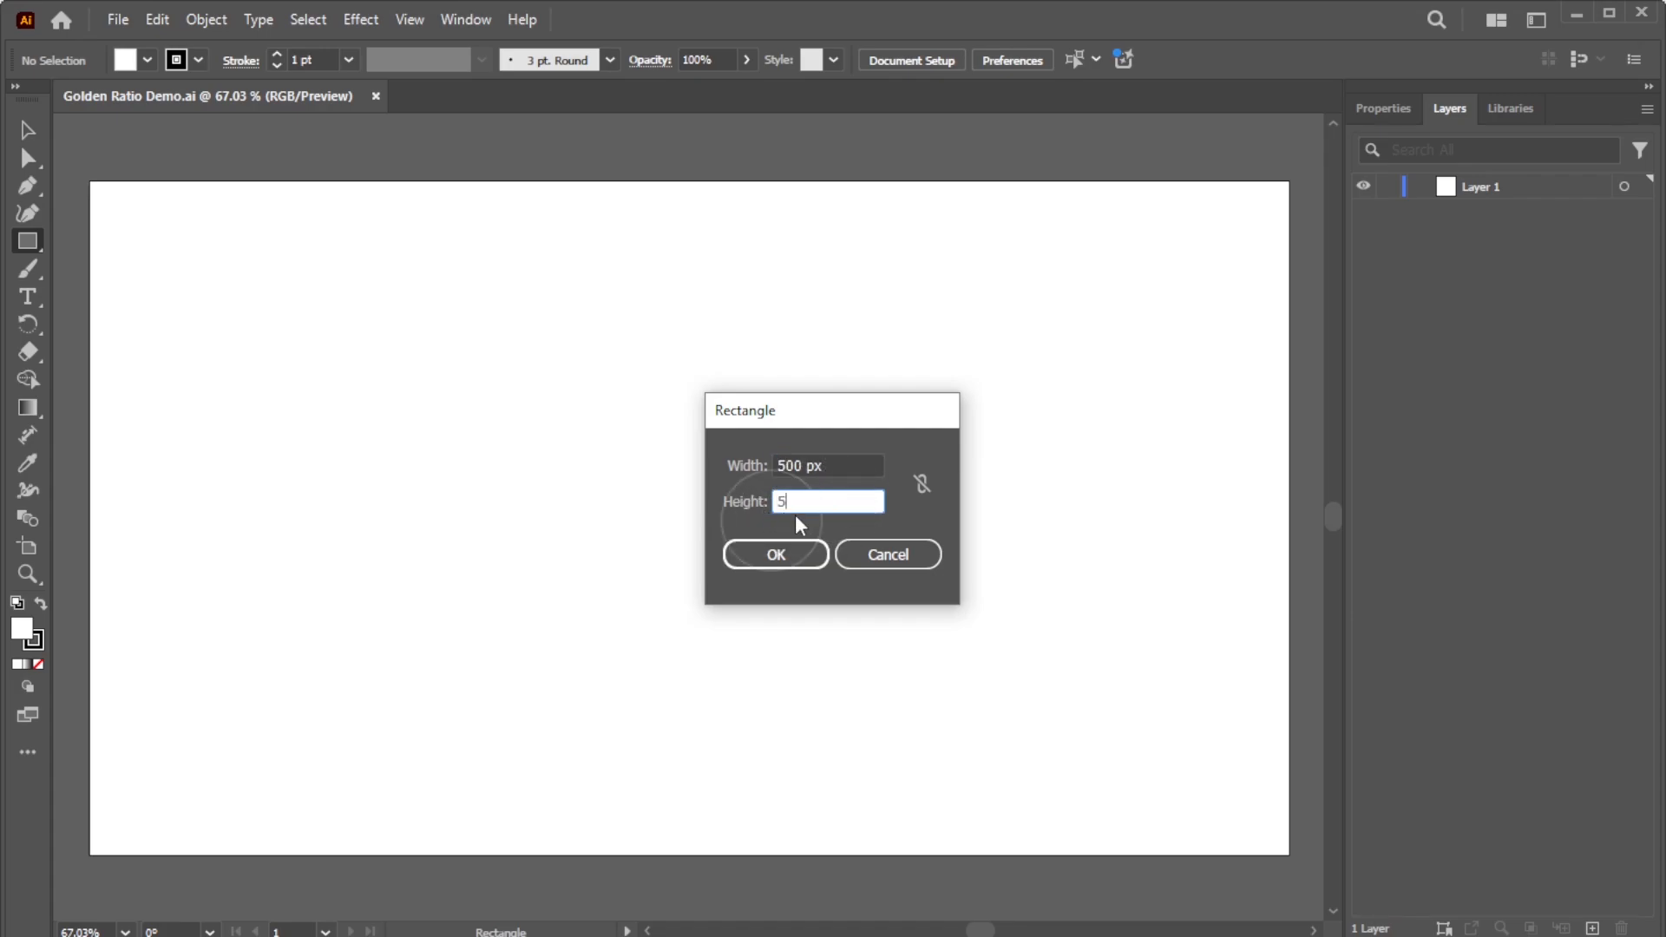
pyautogui.write('00')
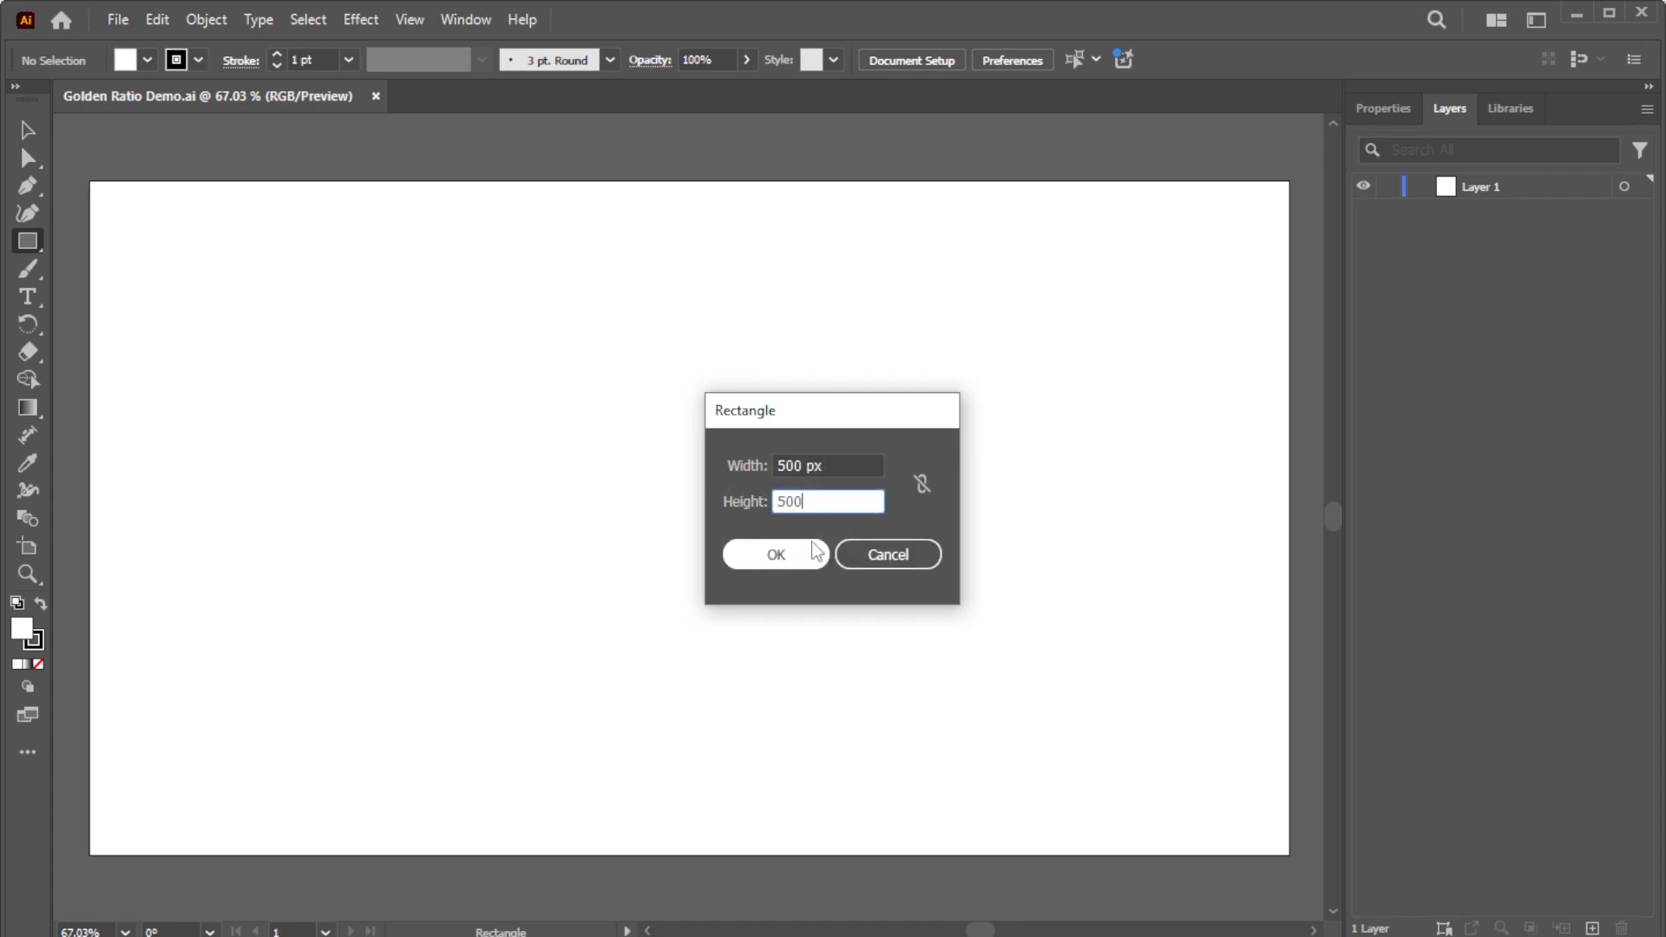
pyautogui.click(775, 553)
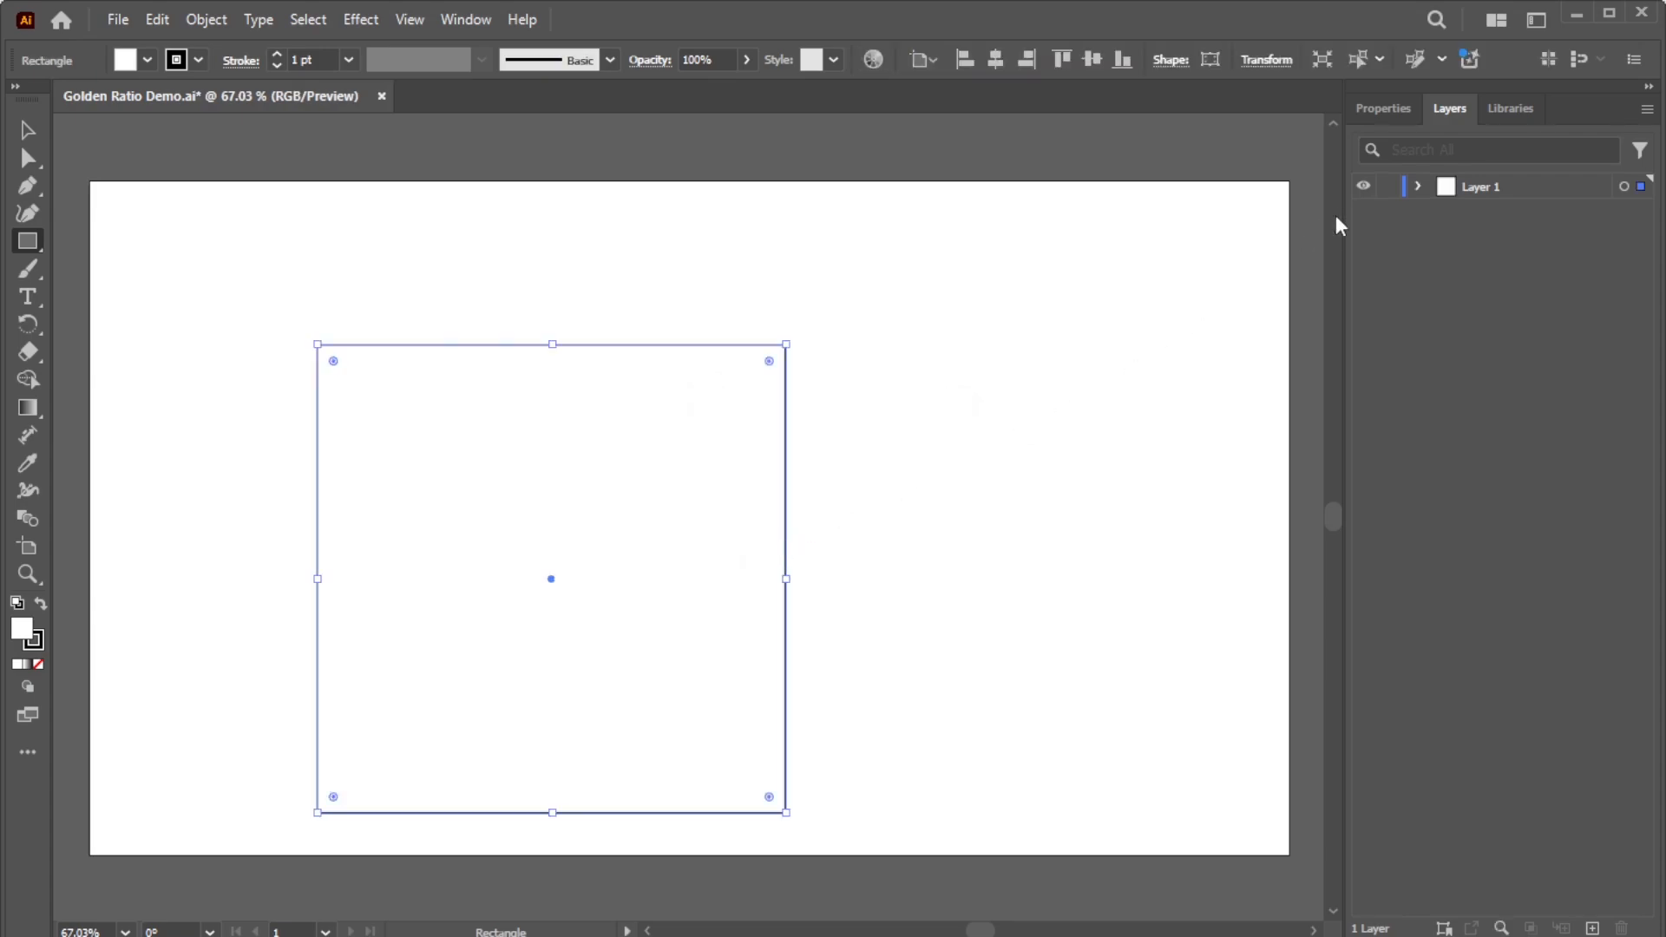
# Open the Properties panel from the Window menu and set the square's fill to None.
pyautogui.click(1383, 108)
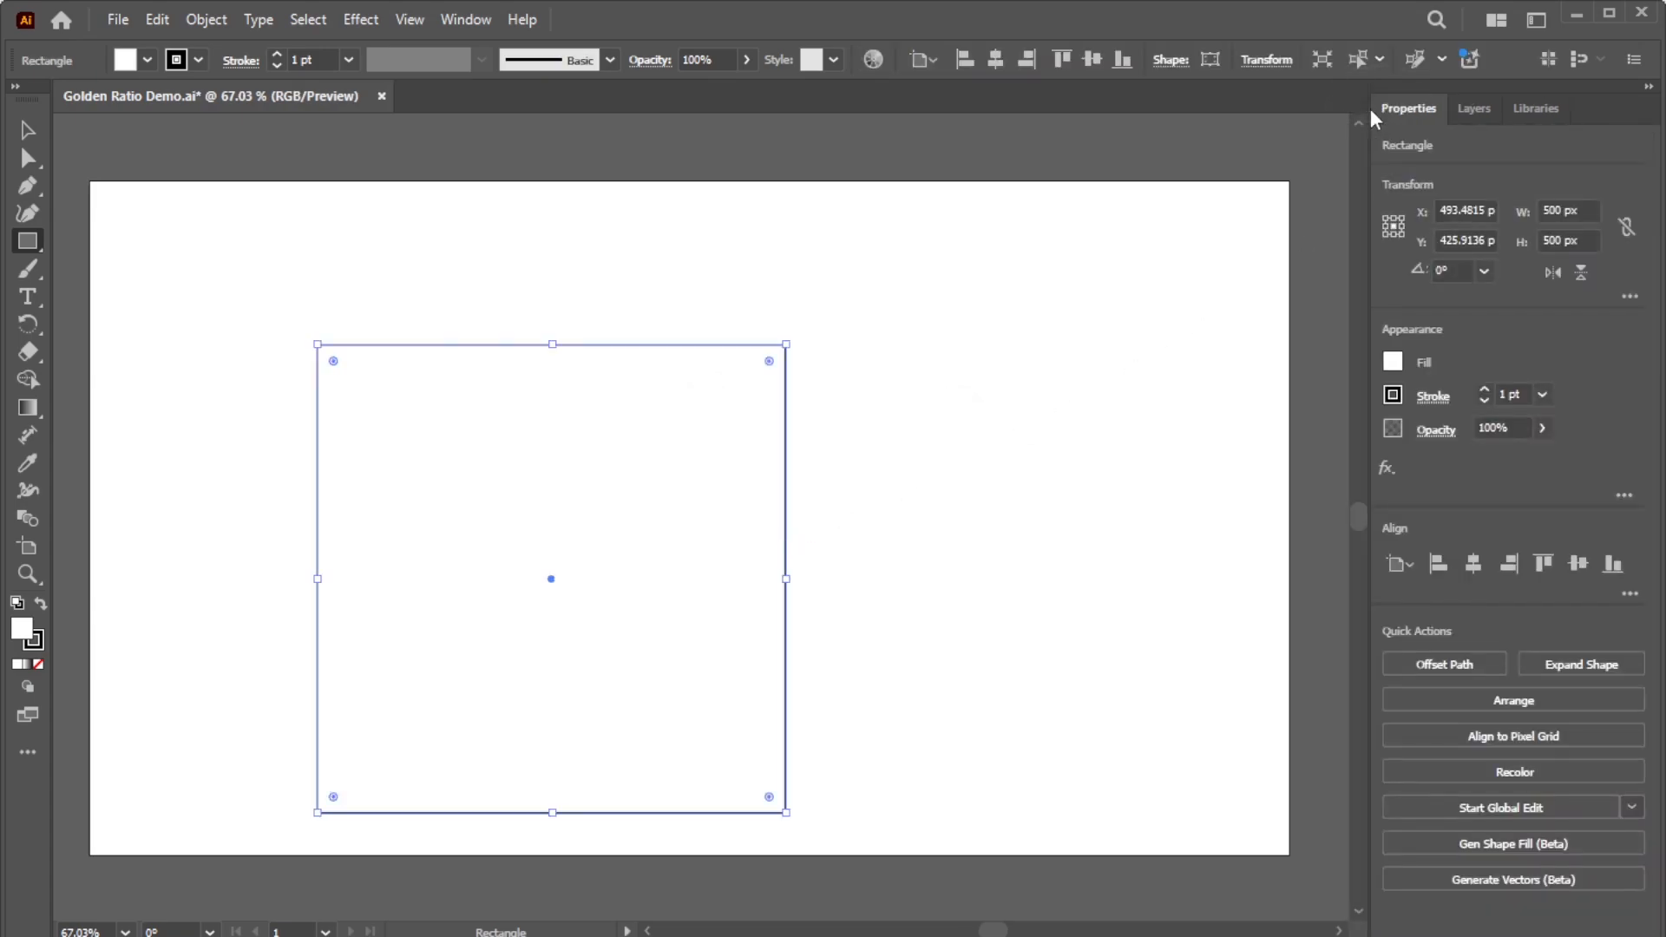
pyautogui.click(464, 19)
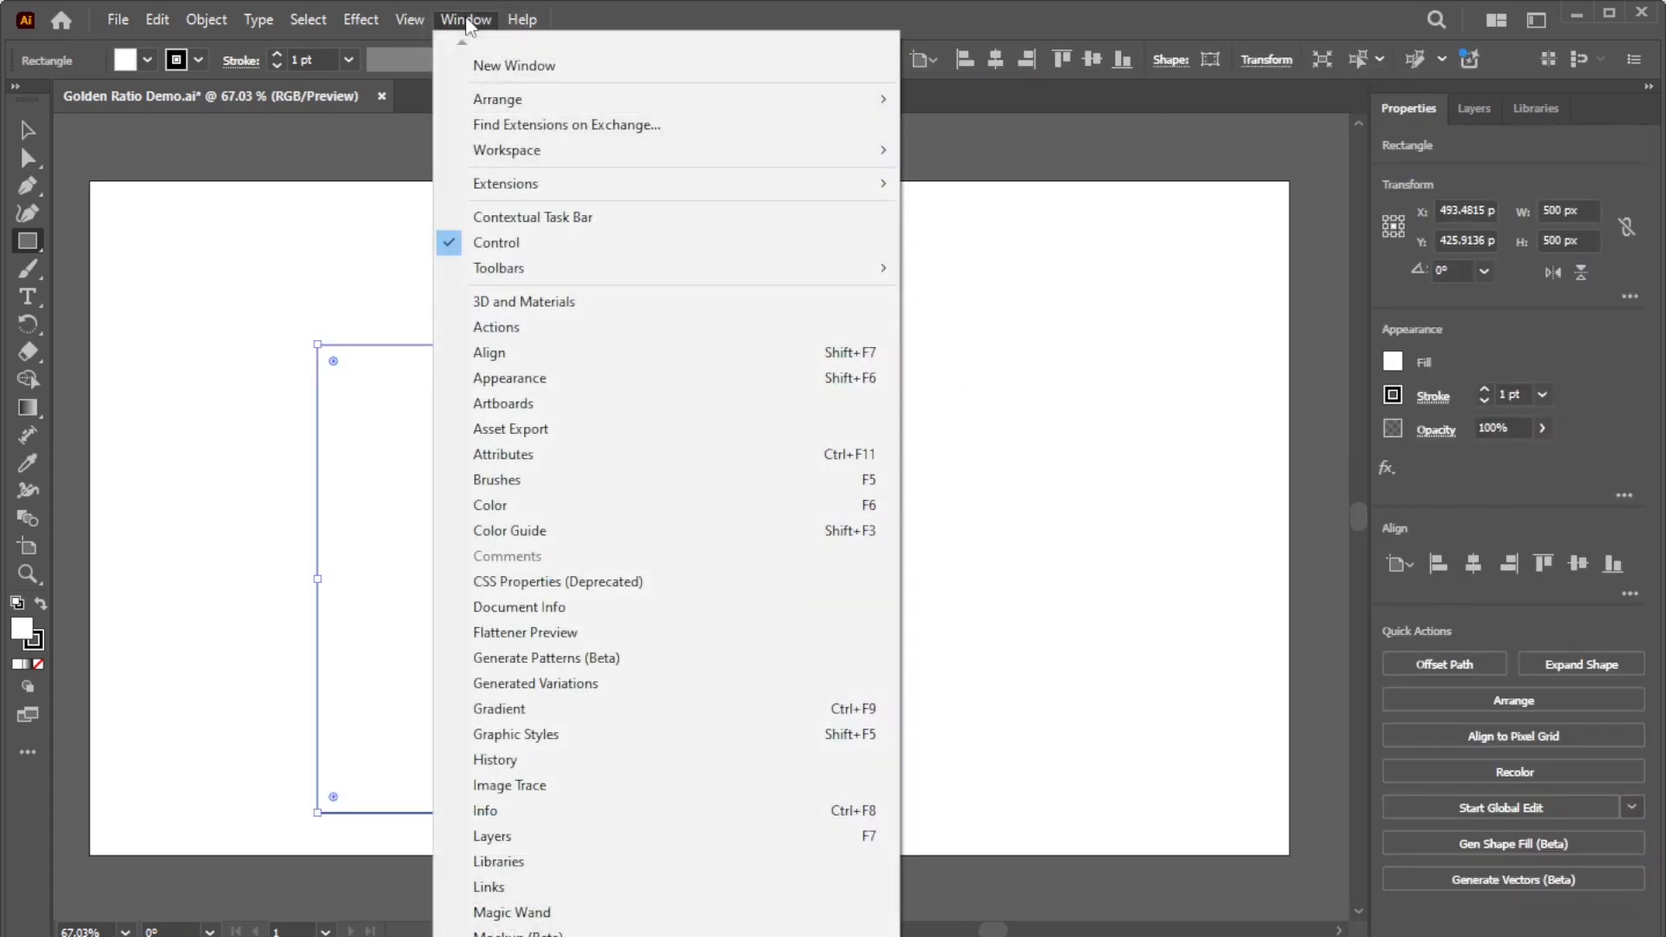
pyautogui.scroll(-3)
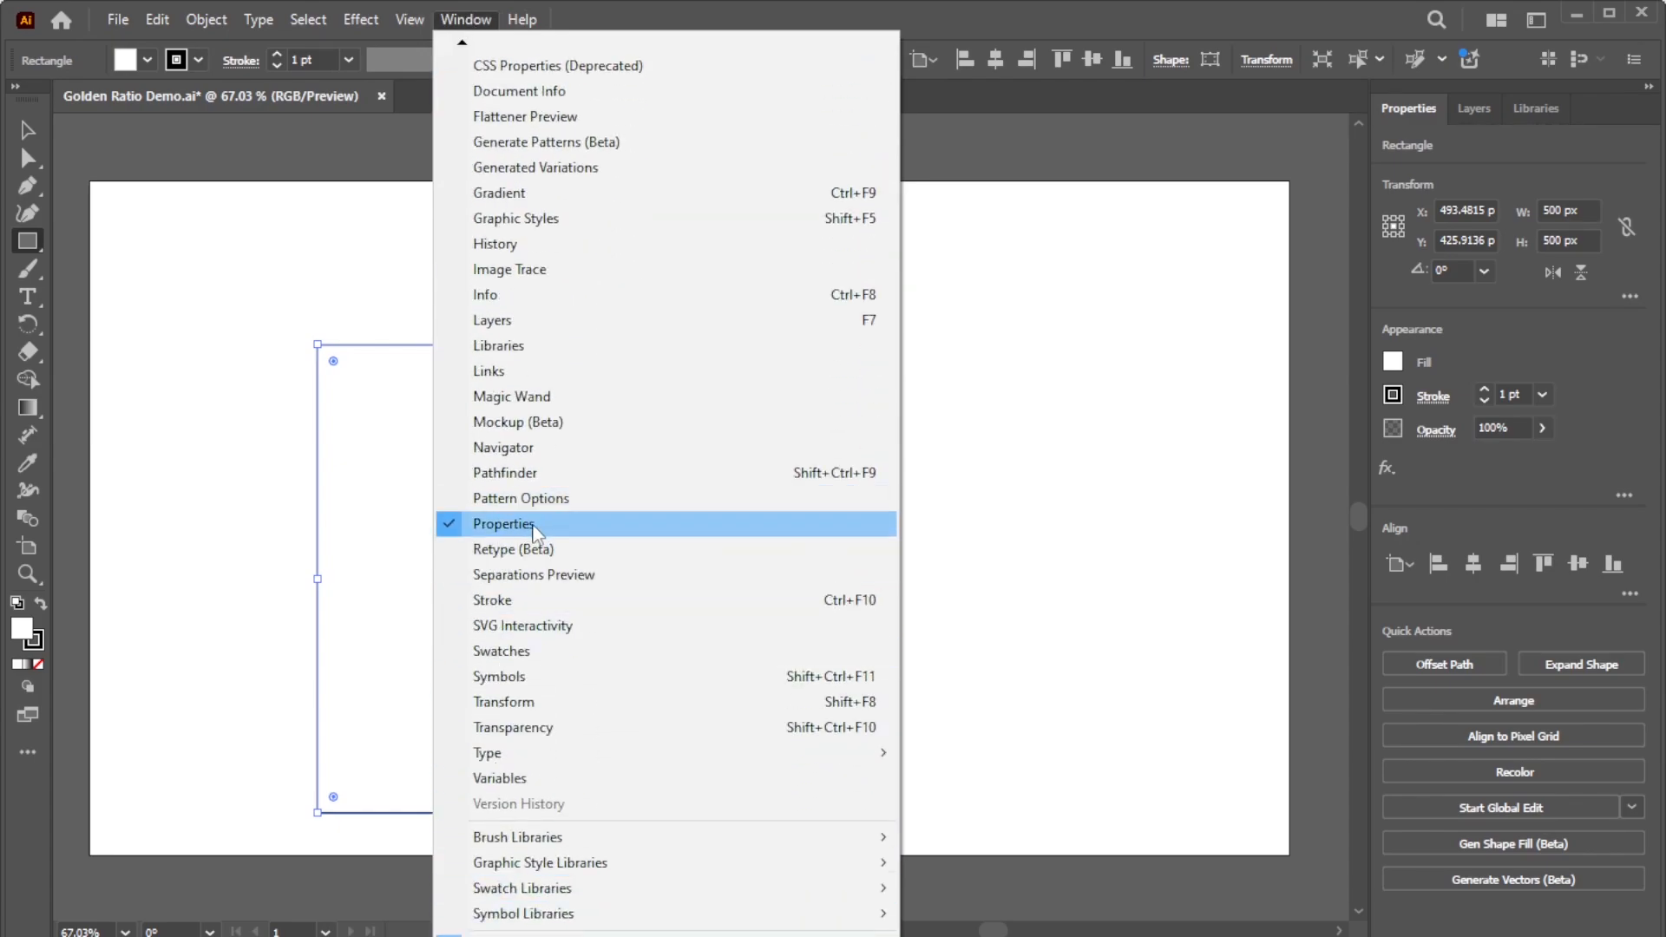
pyautogui.click(503, 522)
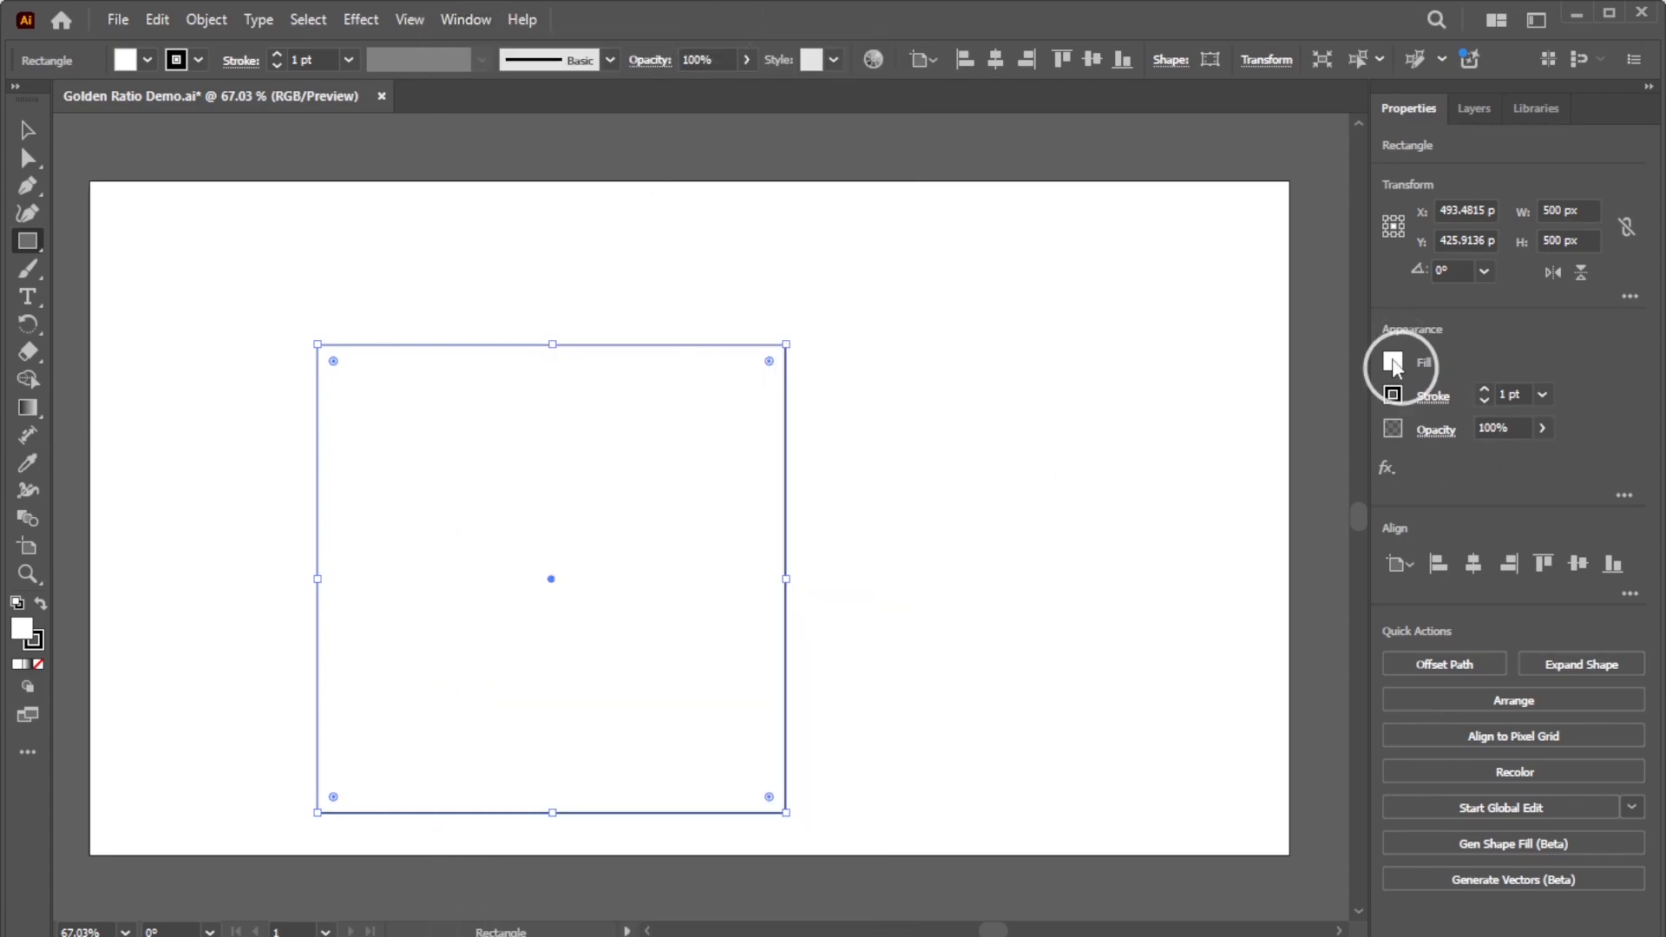
pyautogui.click(1393, 361)
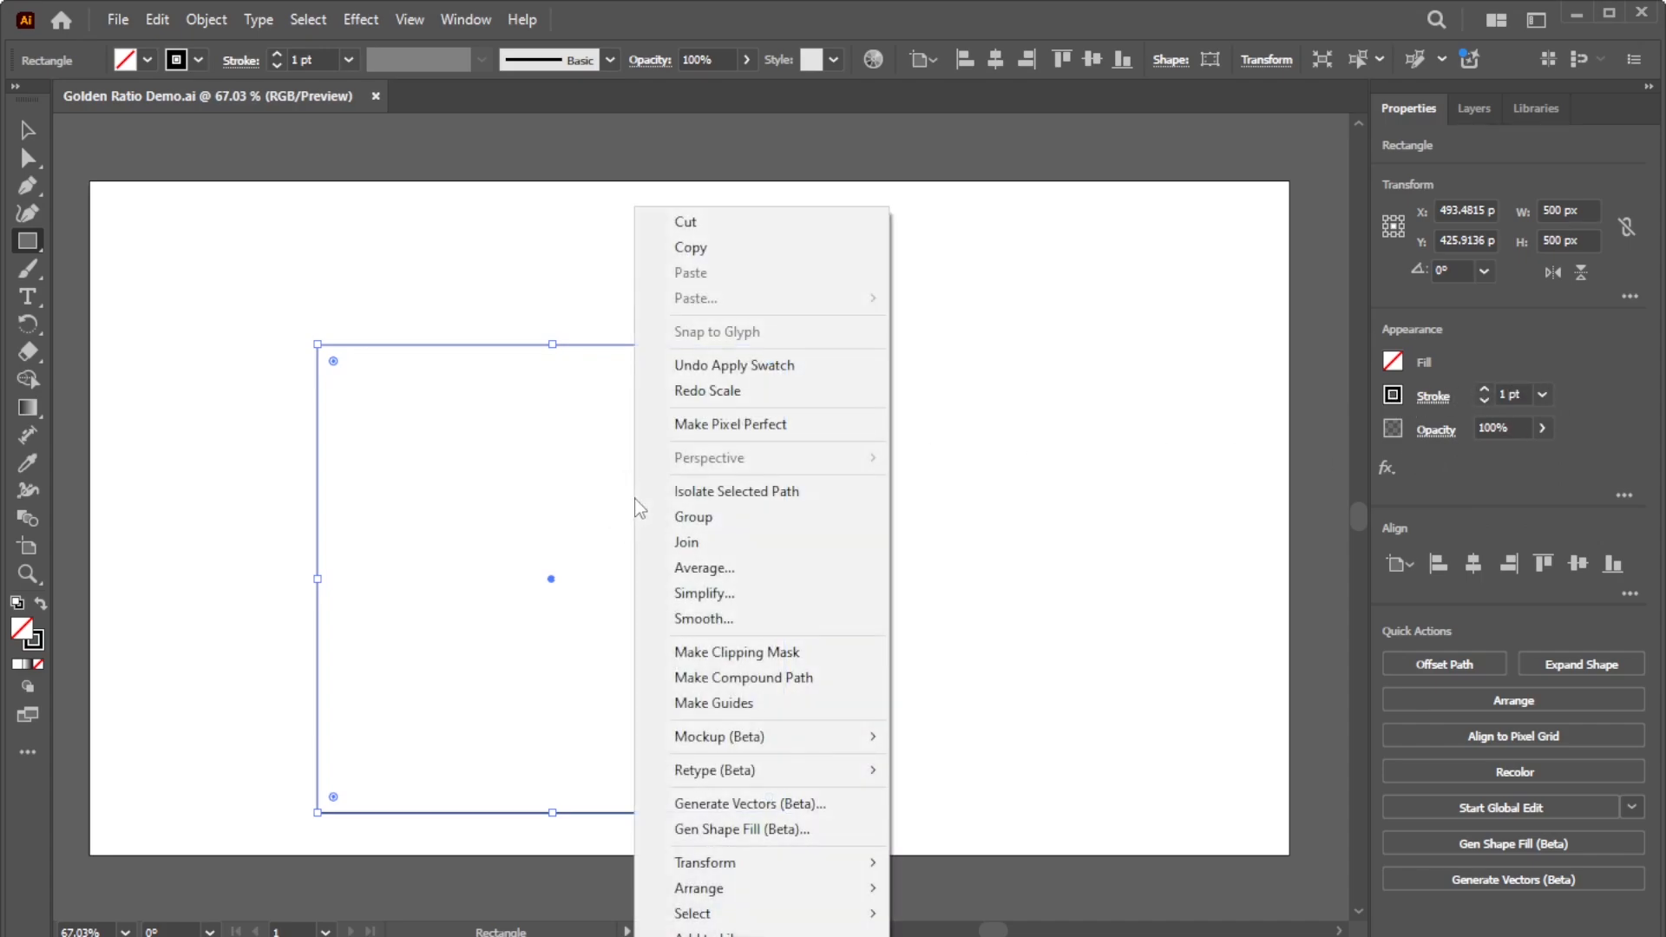
pyautogui.moveTo(705, 862)
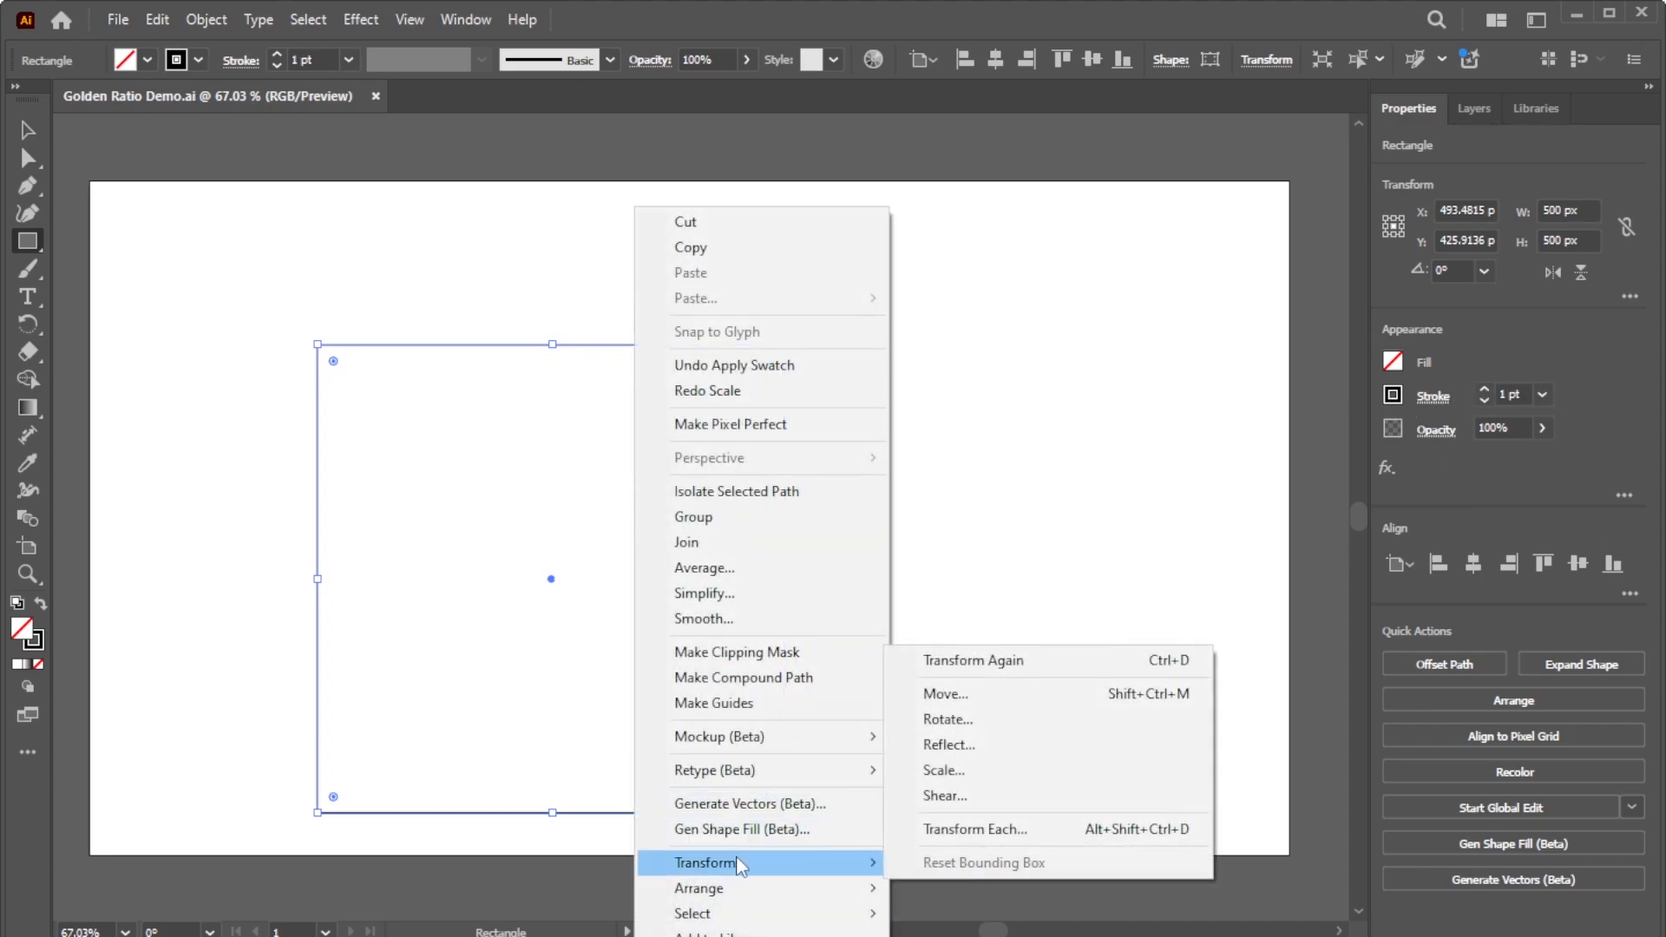
# Scale a copy of the square uniformly to 100%/1.61803 to create nested golden-ratio squares.
pyautogui.click(943, 769)
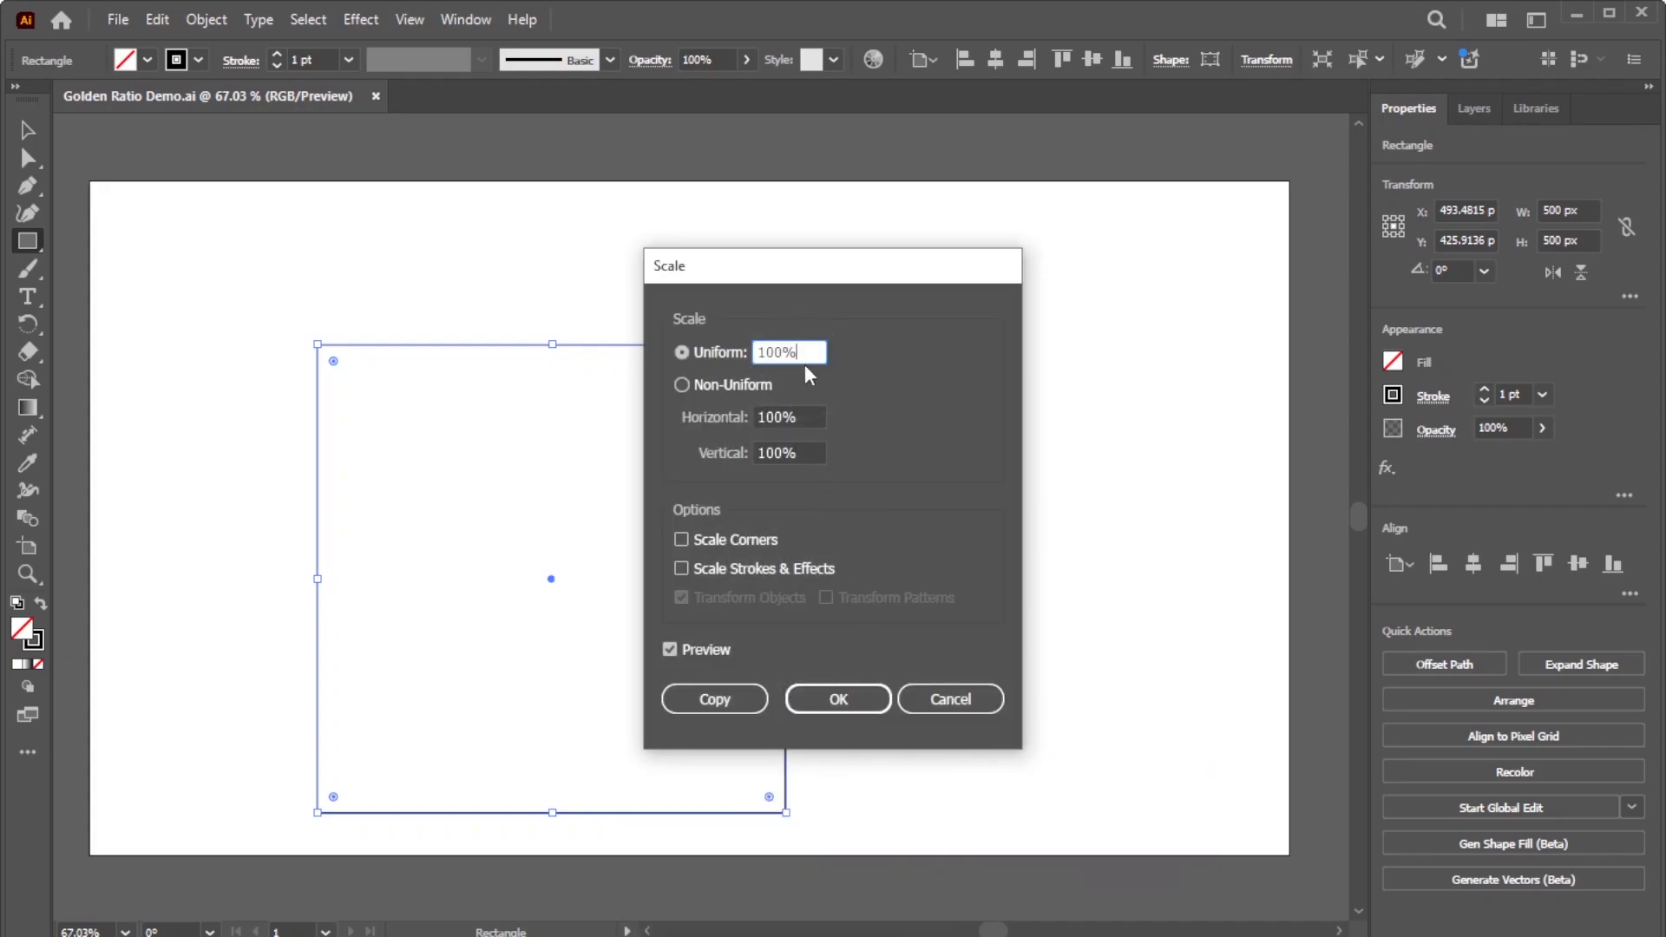
pyautogui.write('/1.6')
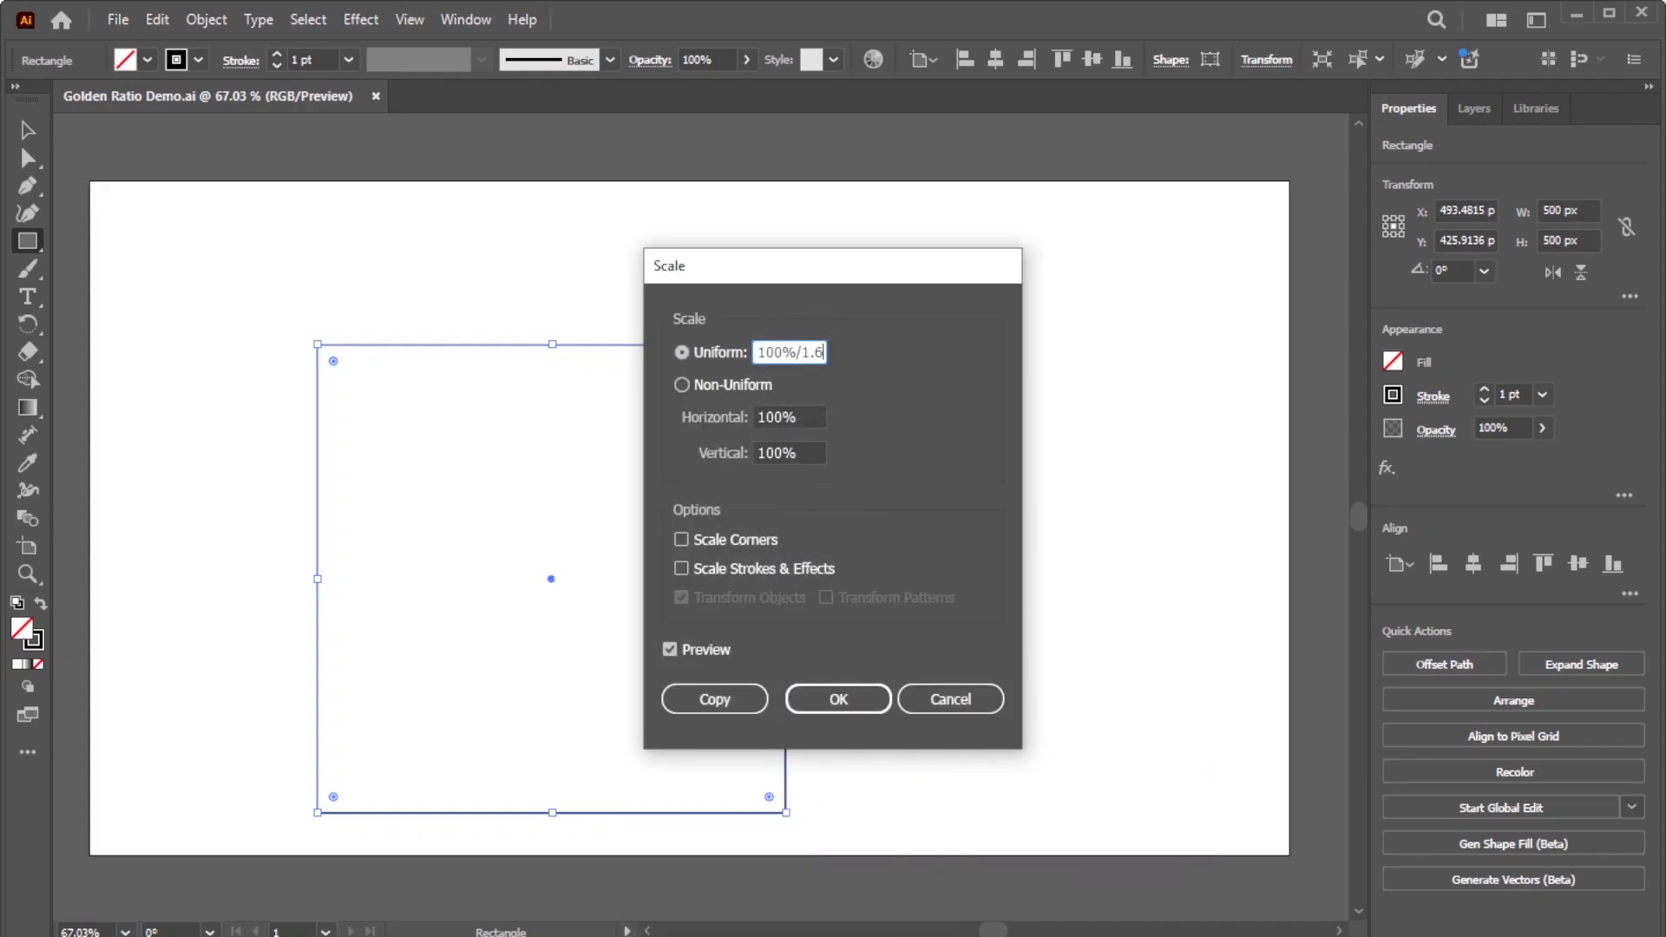
pyautogui.write('6/1.61803')
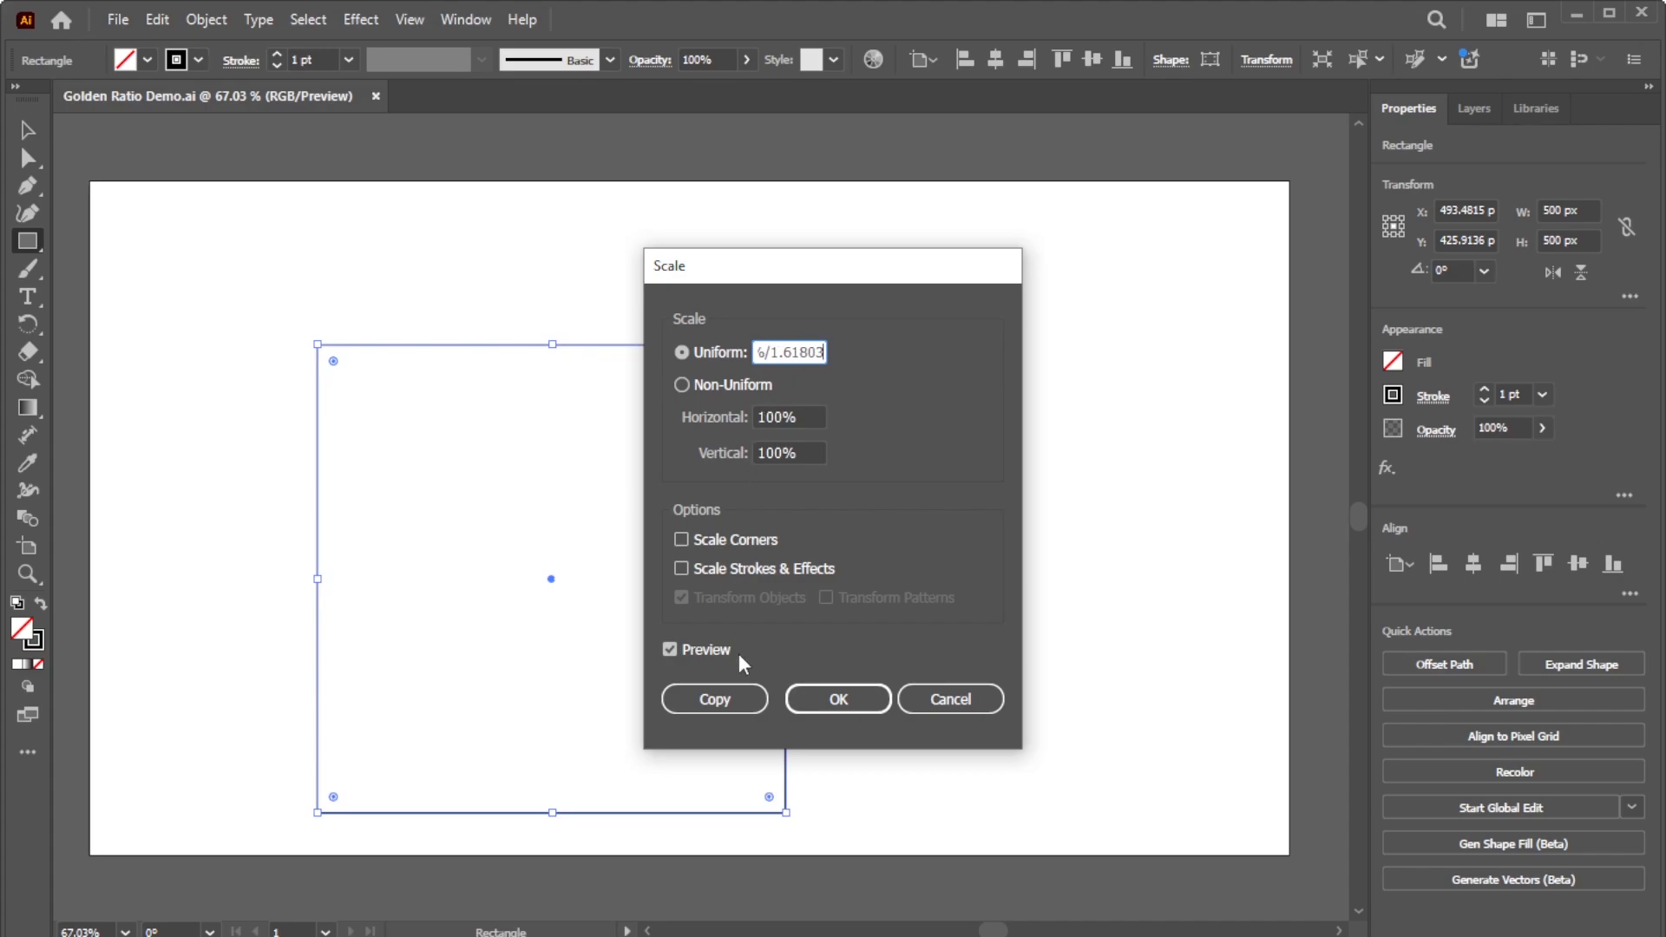
pyautogui.click(837, 699)
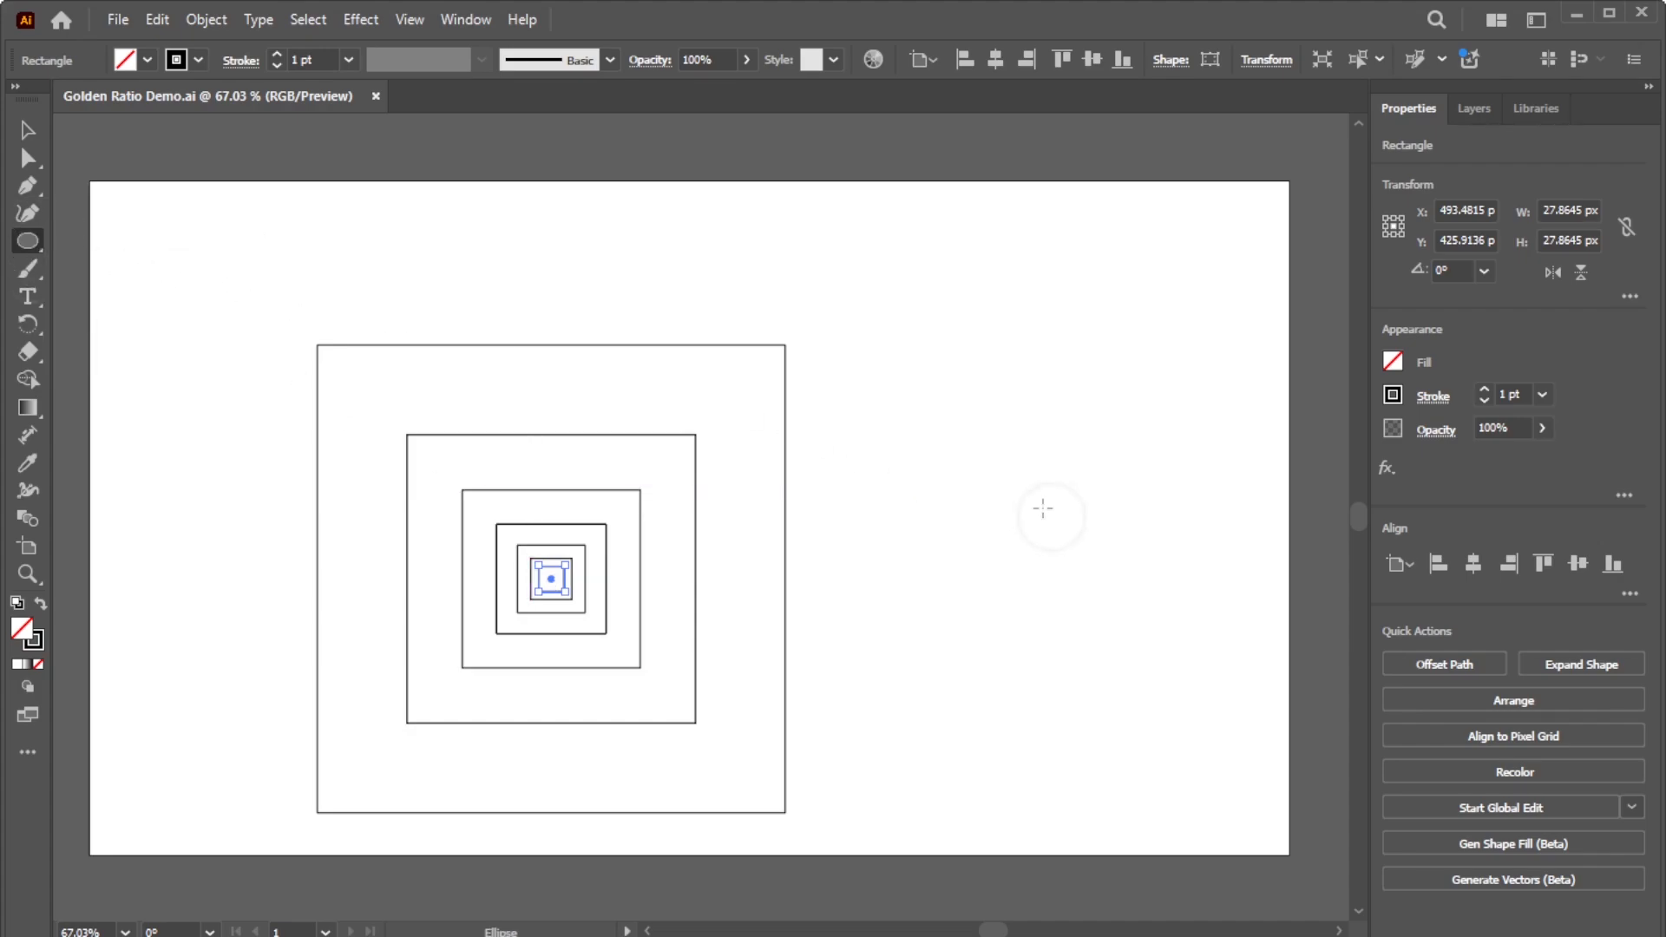
# Draw a 500 by 500 px circle with the Ellipse tool beside the squares.
pyautogui.click(1050, 513)
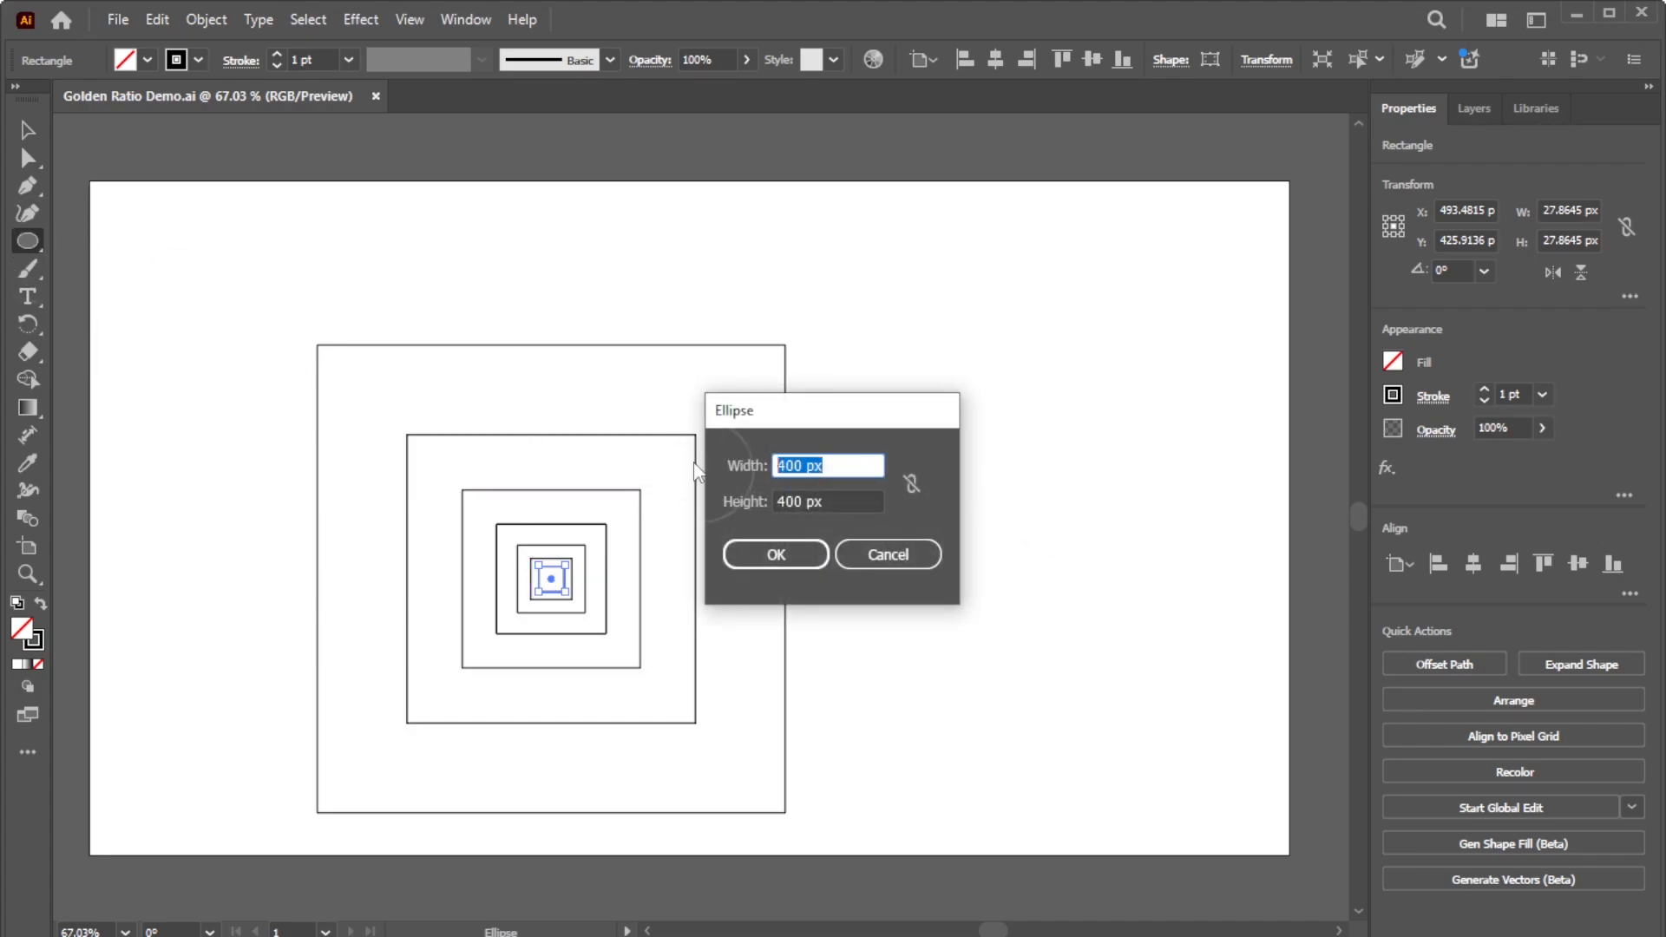
pyautogui.write('500')
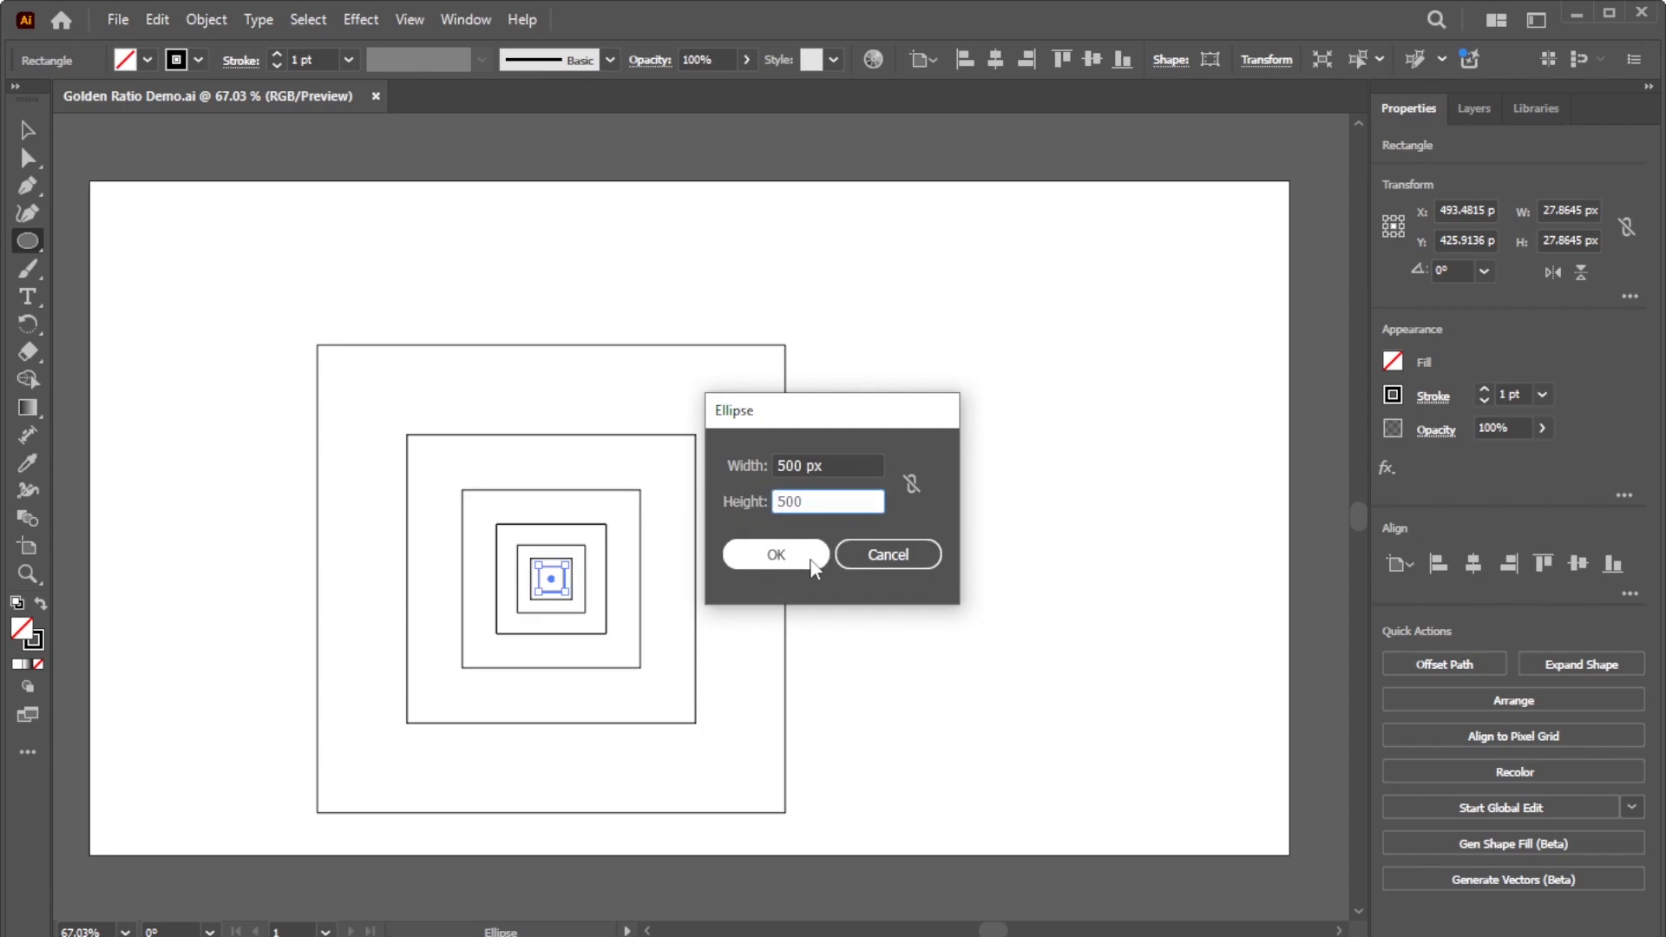
pyautogui.click(775, 554)
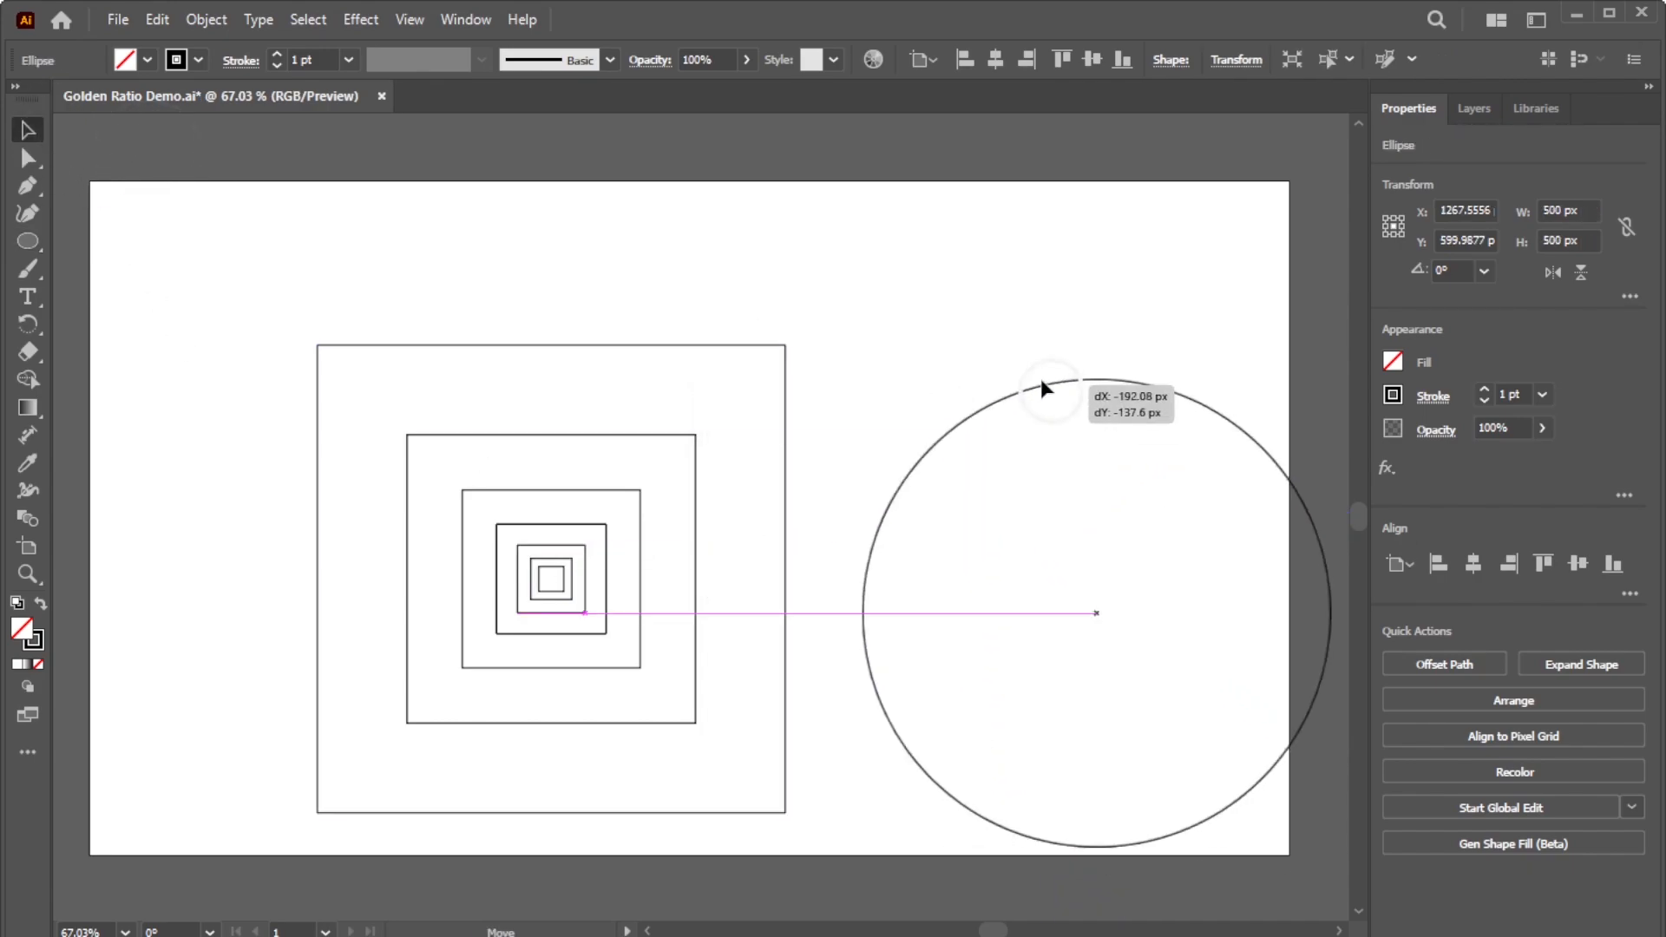
# Scale a copy of the circle uniformly to 100%/1.61803 for nested golden-ratio circles.
pyautogui.rightClick(1041, 388)
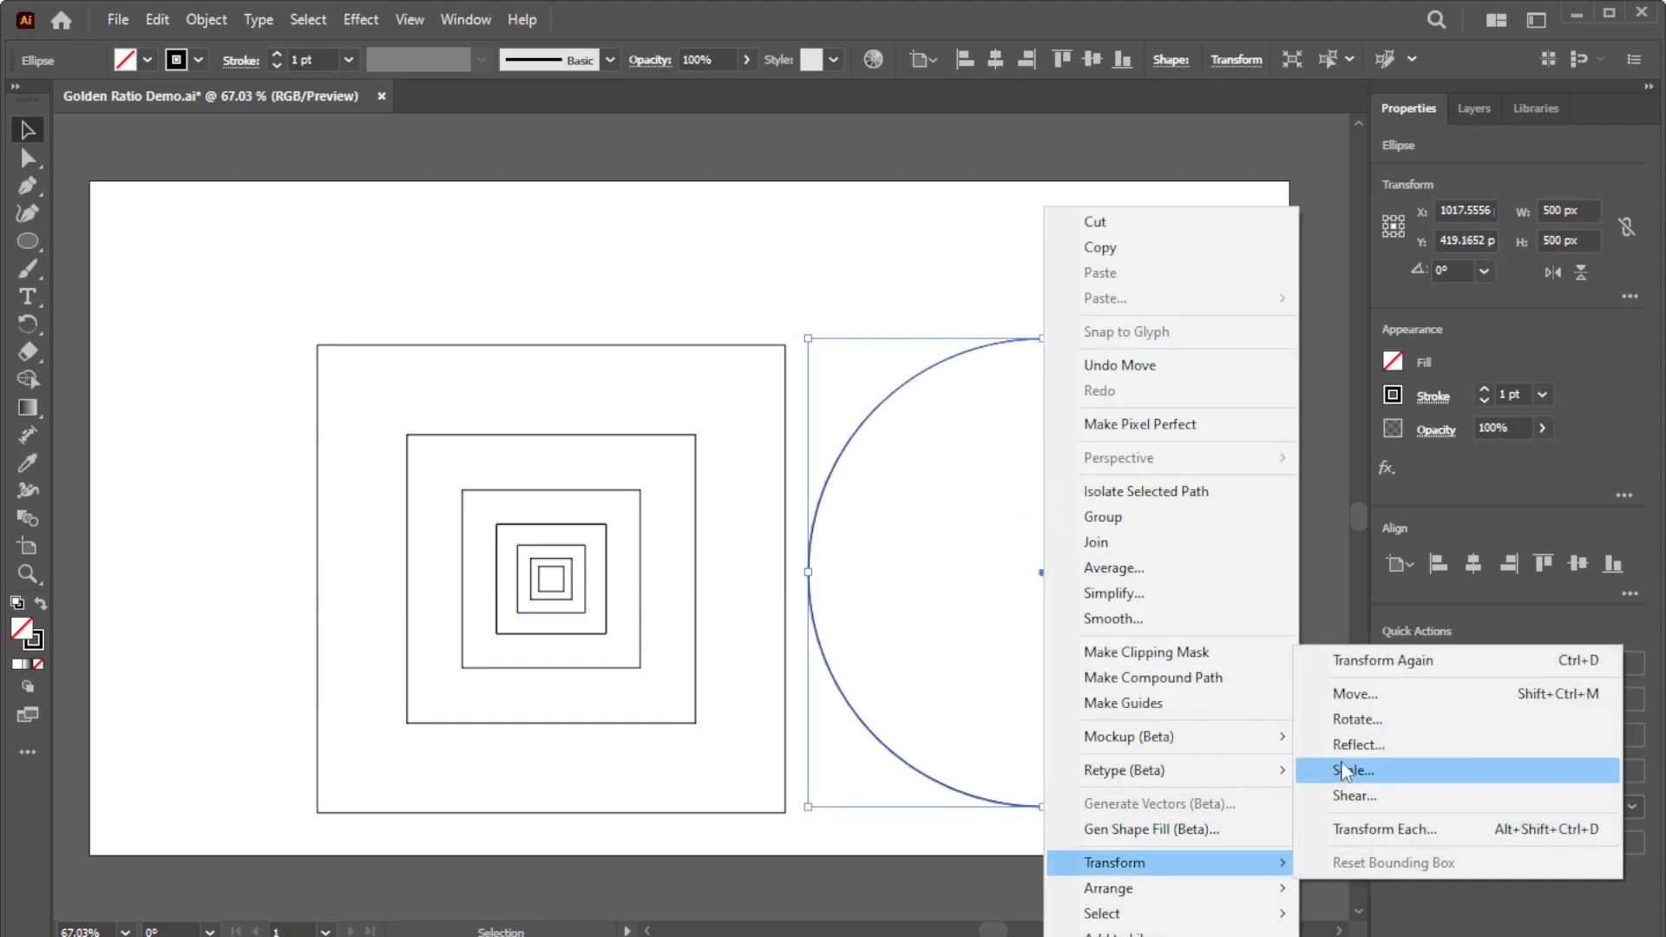
pyautogui.click(1351, 770)
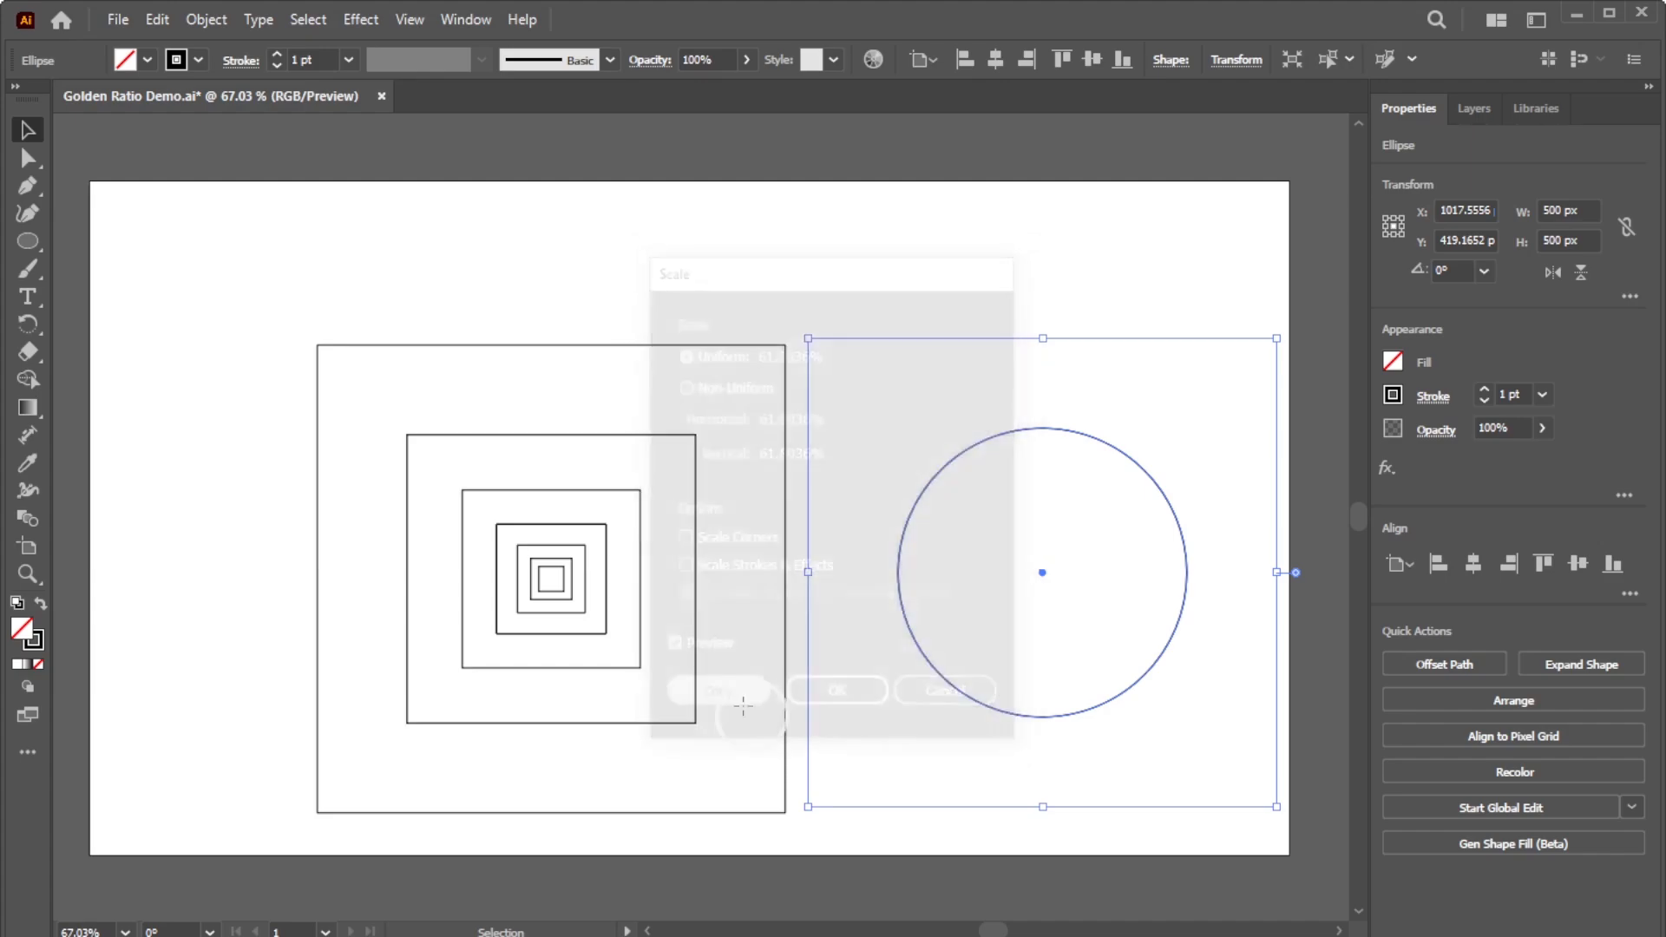
pyautogui.click(836, 690)
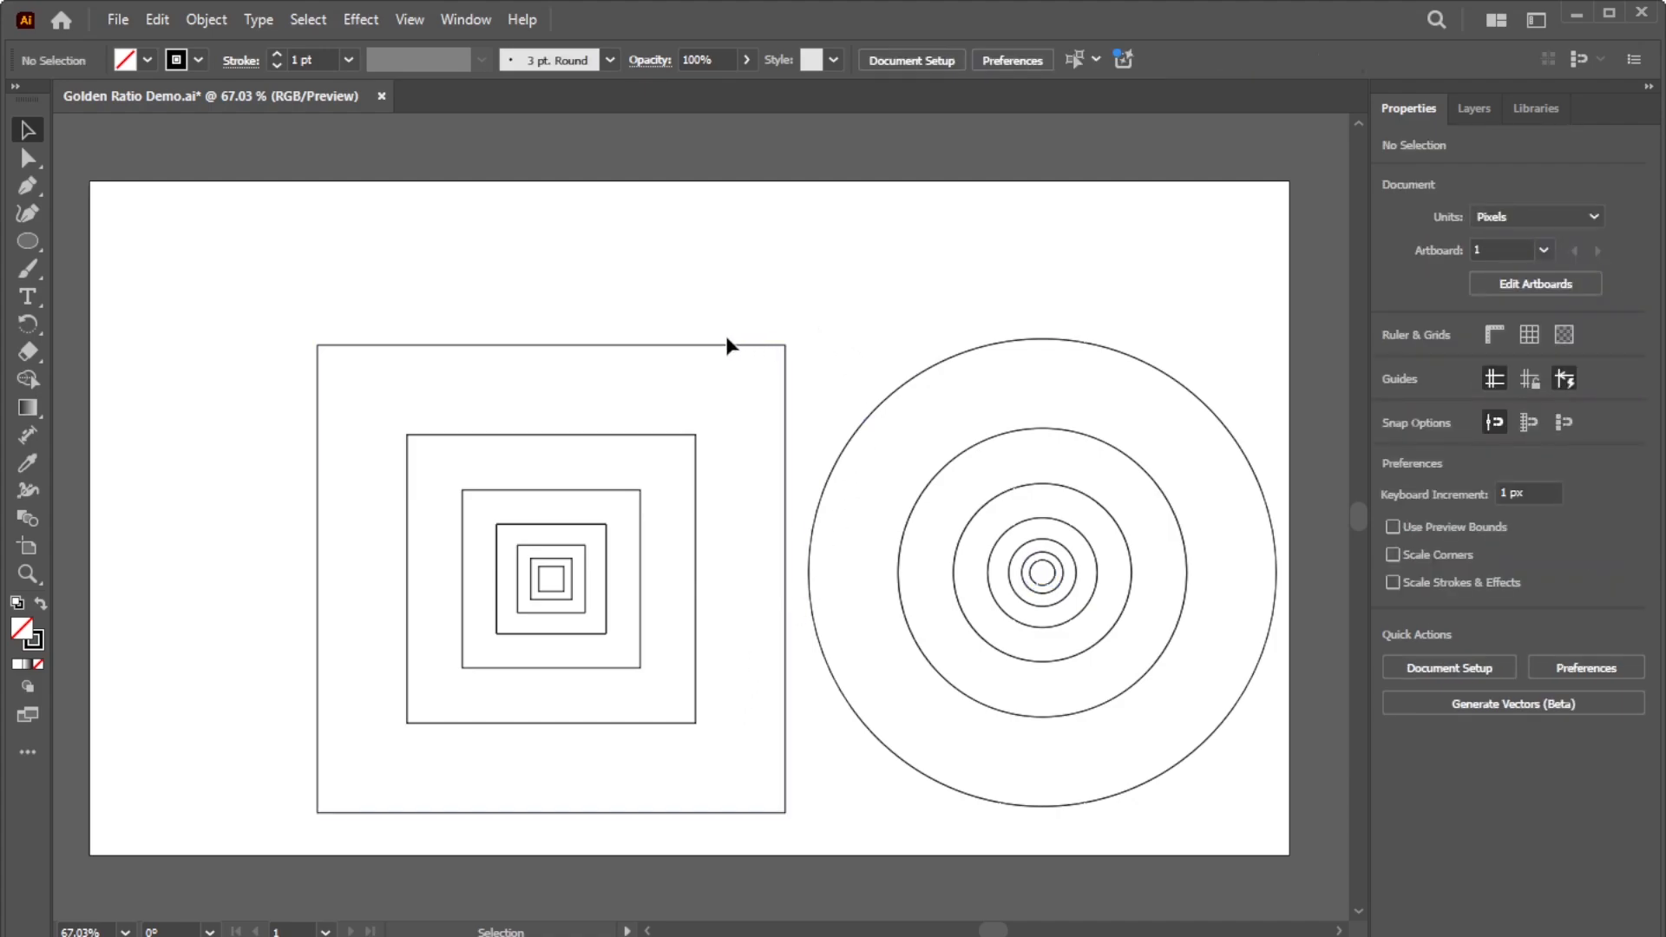
# Align the largest circle to the largest square, centred horizontally and vertically.
pyautogui.click(729, 345)
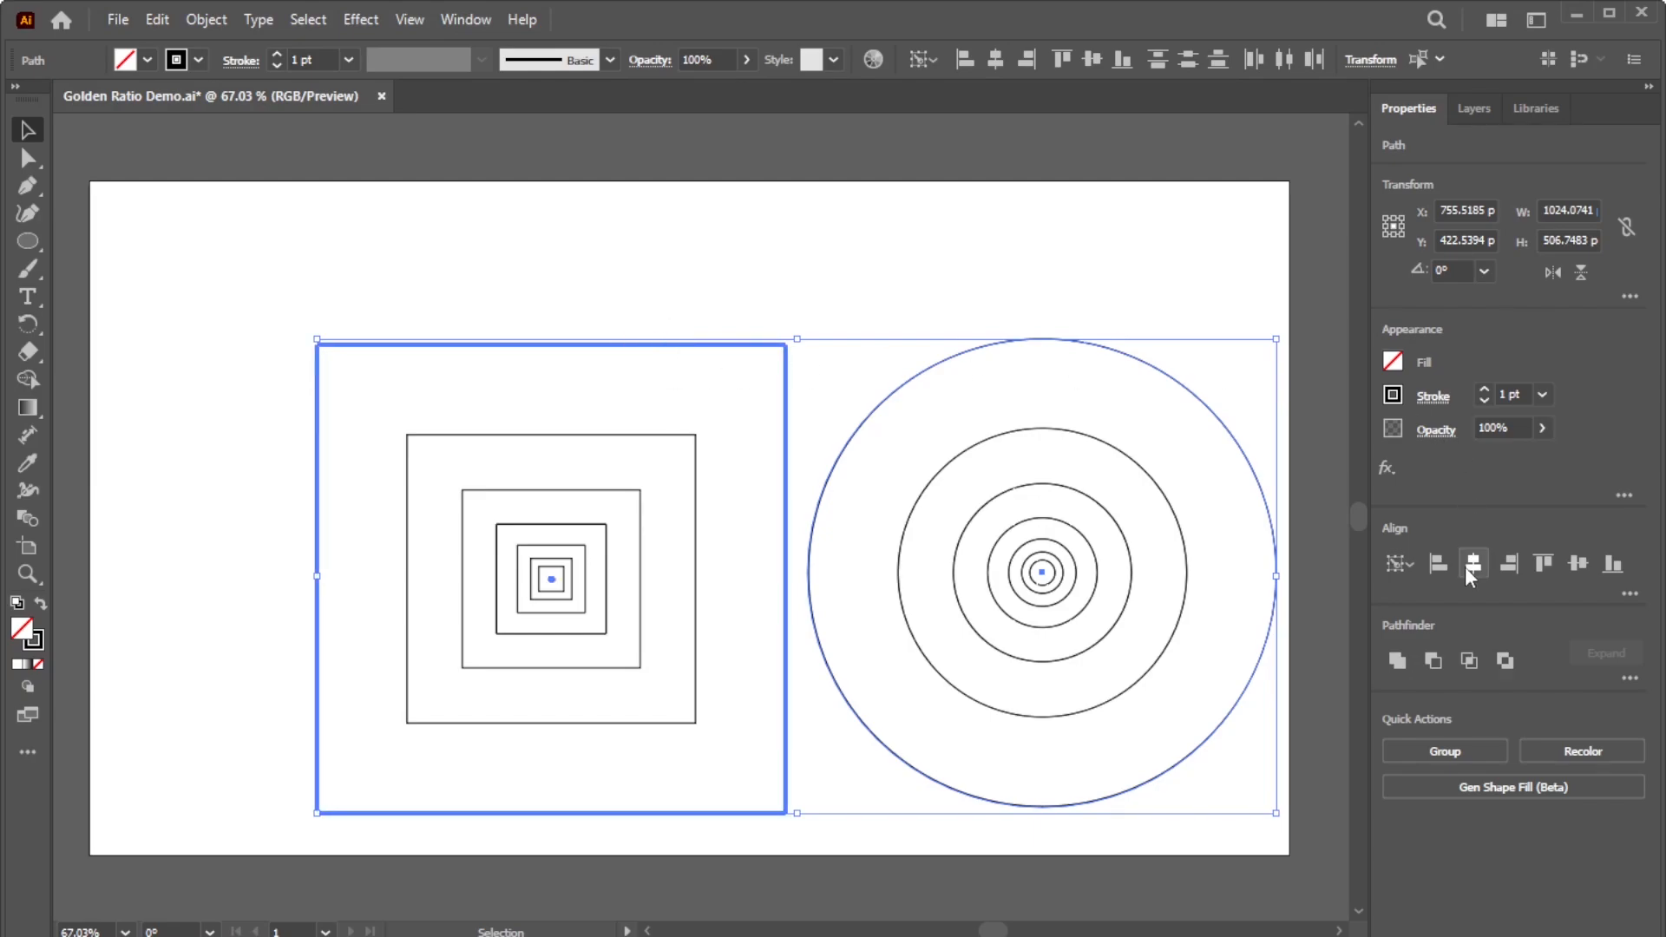
pyautogui.click(1578, 564)
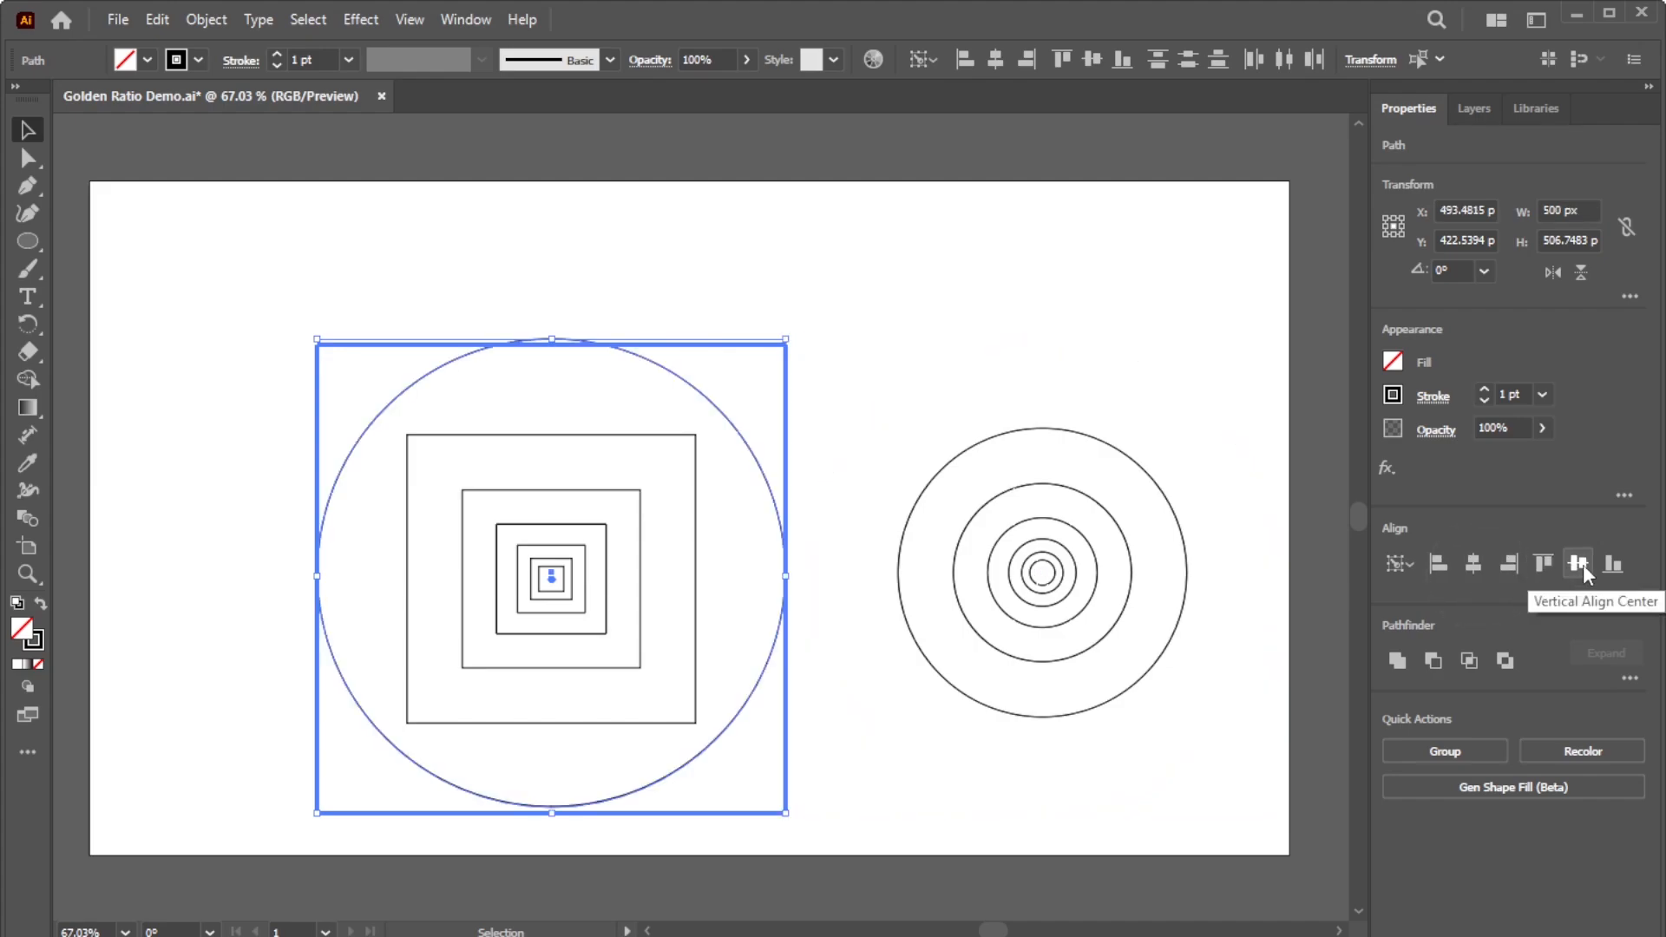
pyautogui.click(1577, 565)
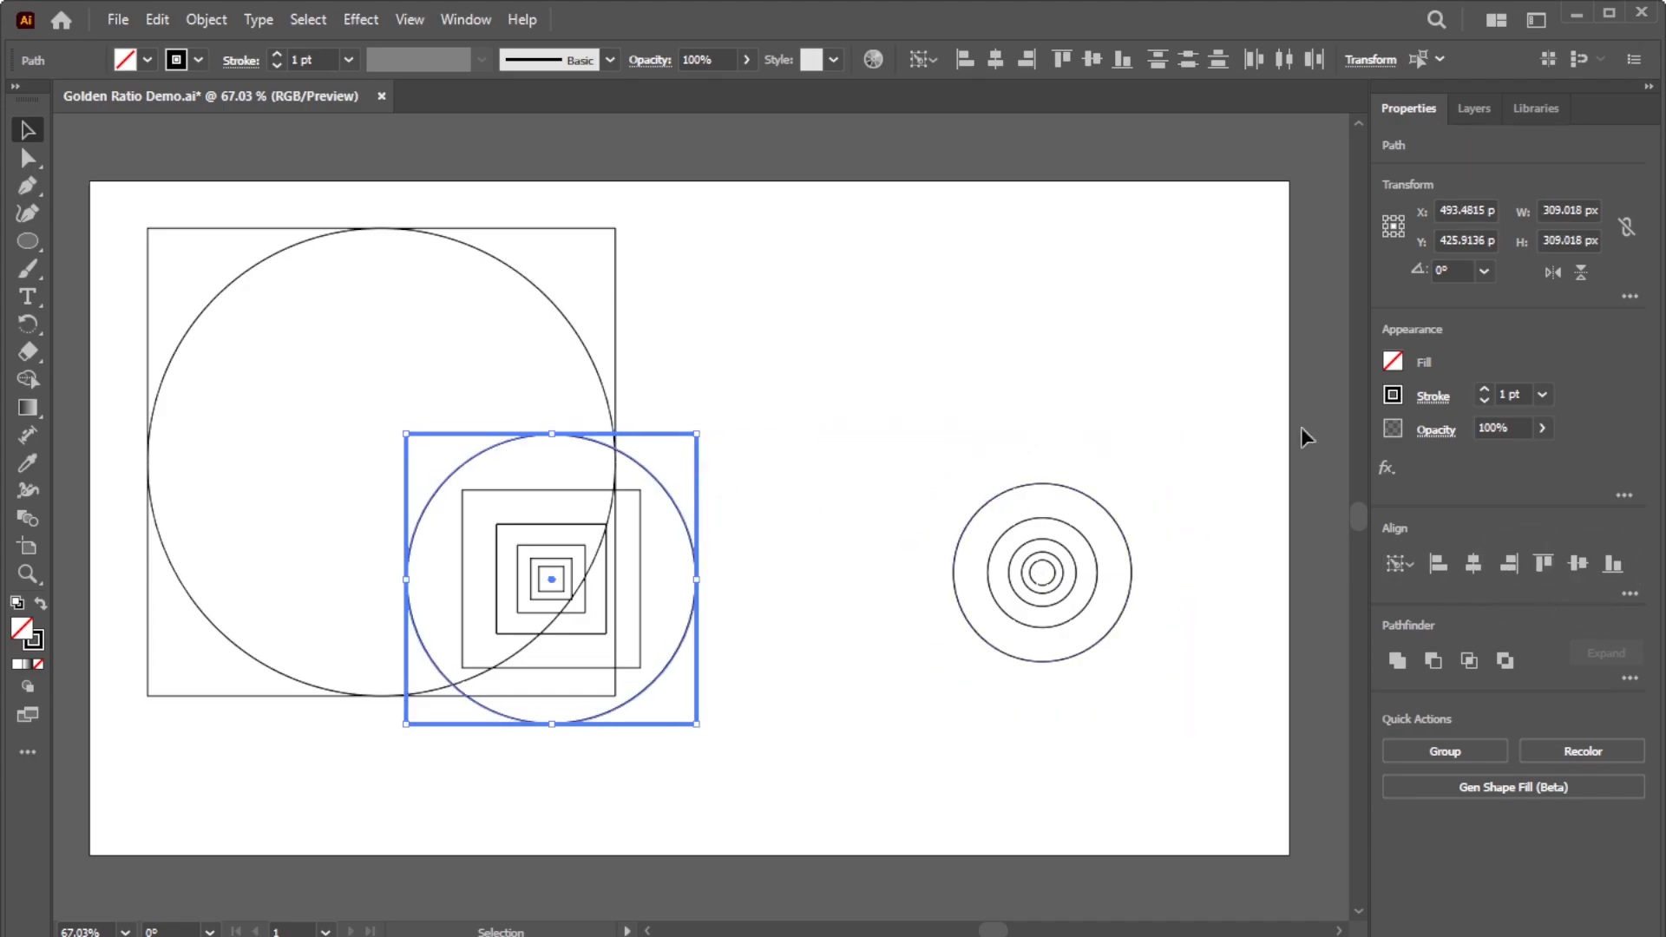
# With Smart Guides on, snap smaller squares and circles beside the largest pair into the tiling.
pyautogui.click(408, 19)
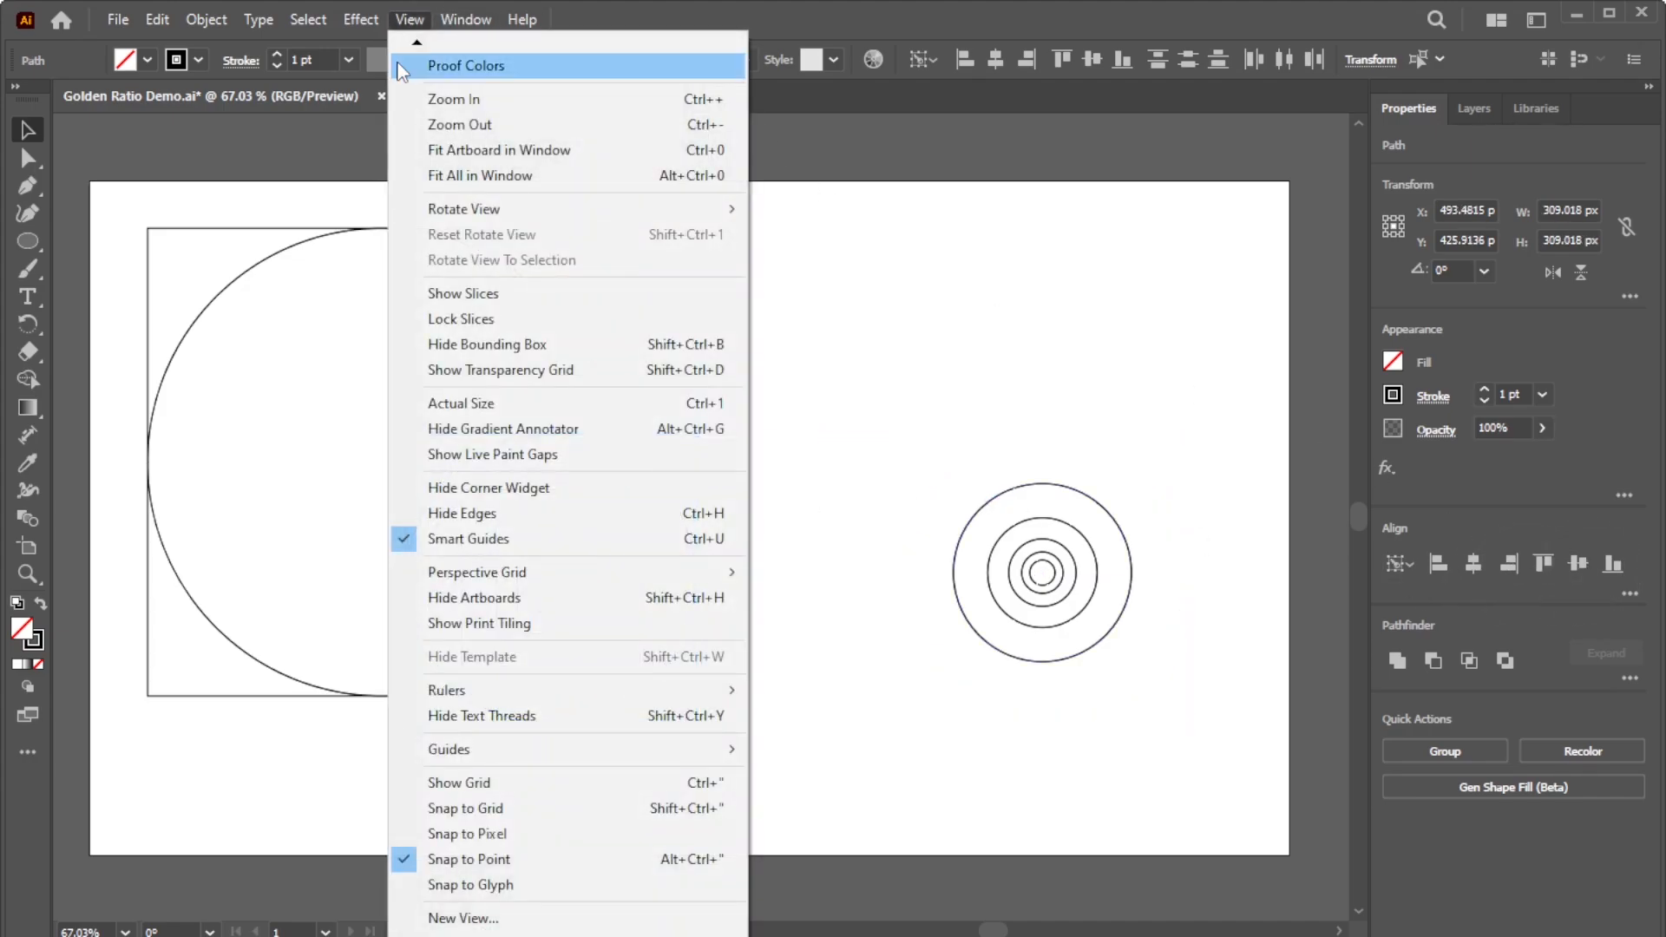
pyautogui.moveTo(431, 858)
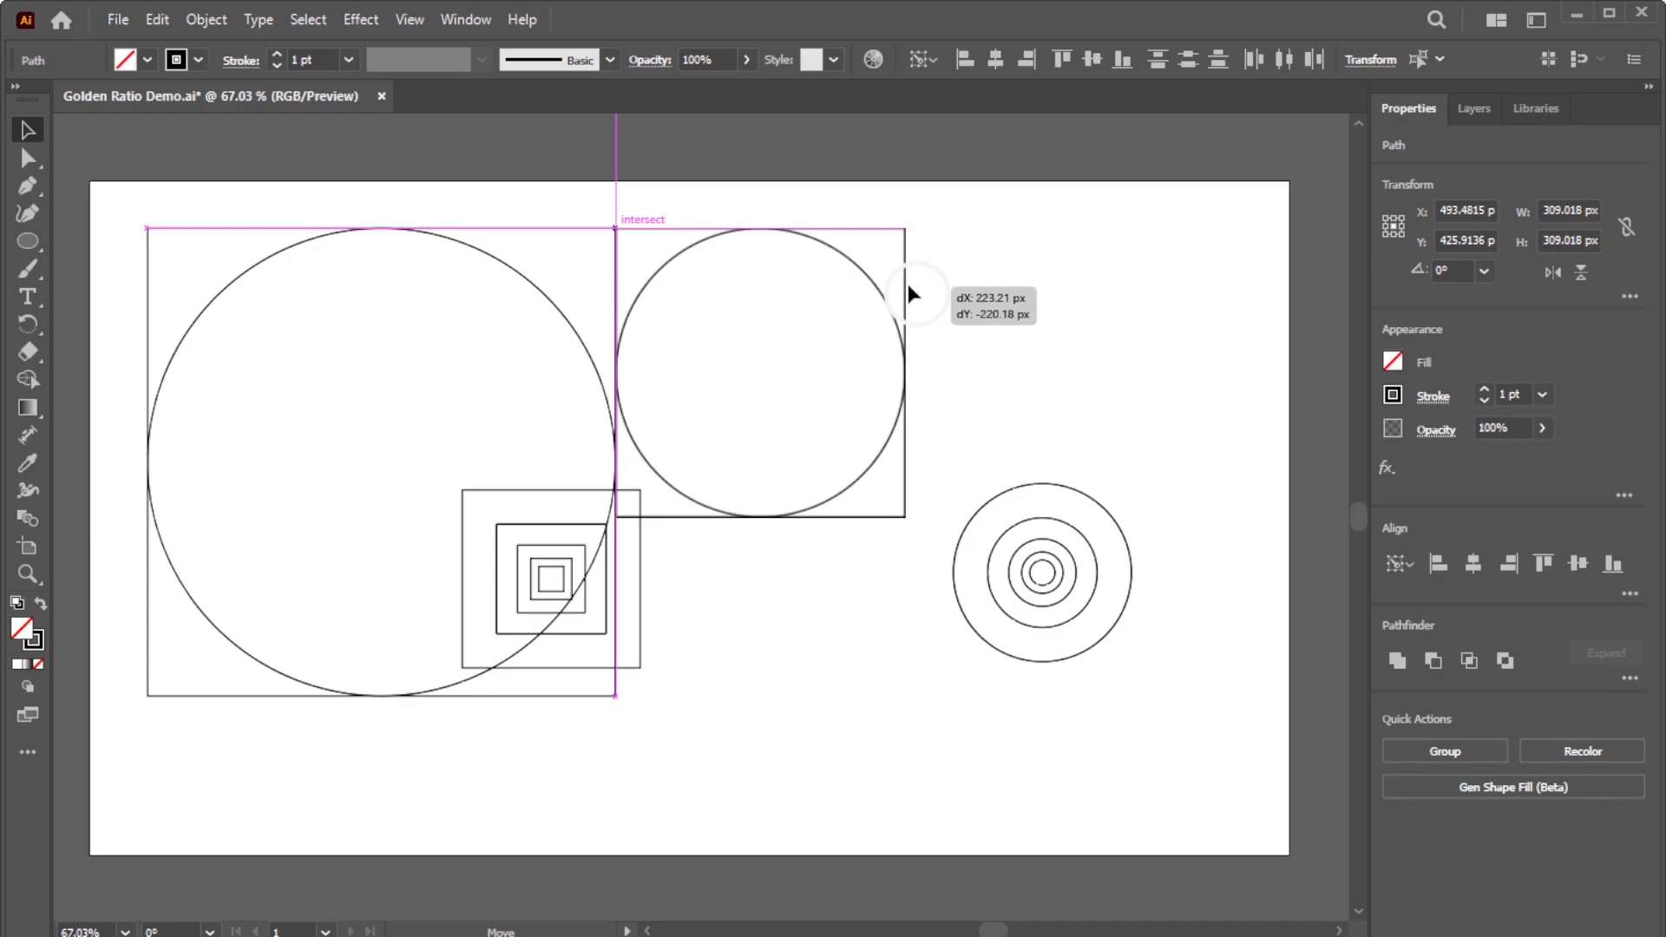
pyautogui.click(552, 581)
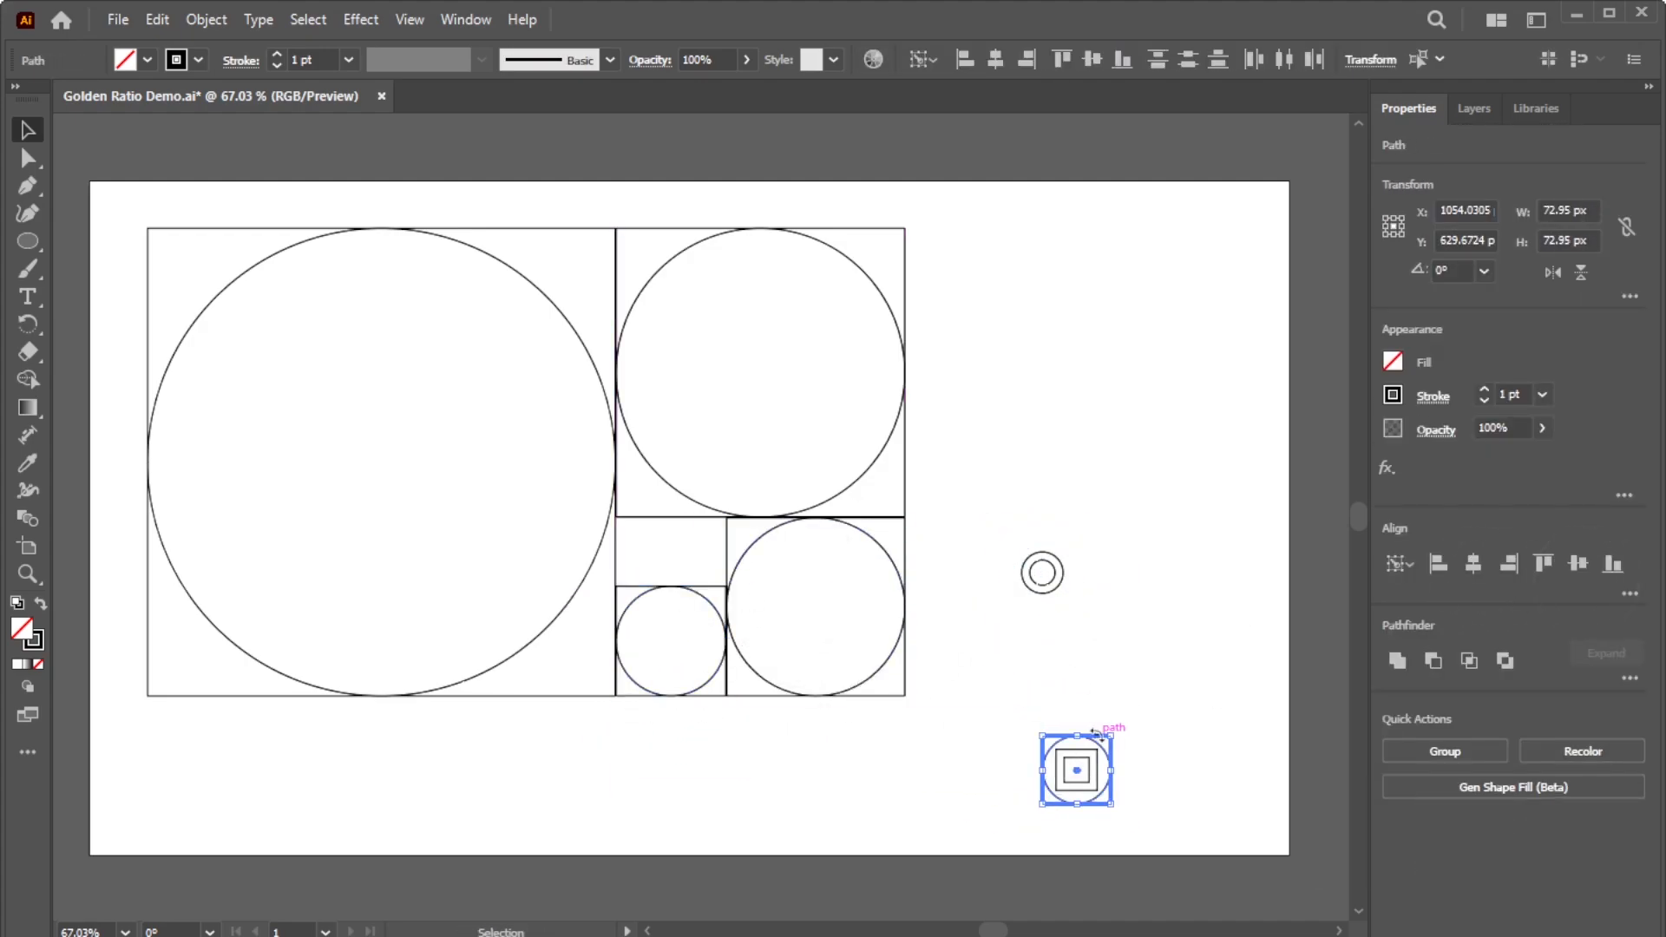
pyautogui.moveTo(1076, 768); pyautogui.dragTo(649, 551)
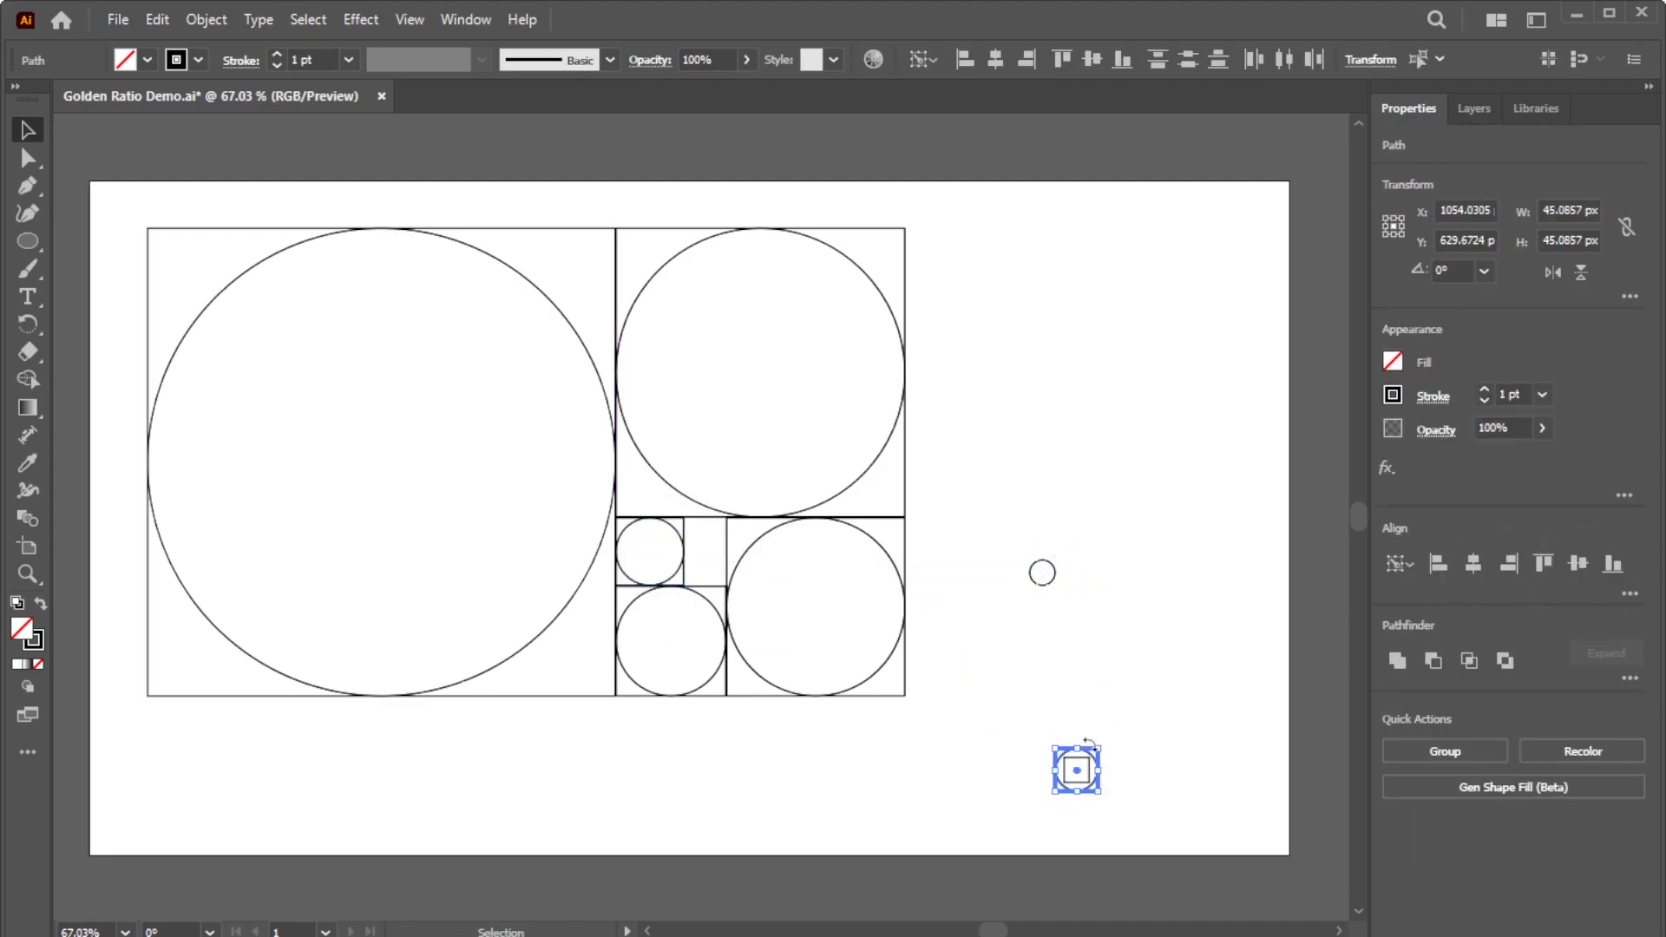
pyautogui.moveTo(1076, 768); pyautogui.dragTo(705, 540)
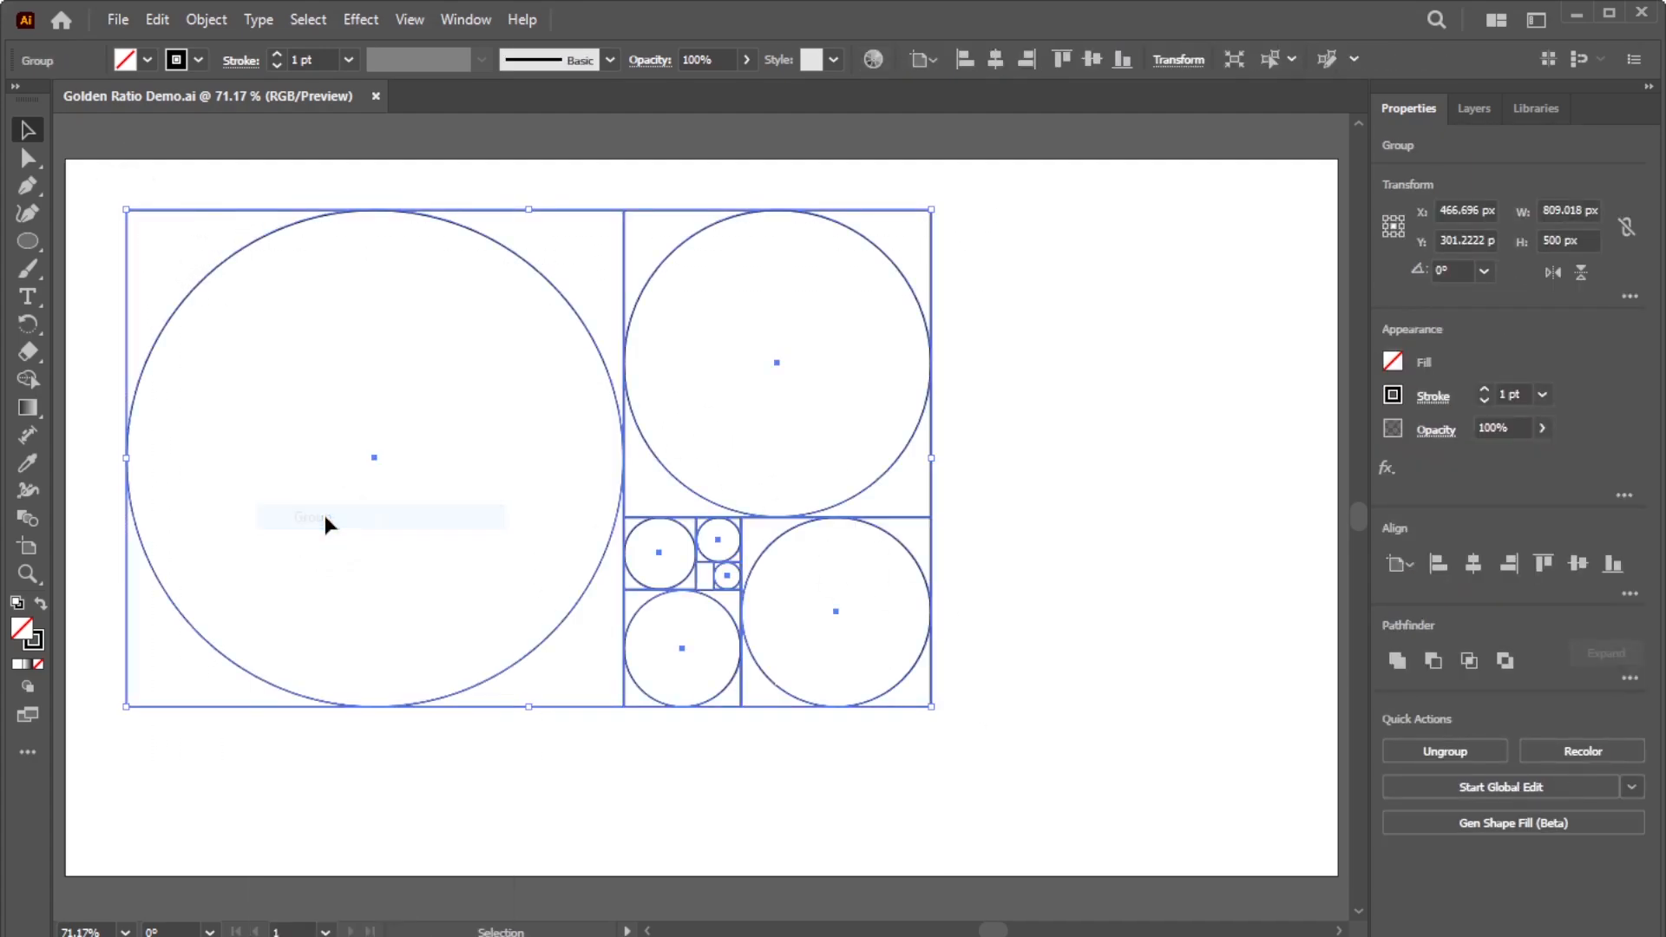
# Centre the grouped diagram on the artboard and expand Layer 1 to hide the seven ellipses.
pyautogui.moveTo(372, 457); pyautogui.dragTo(545, 516)
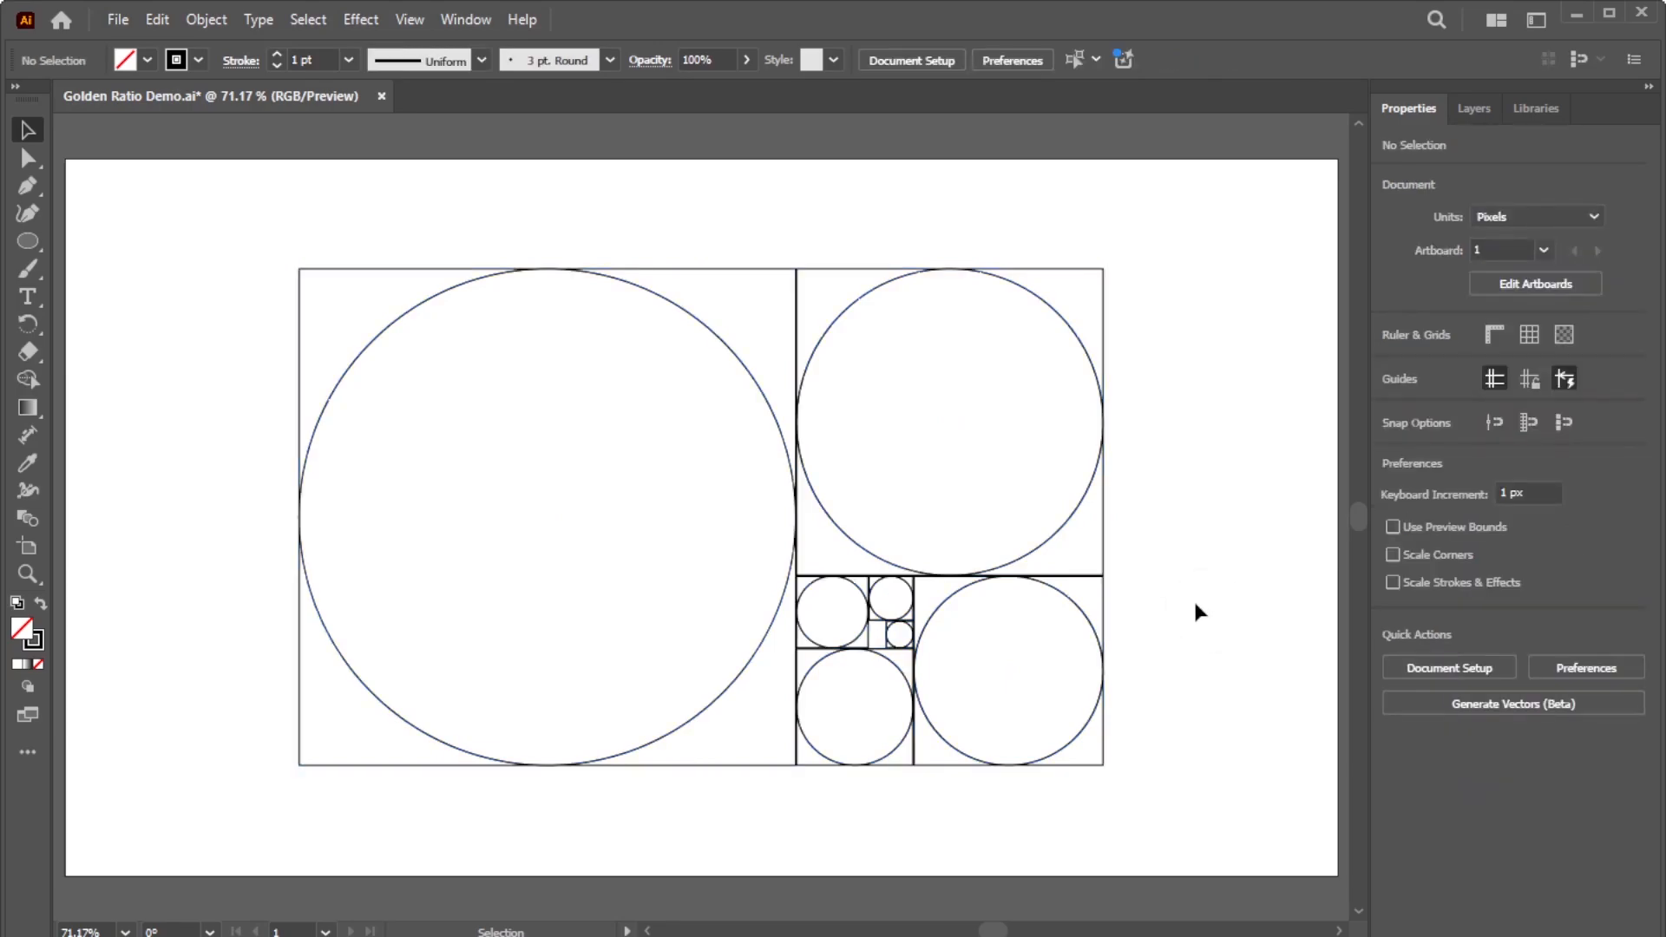
pyautogui.click(1472, 107)
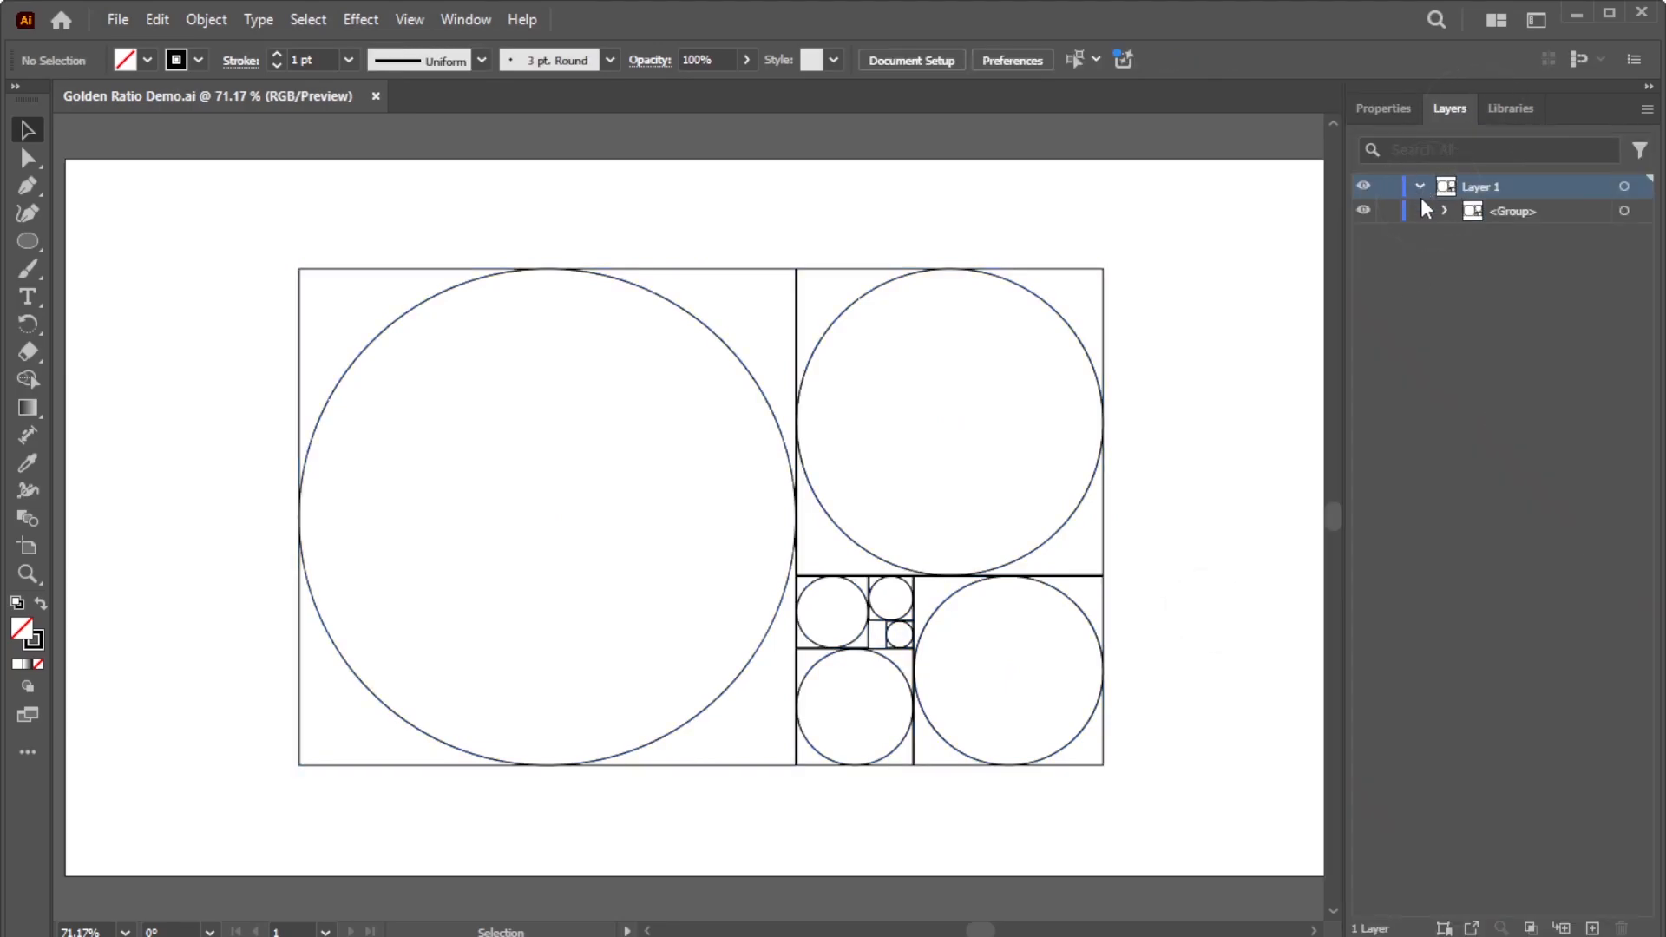
pyautogui.click(1445, 210)
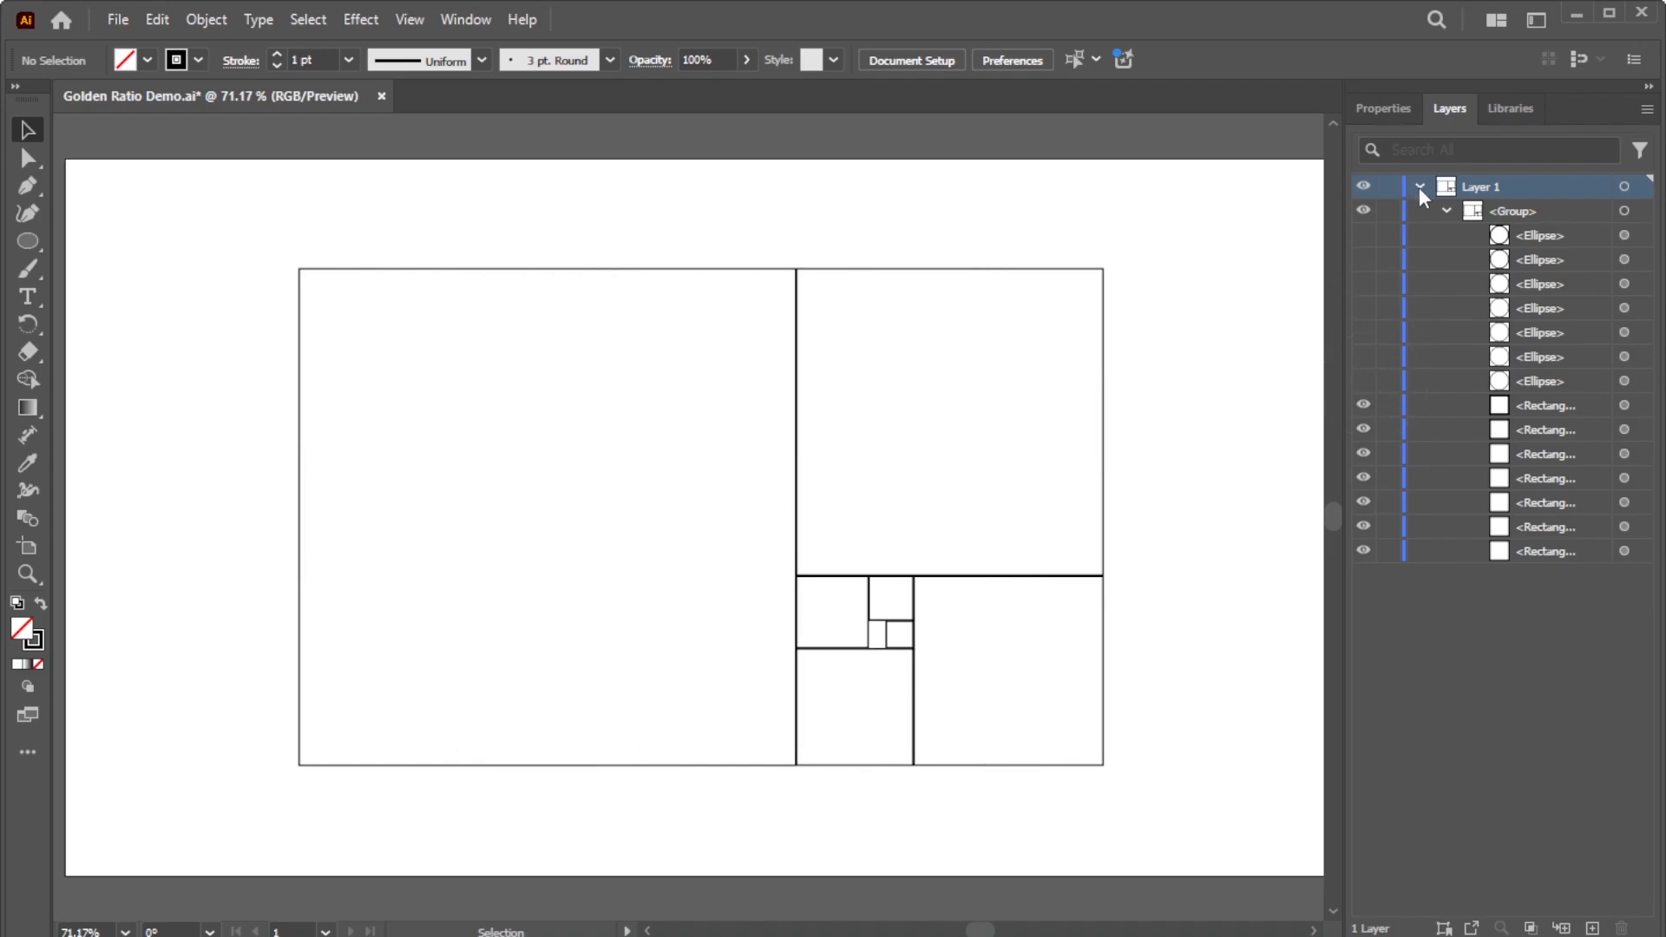
pyautogui.click(1419, 185)
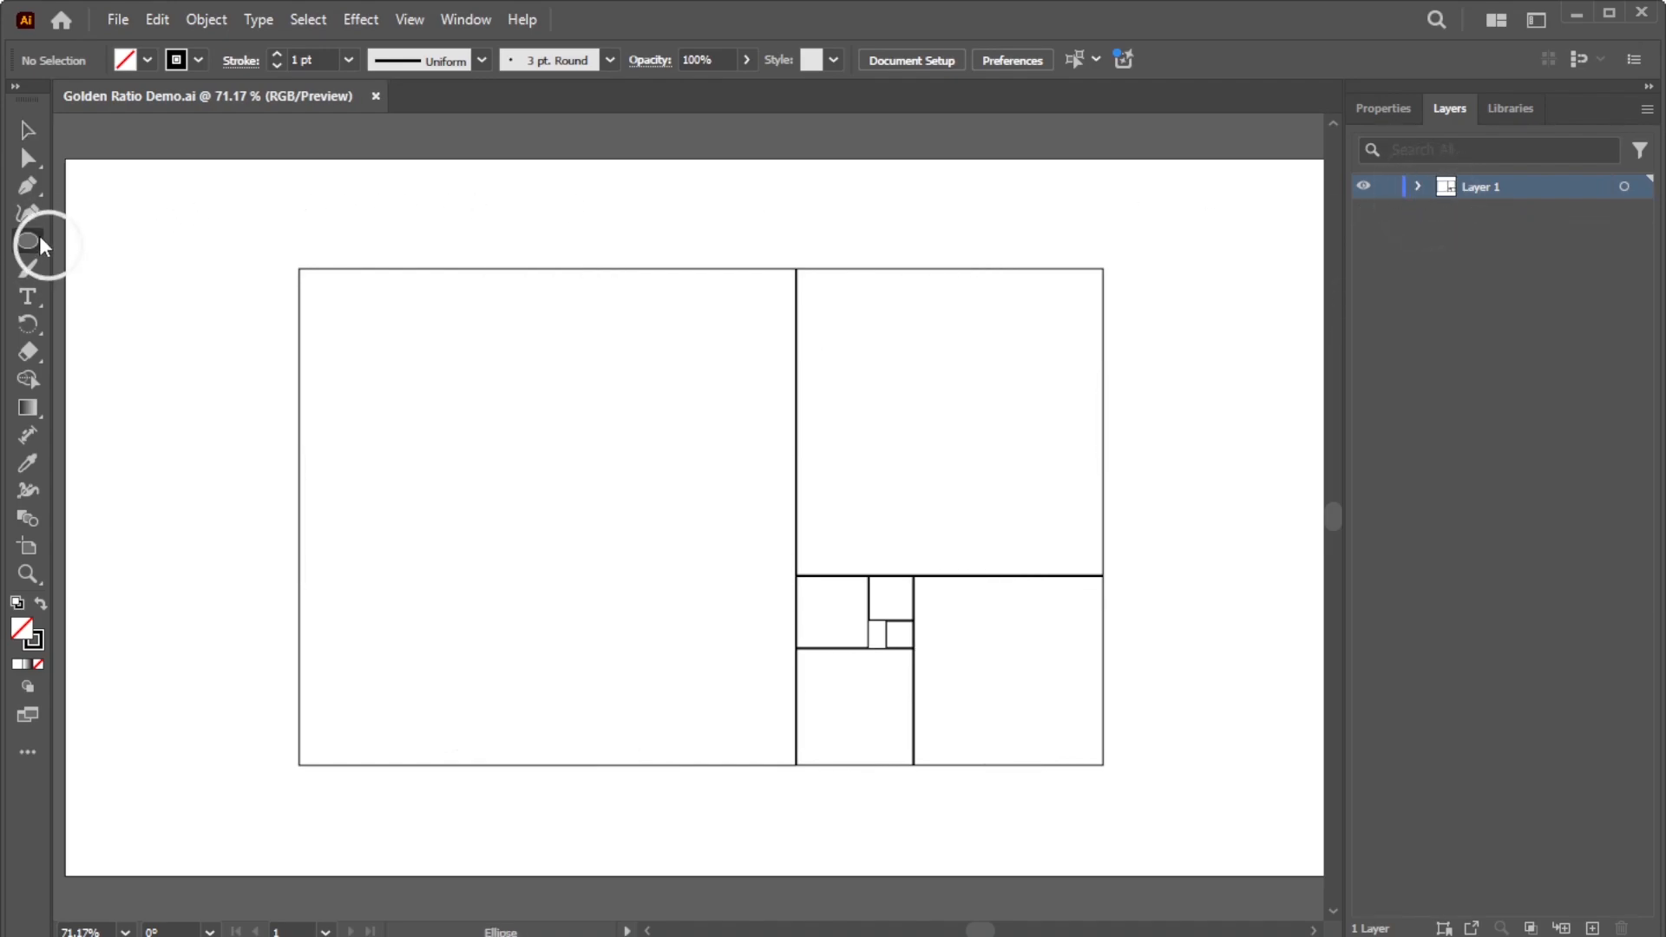
# Draw a 500 px circle inside the large square and delete three of its segments.
pyautogui.click(531, 426)
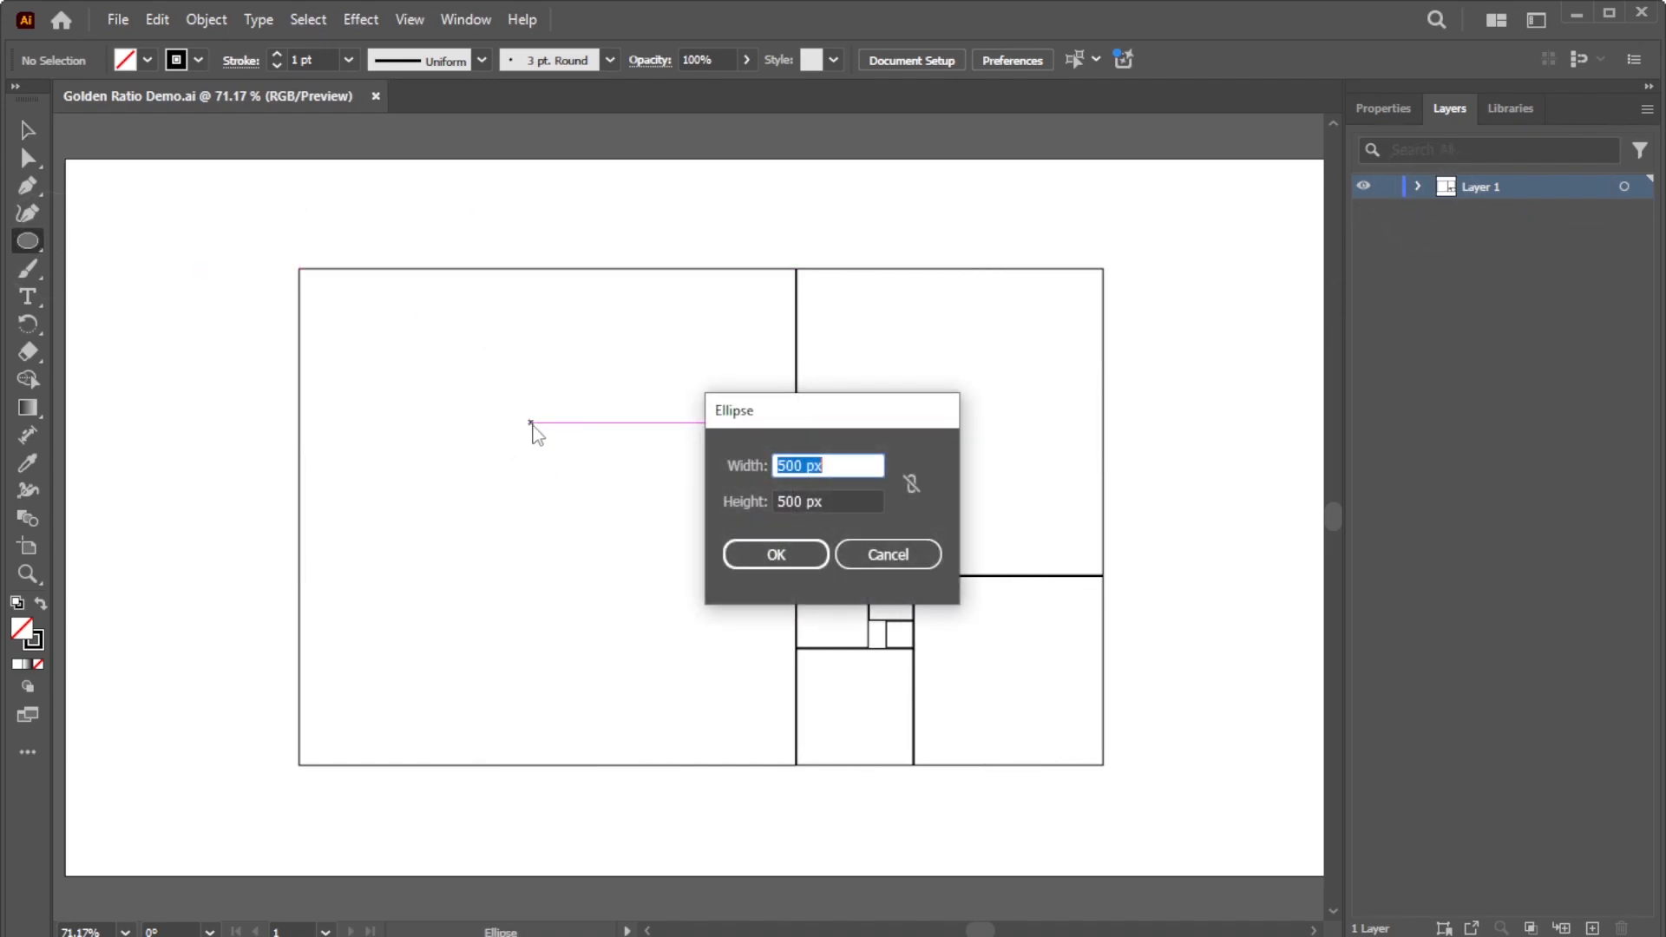
pyautogui.click(775, 554)
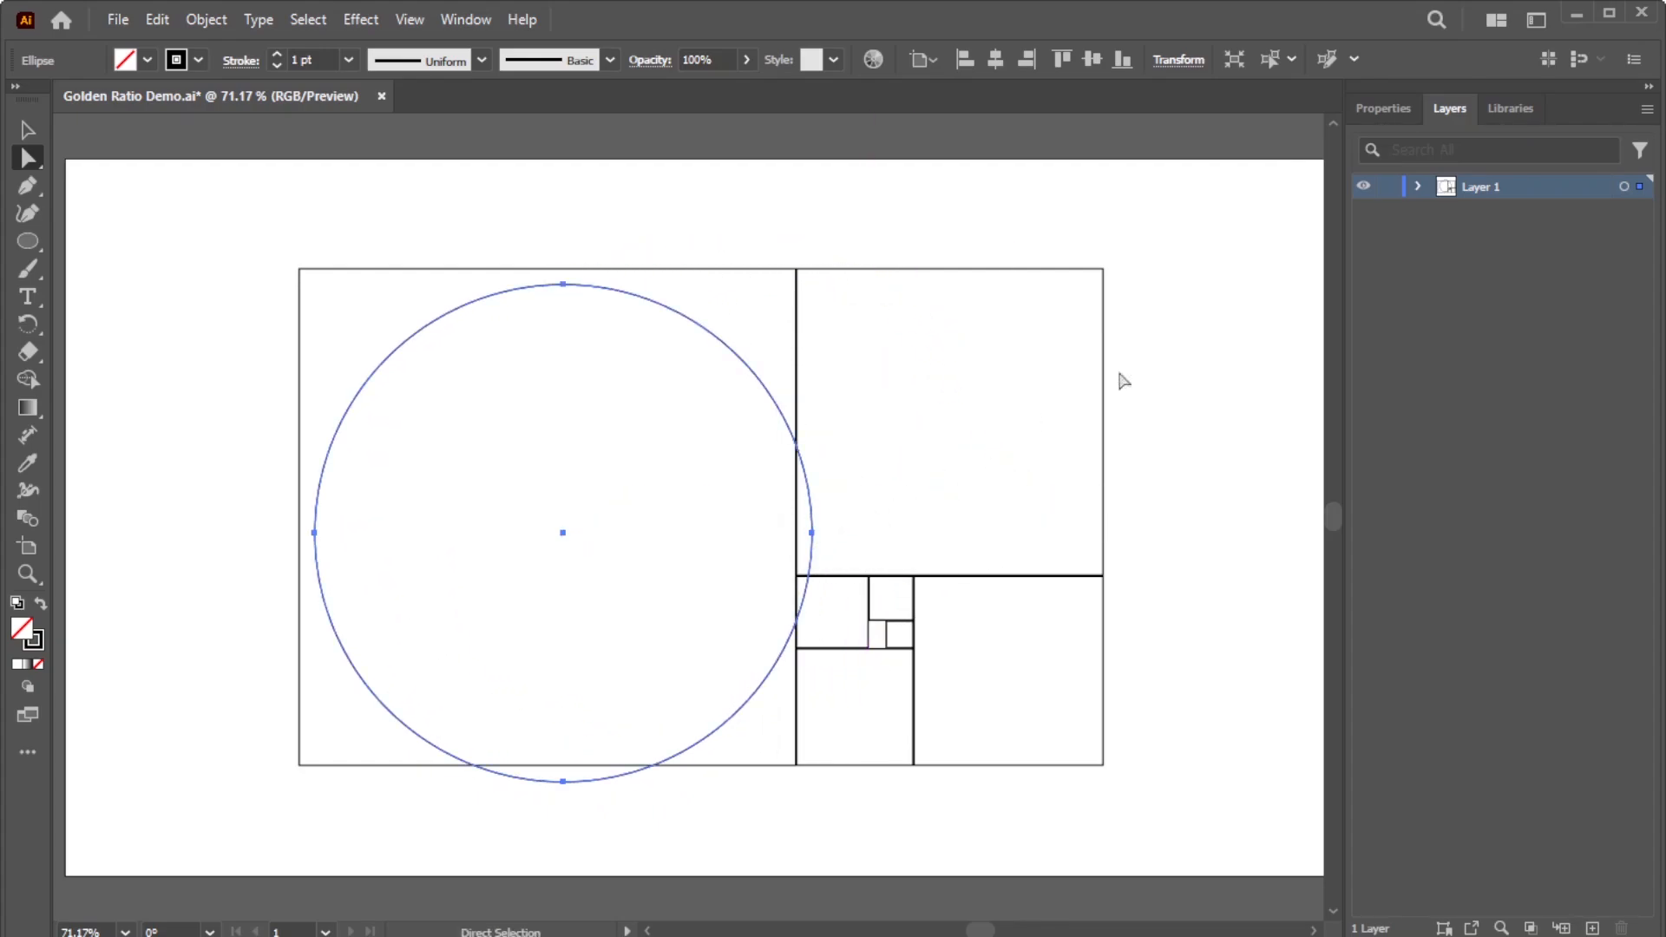
pyautogui.click(1382, 109)
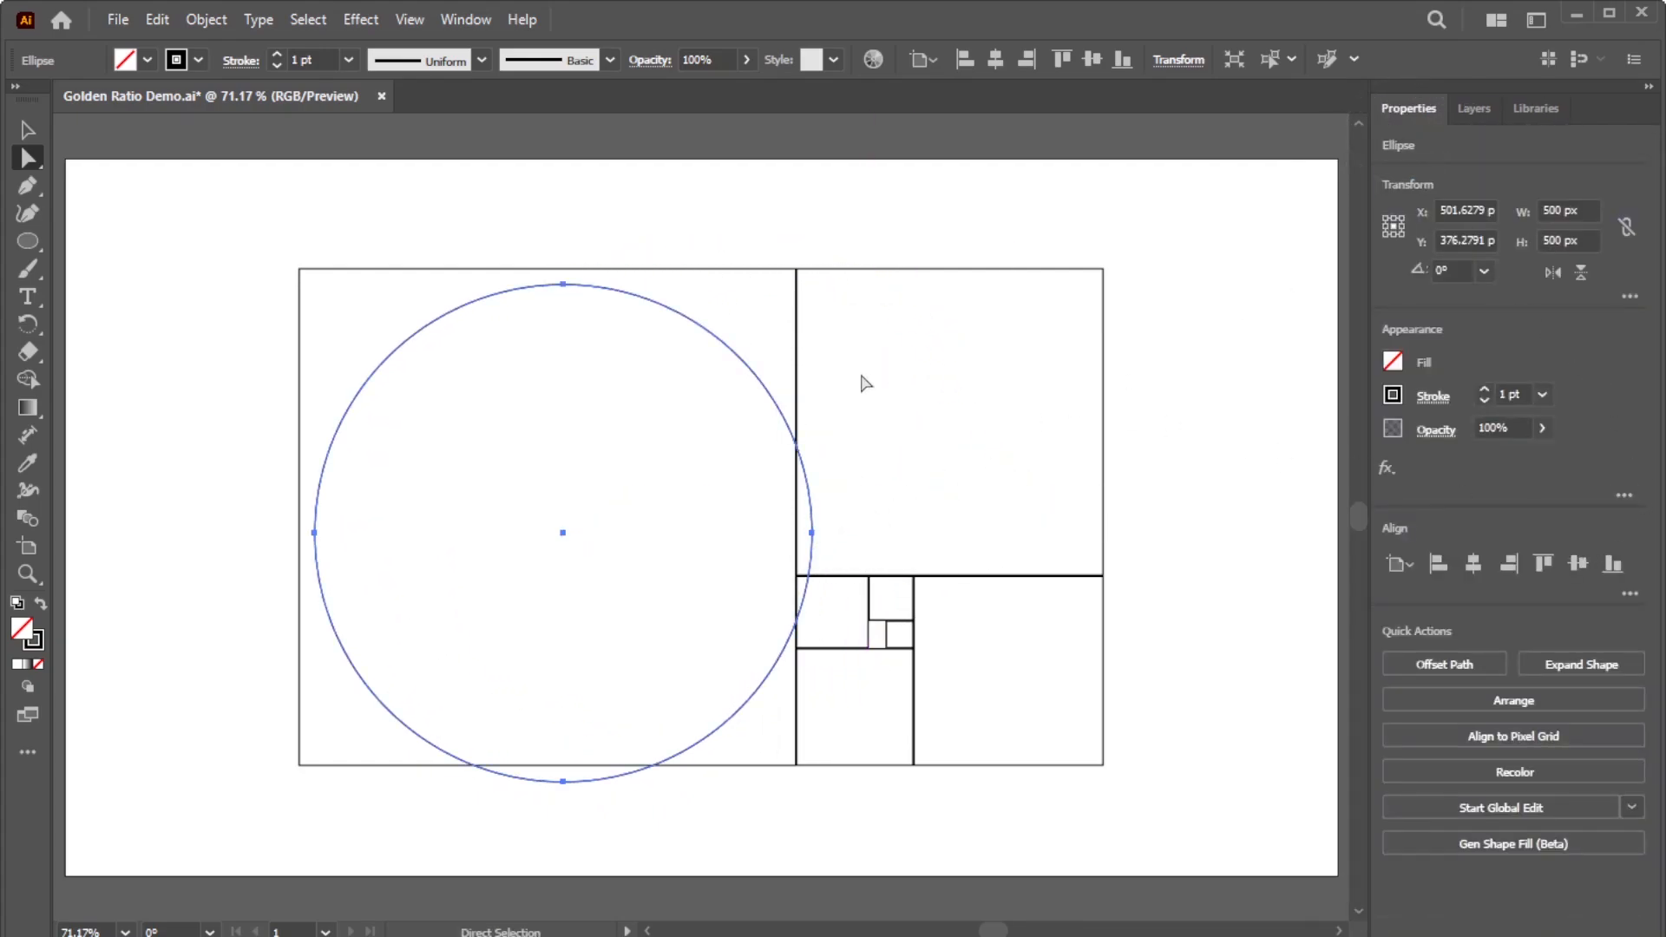
pyautogui.click(1580, 664)
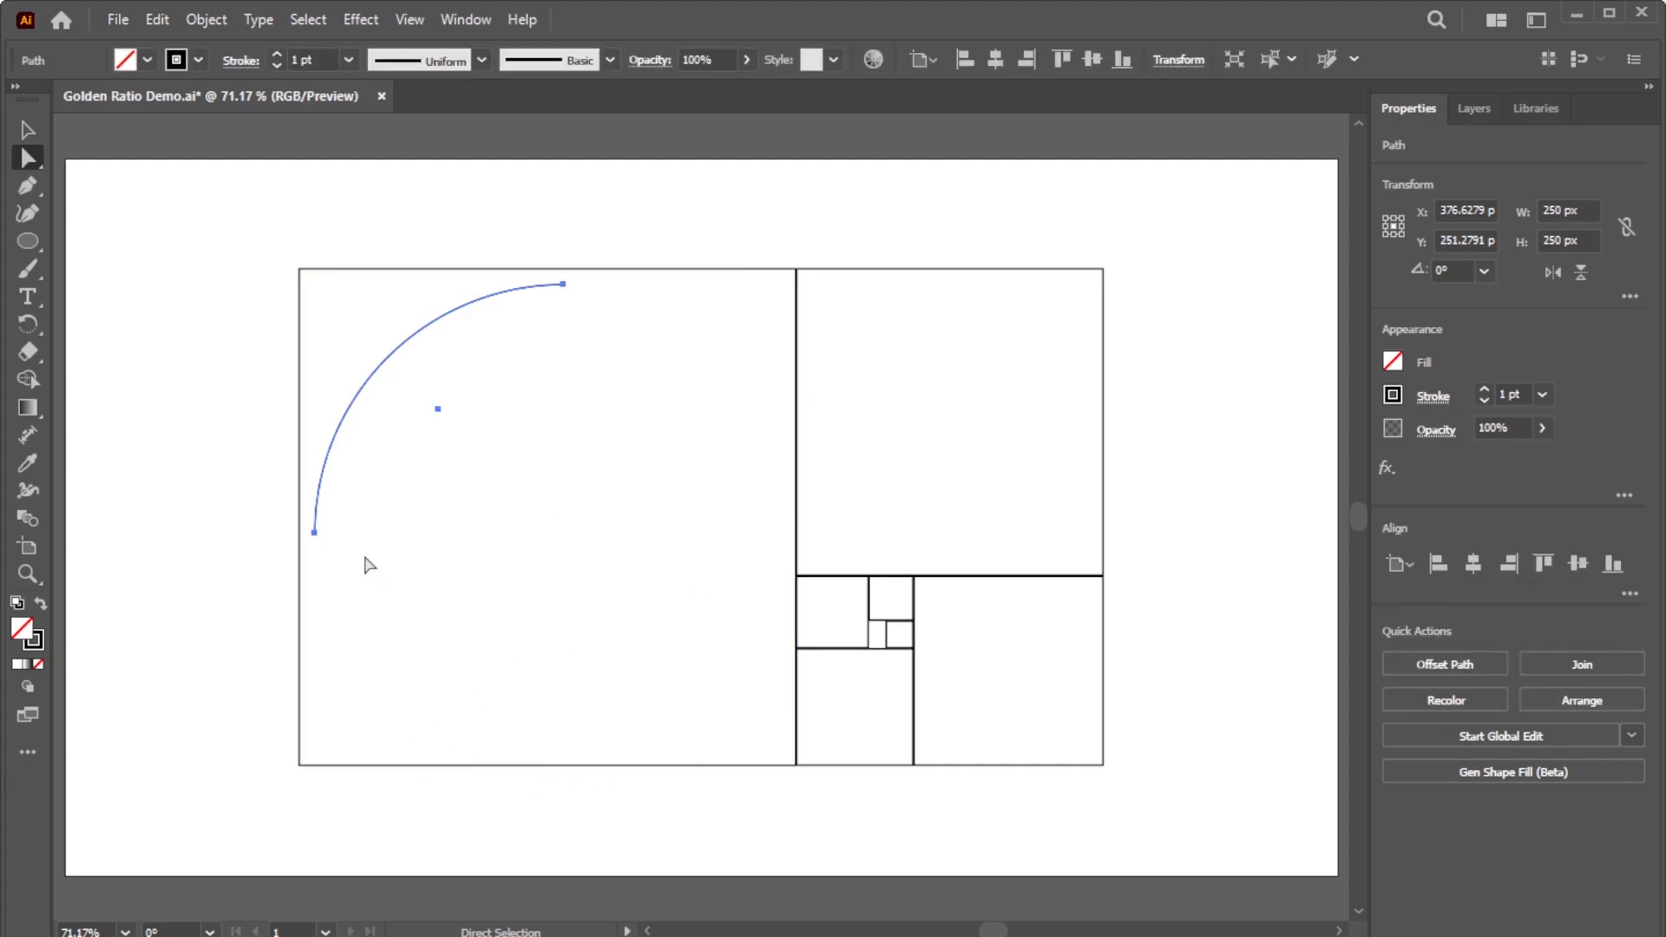
pyautogui.moveTo(137, 193)
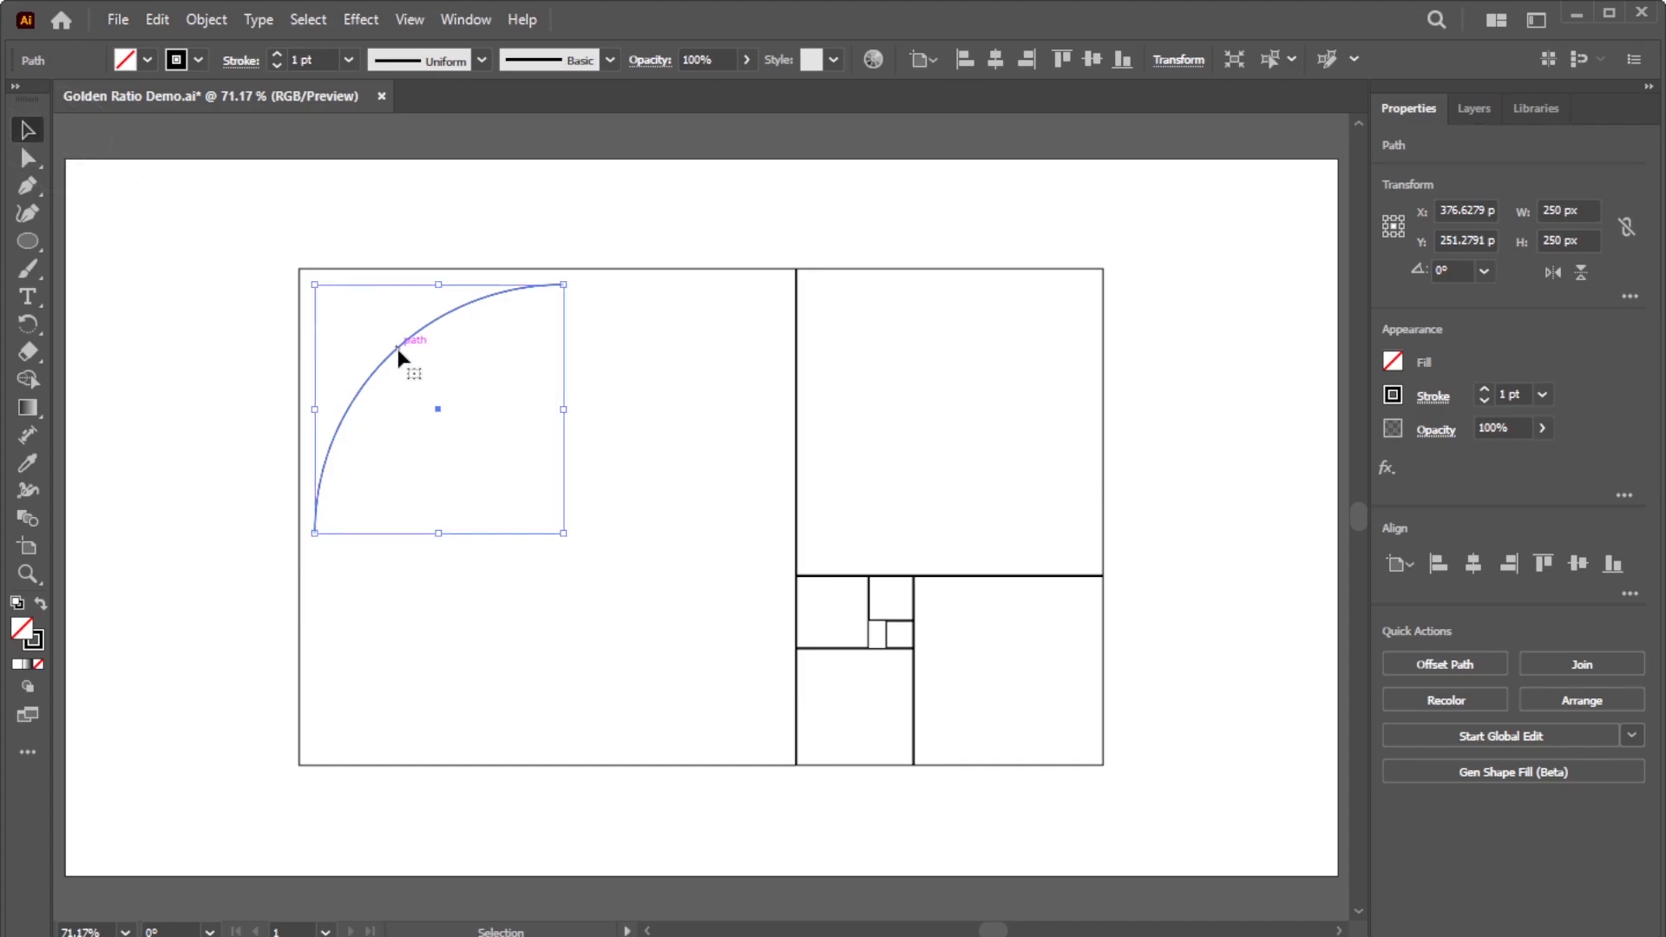
# Move the quarter arc into the square's corner and scale it up to 500 px.
pyautogui.moveTo(402, 340); pyautogui.dragTo(389, 588)
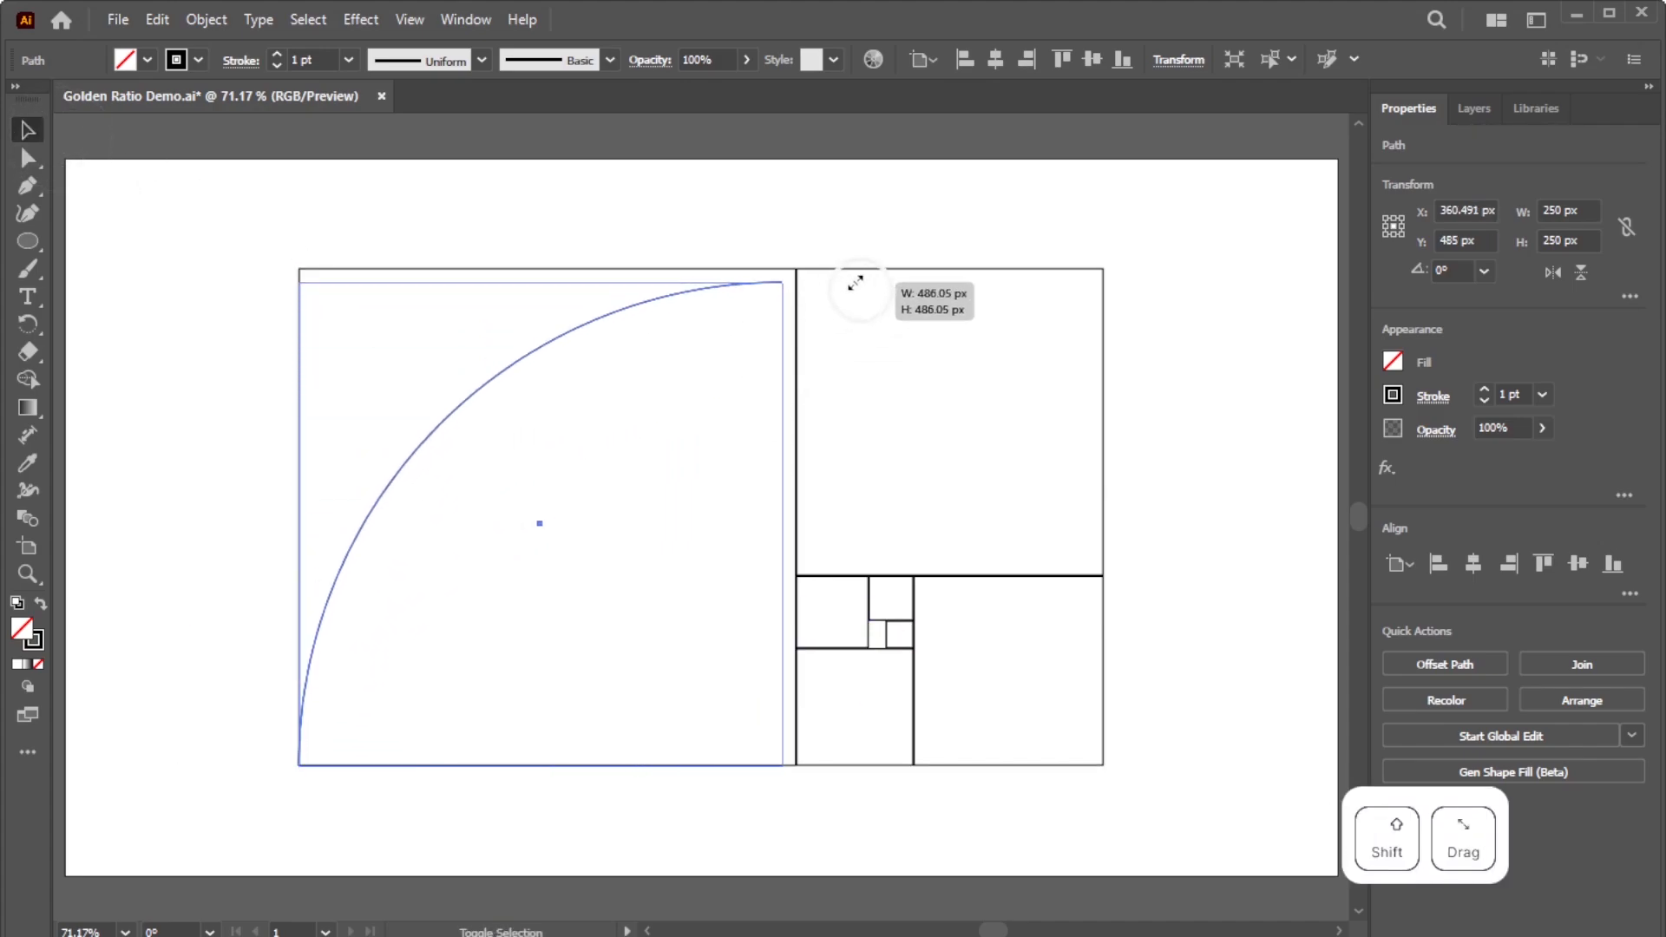
pyautogui.moveTo(858, 283); pyautogui.dragTo(795, 268)
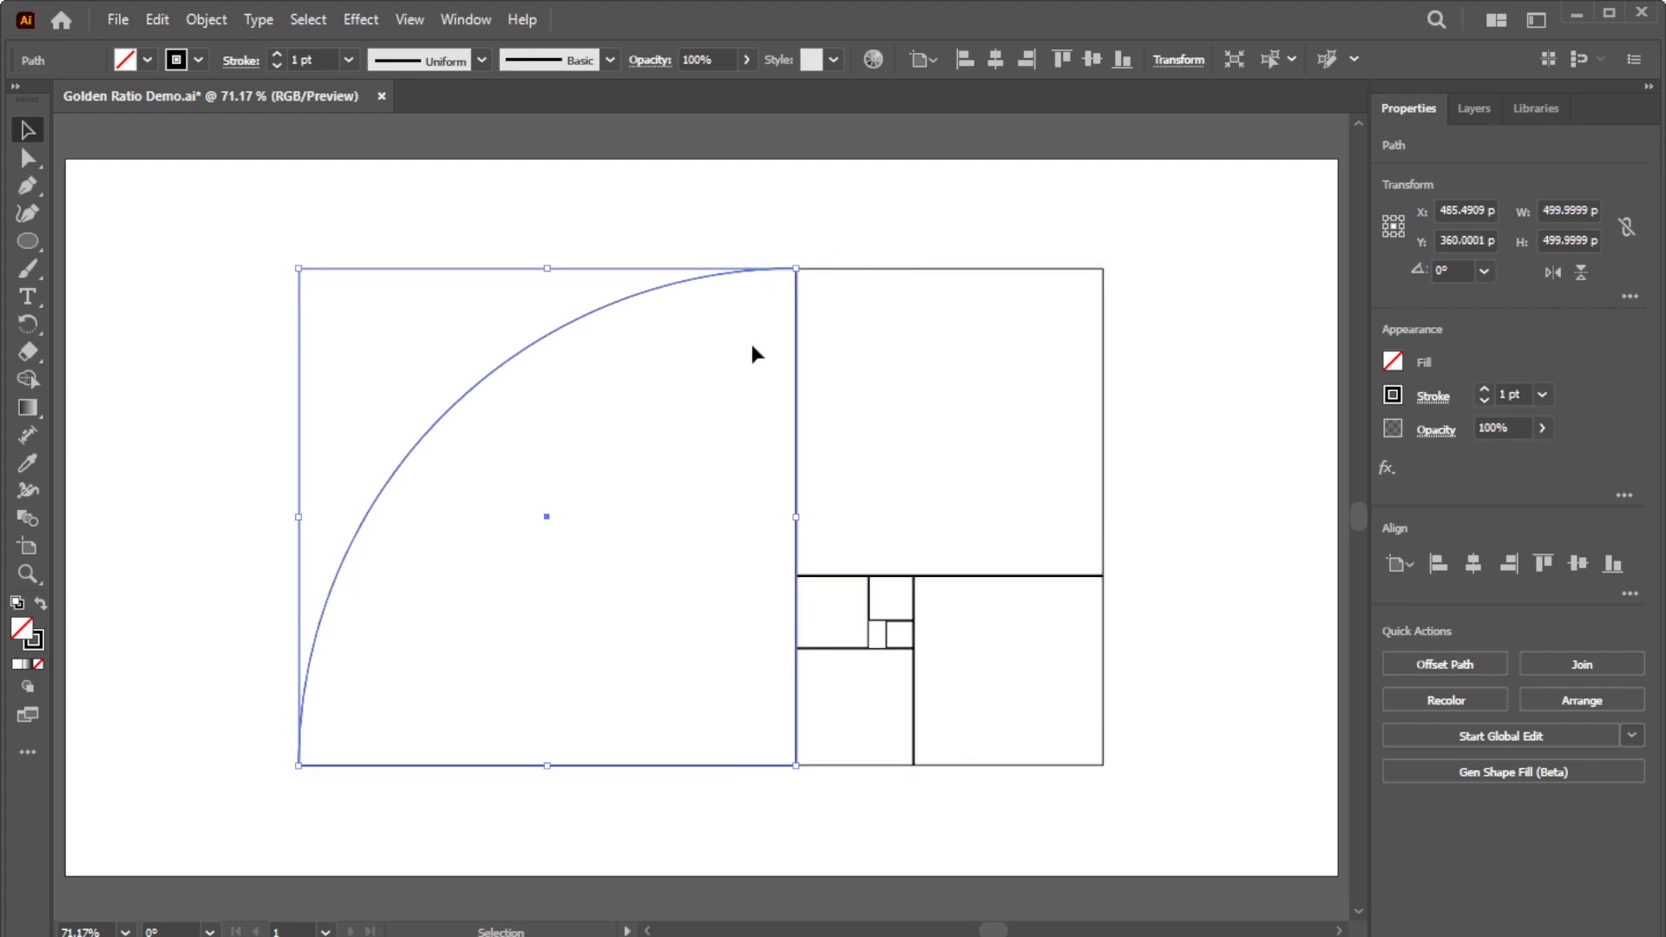
# Make a copy of the arc rotated -90° through Transform > Rotate.
pyautogui.rightClick(756, 354)
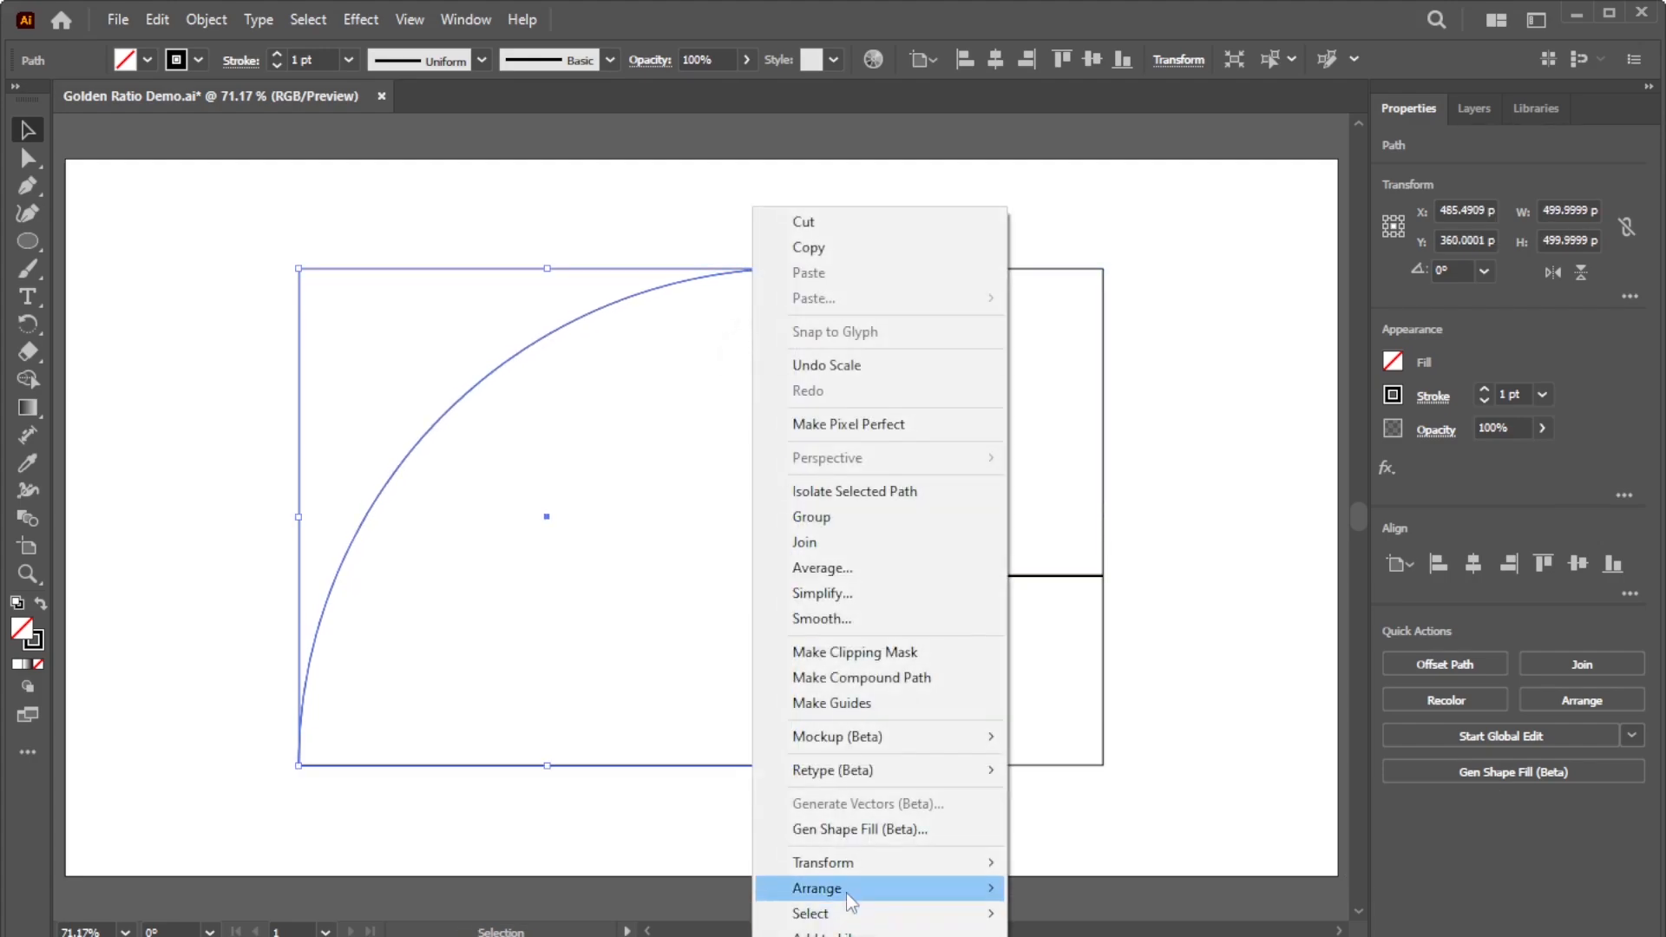
pyautogui.click(1055, 719)
pyautogui.write('-90')
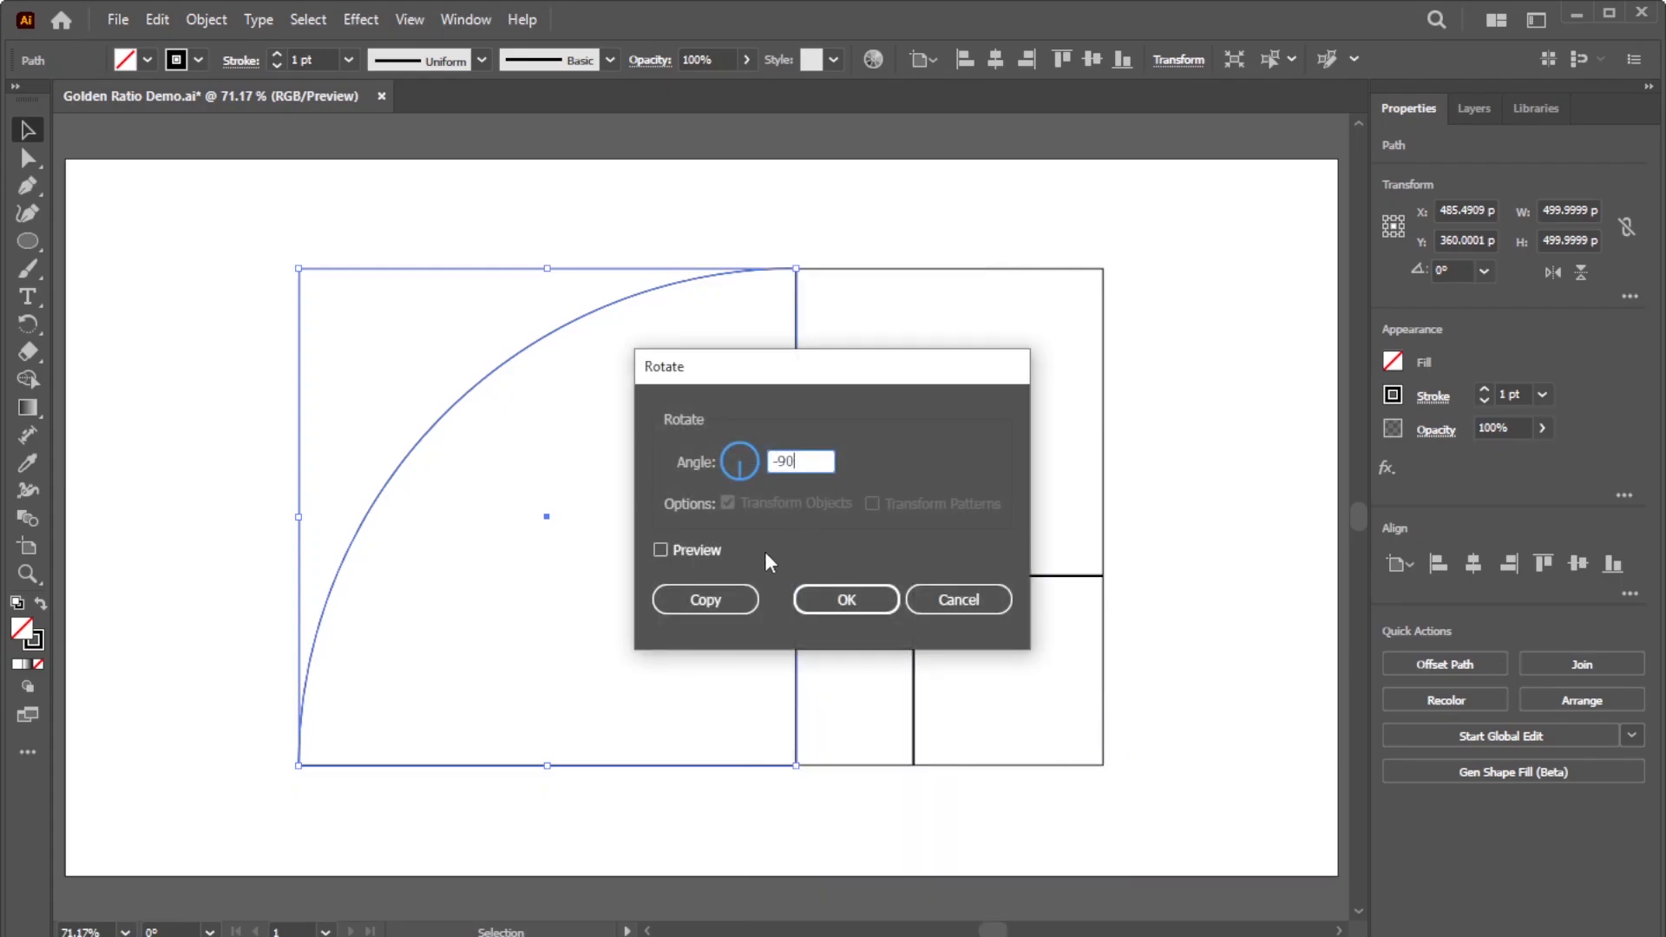
pyautogui.click(659, 549)
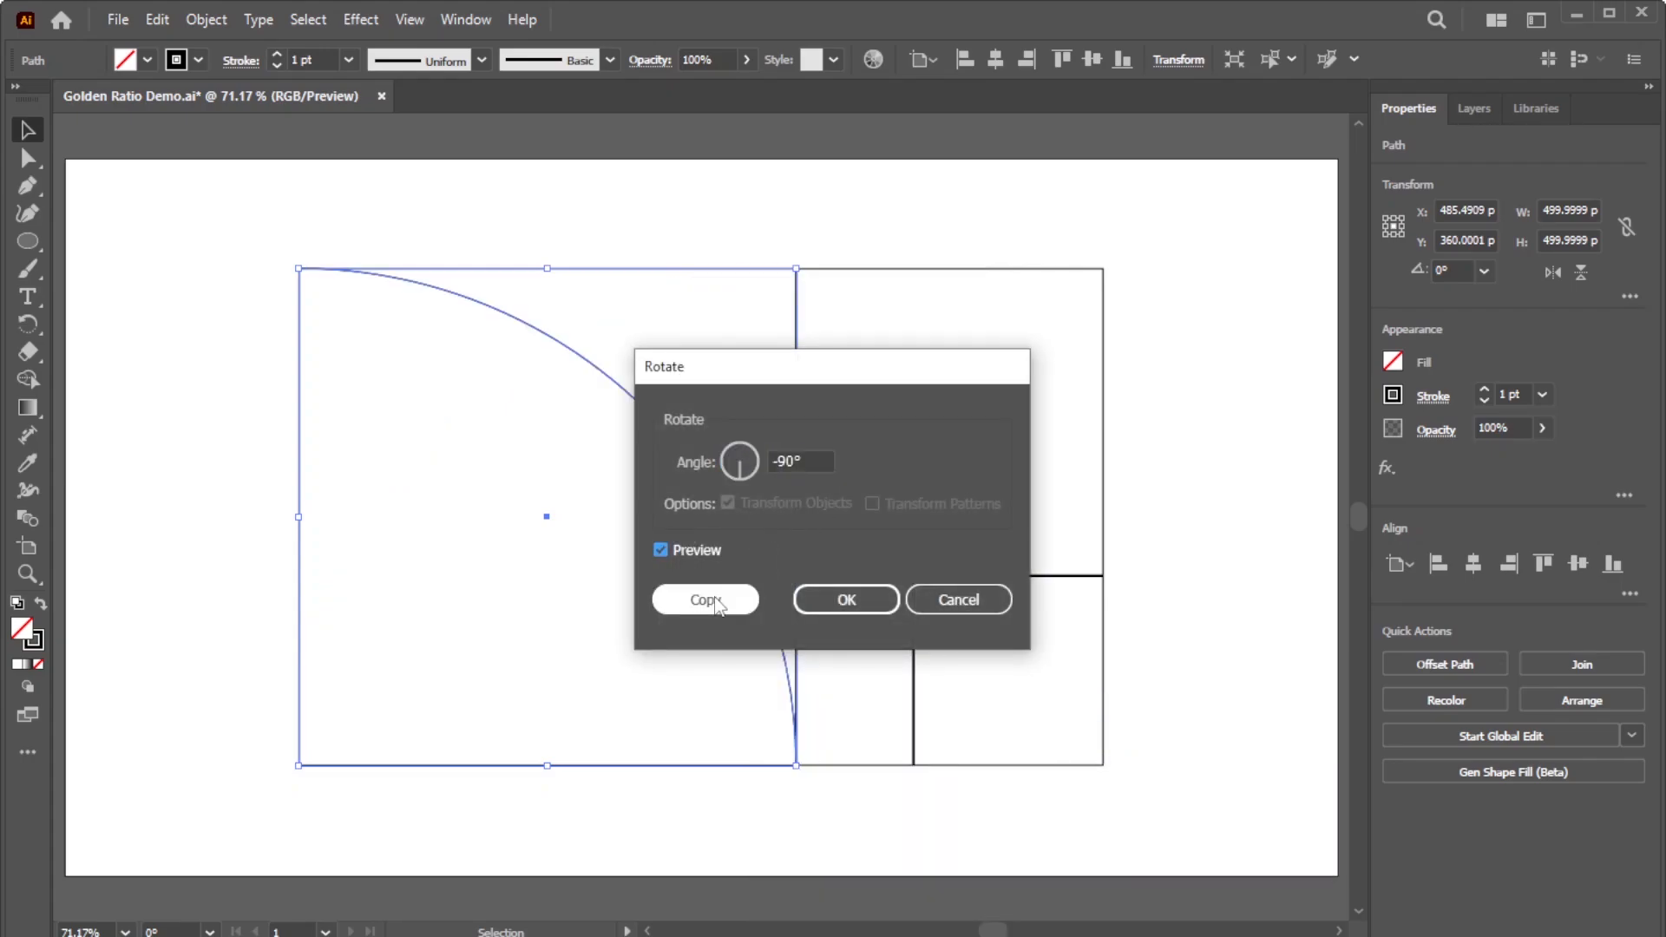
pyautogui.click(705, 600)
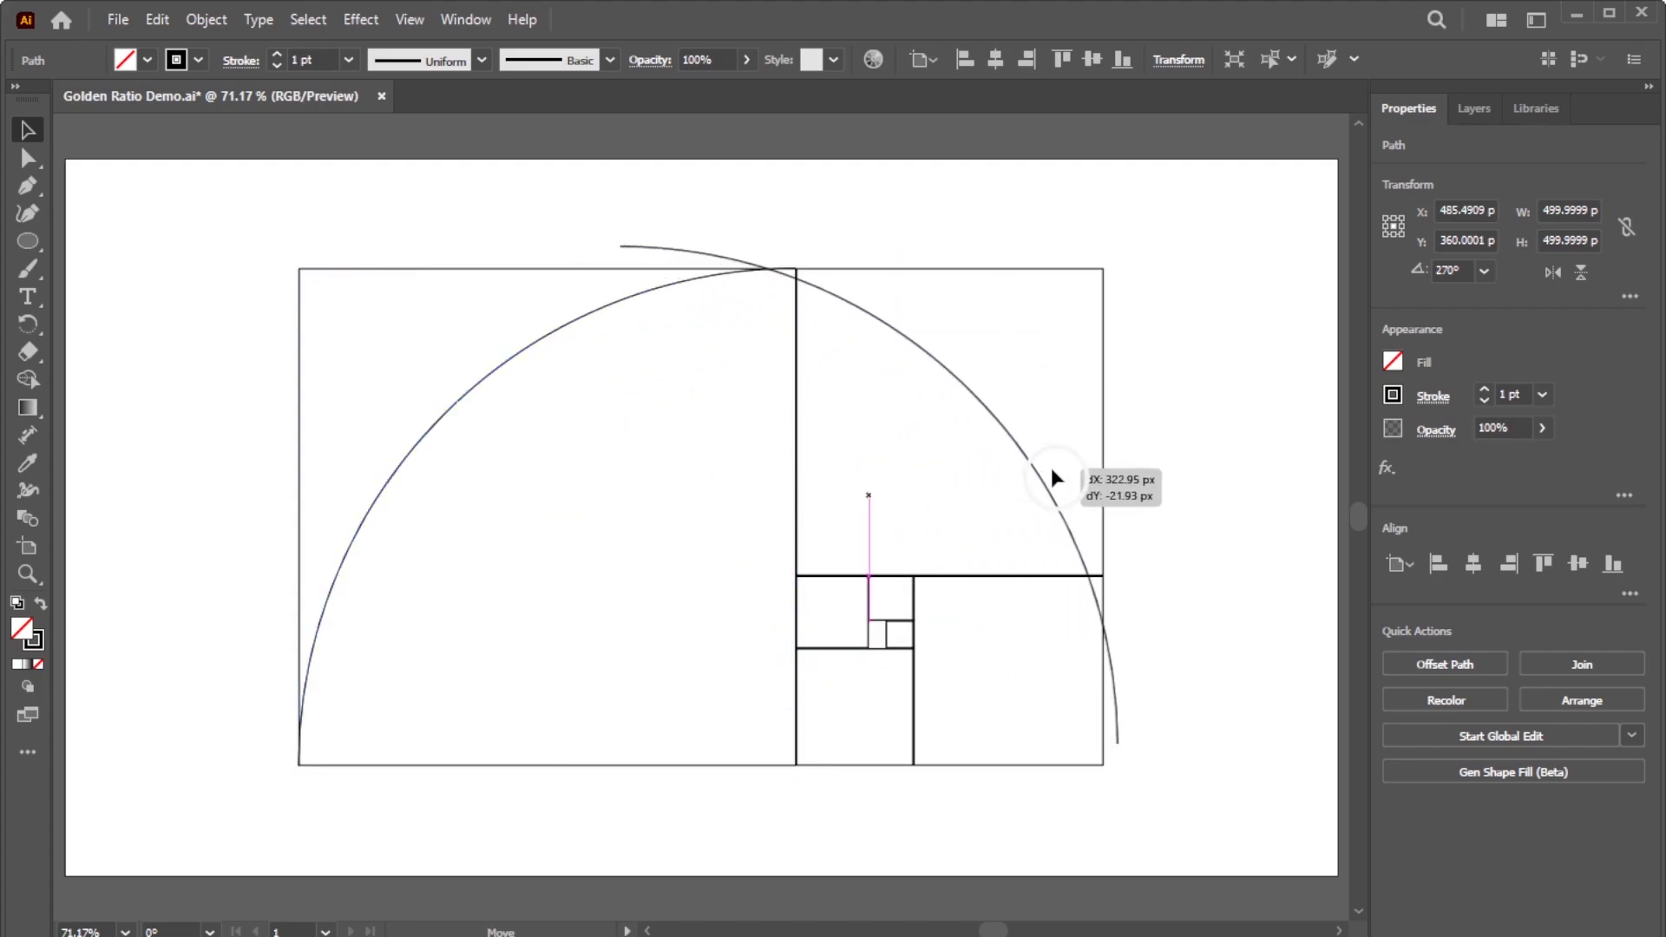
# Move and shrink arc copies into the upper-right square and the next smaller square.
pyautogui.moveTo(1057, 478); pyautogui.dragTo(1211, 505)
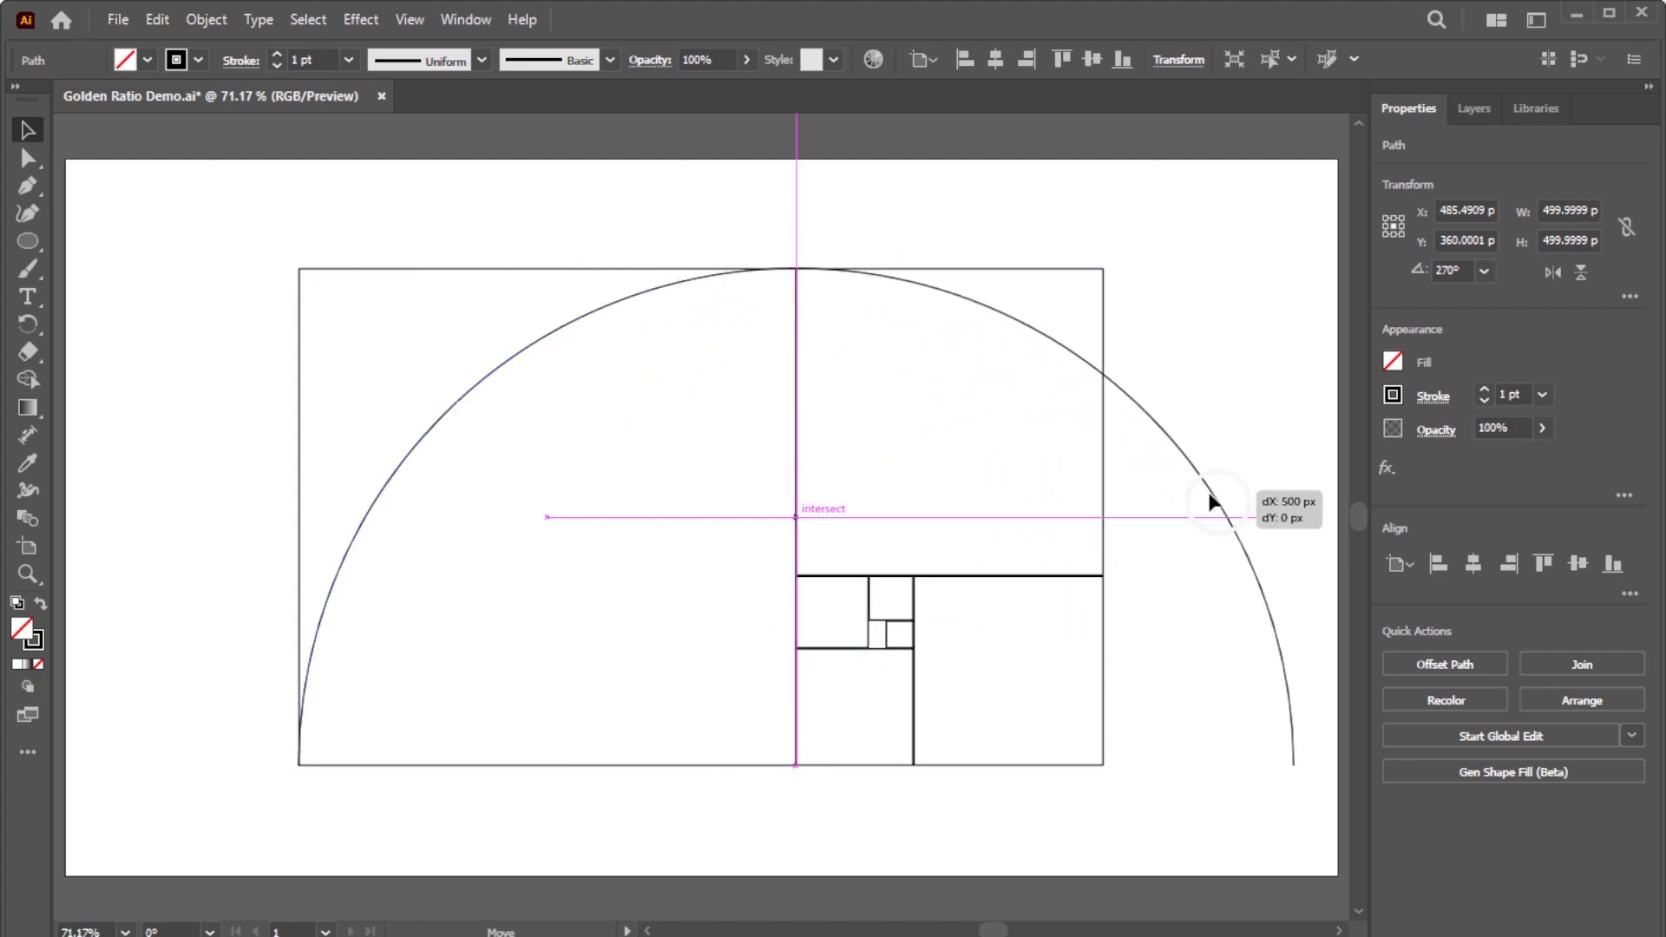
pyautogui.moveTo(1211, 505); pyautogui.dragTo(1104, 579)
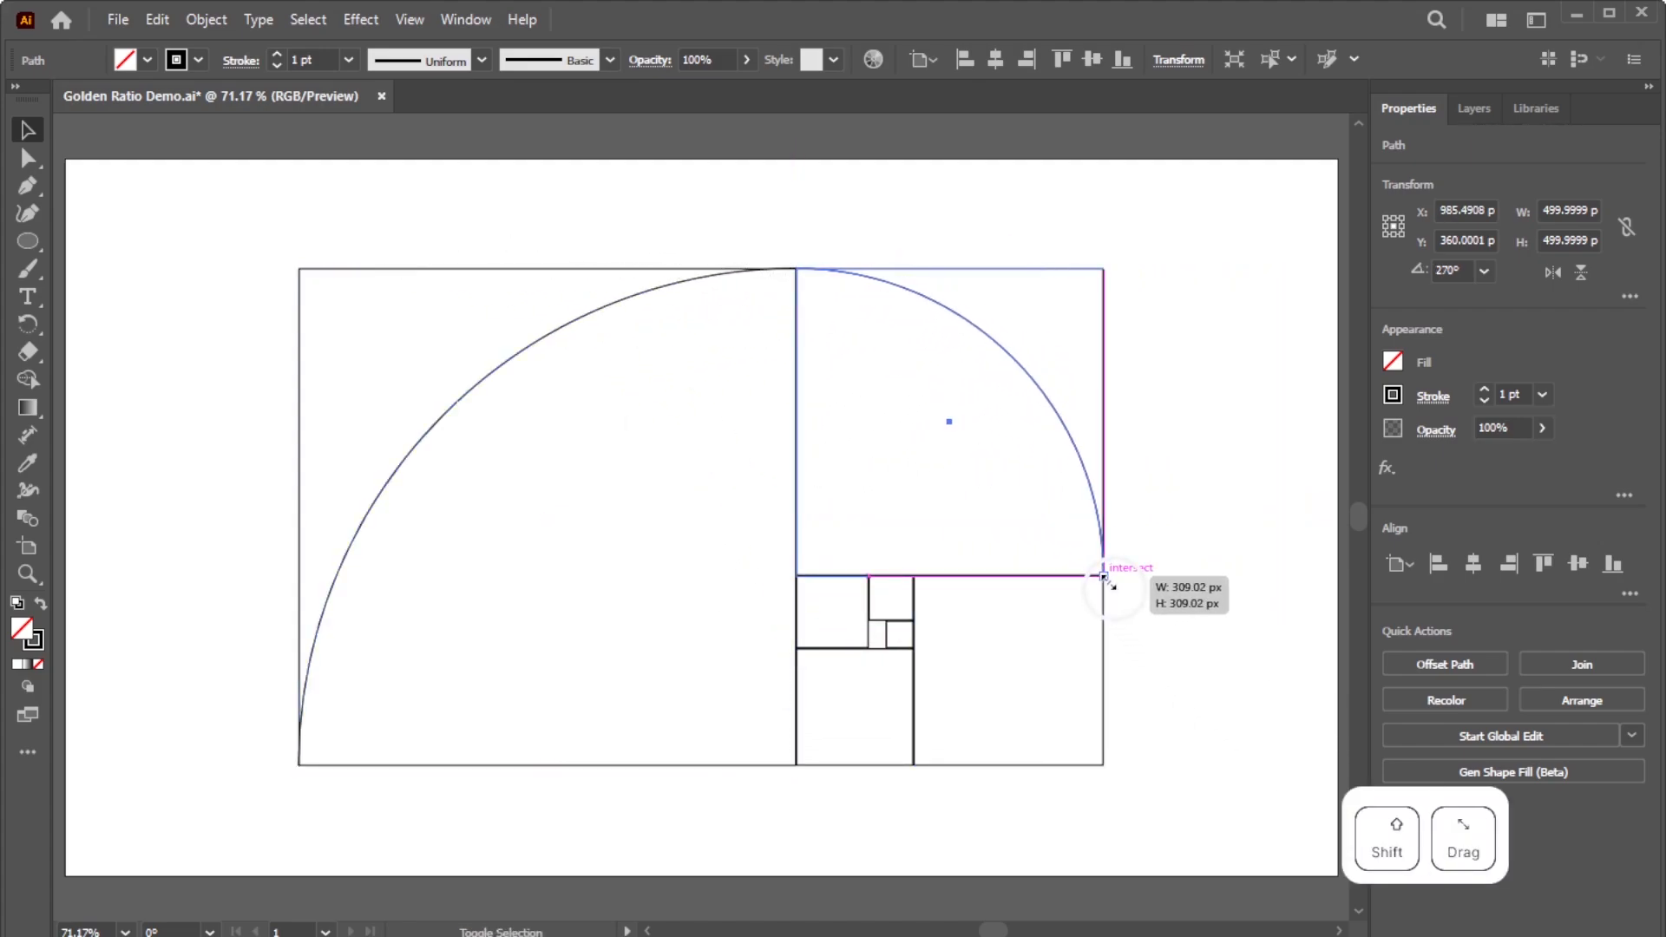
pyautogui.moveTo(1104, 573); pyautogui.dragTo(1015, 633)
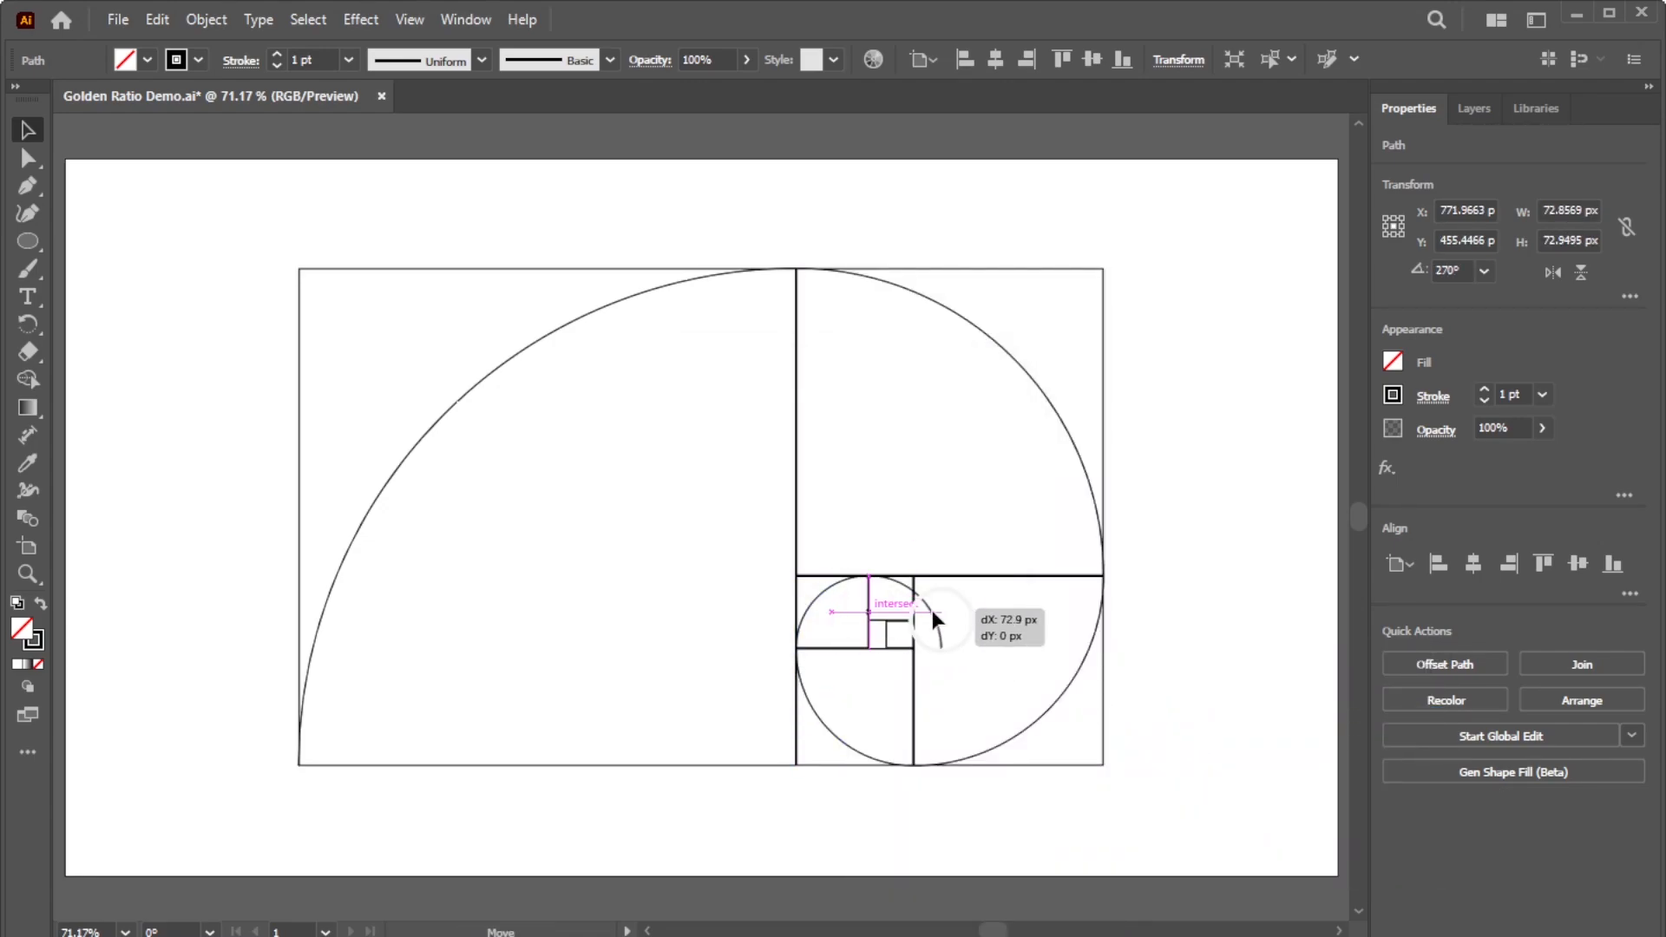
pyautogui.rightClick(933, 621)
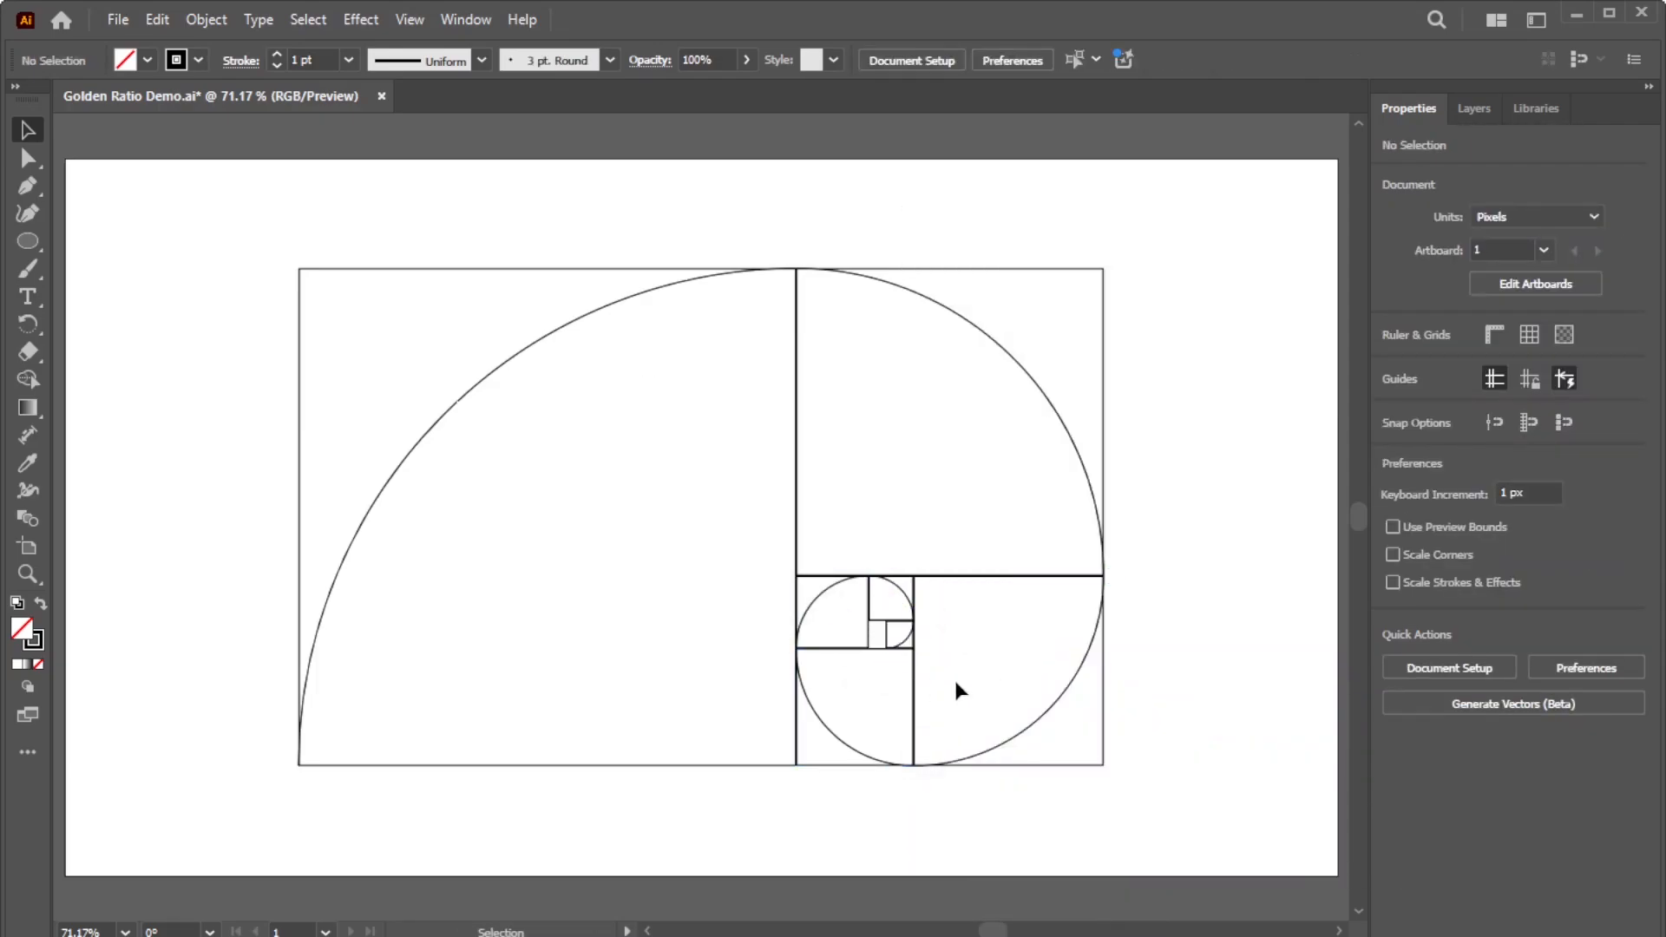
pyautogui.moveTo(946, 687)
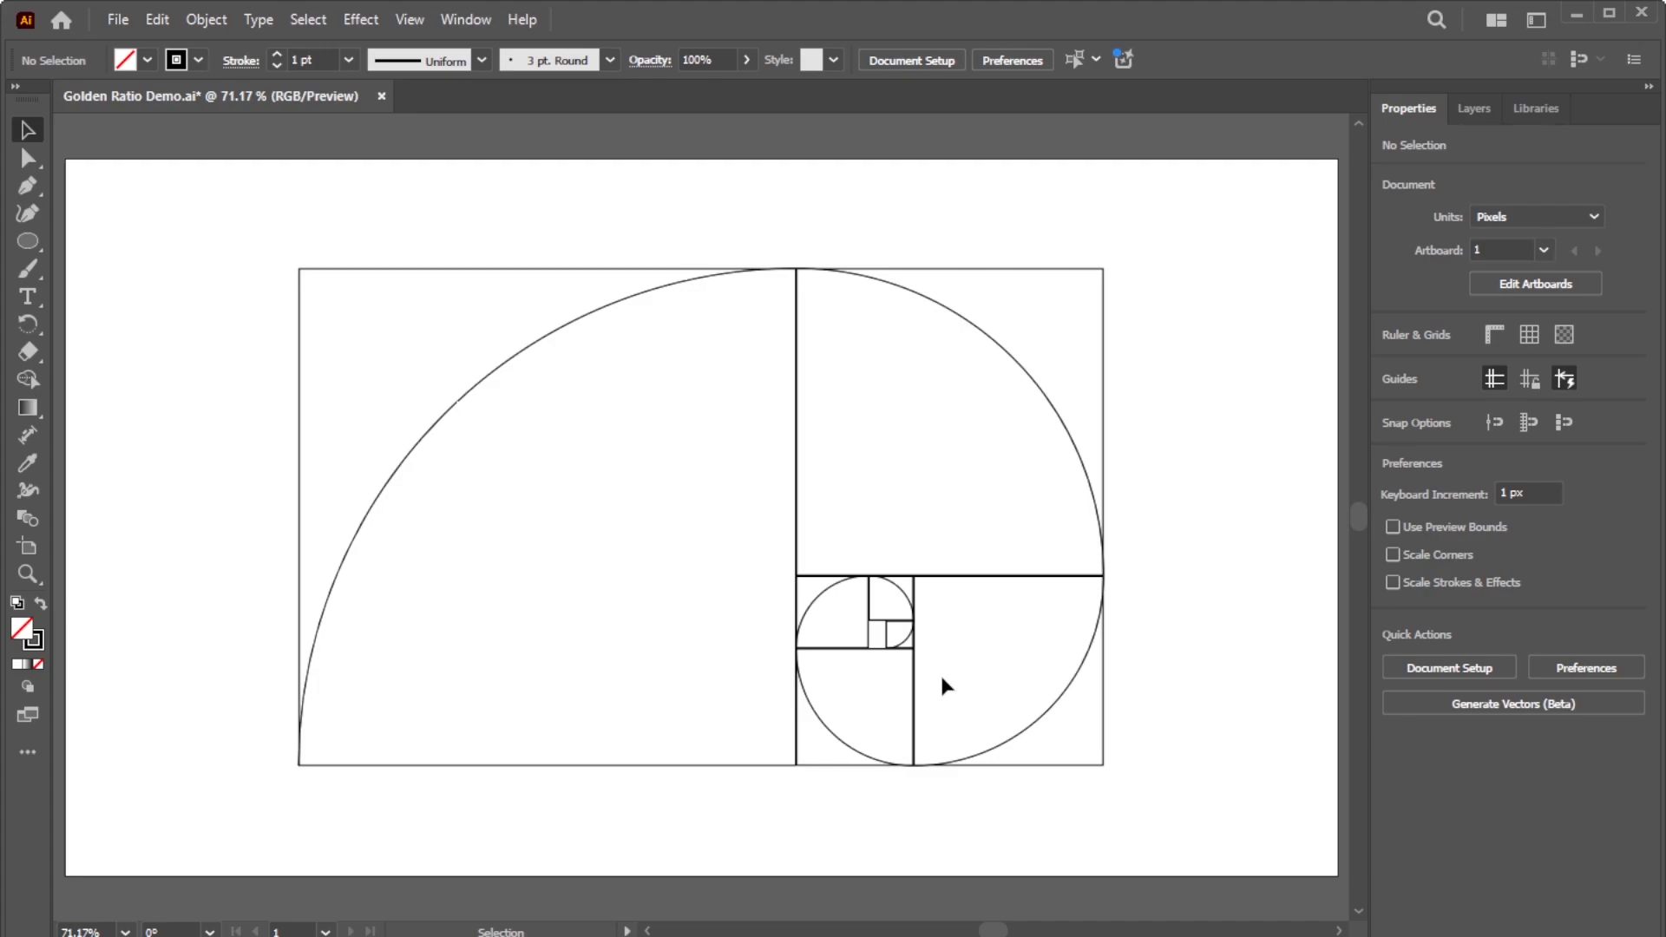
pyautogui.moveTo(1396, 214)
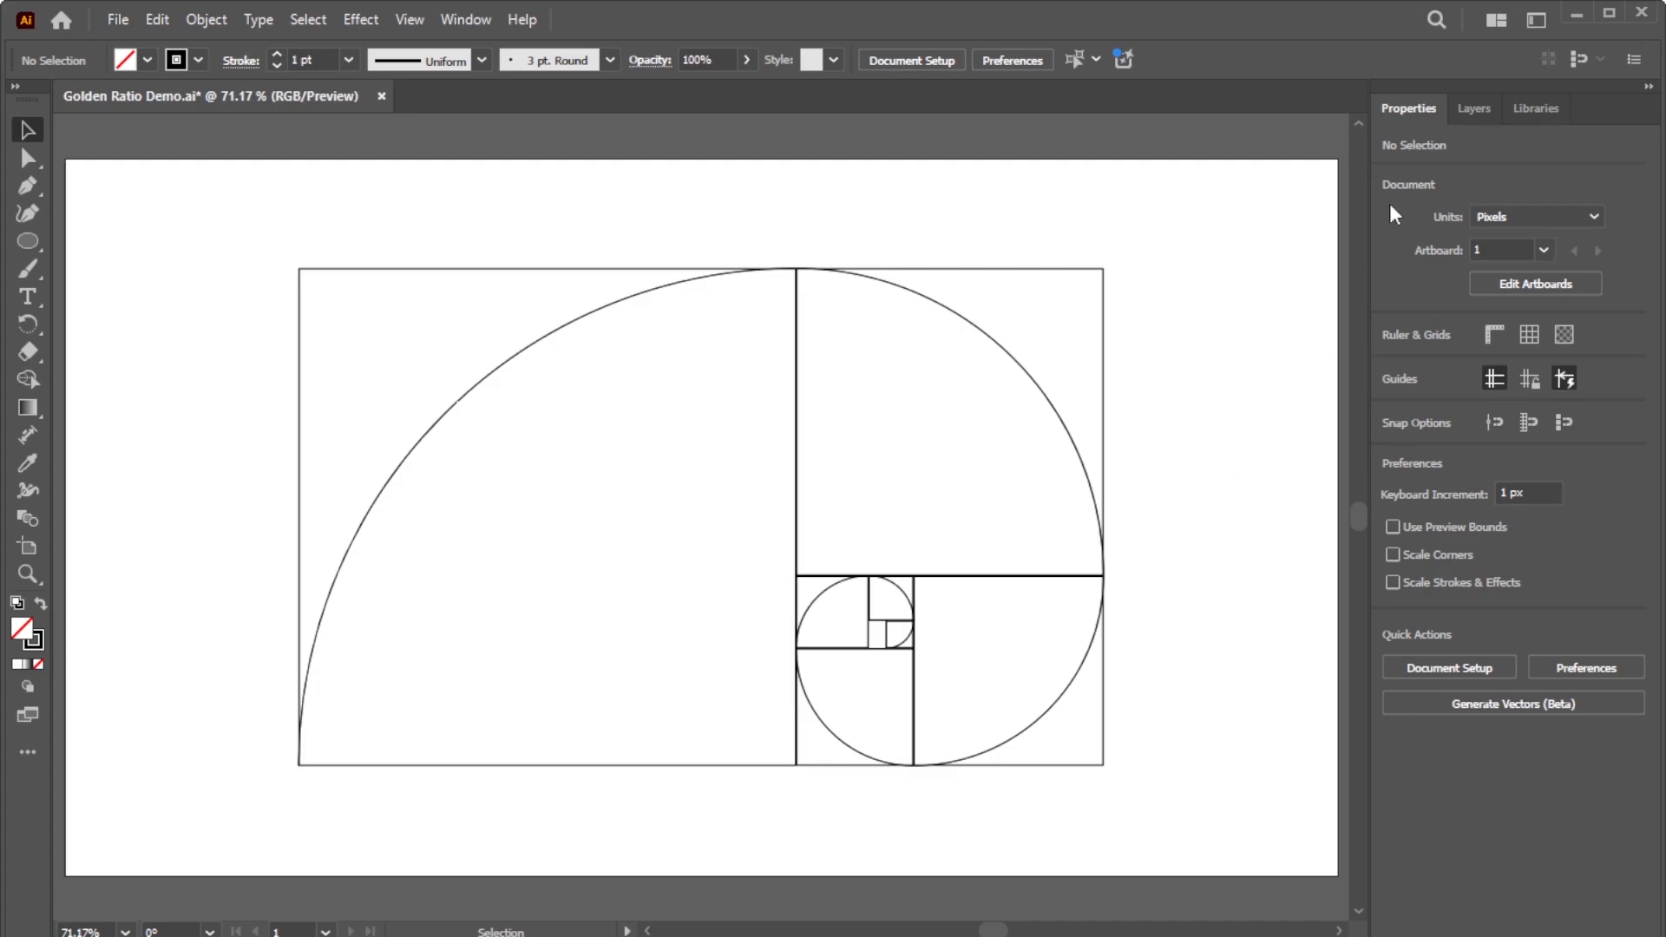
# In the Layers panel, hide the group holding the rectangles and ellipses.
pyautogui.click(1472, 108)
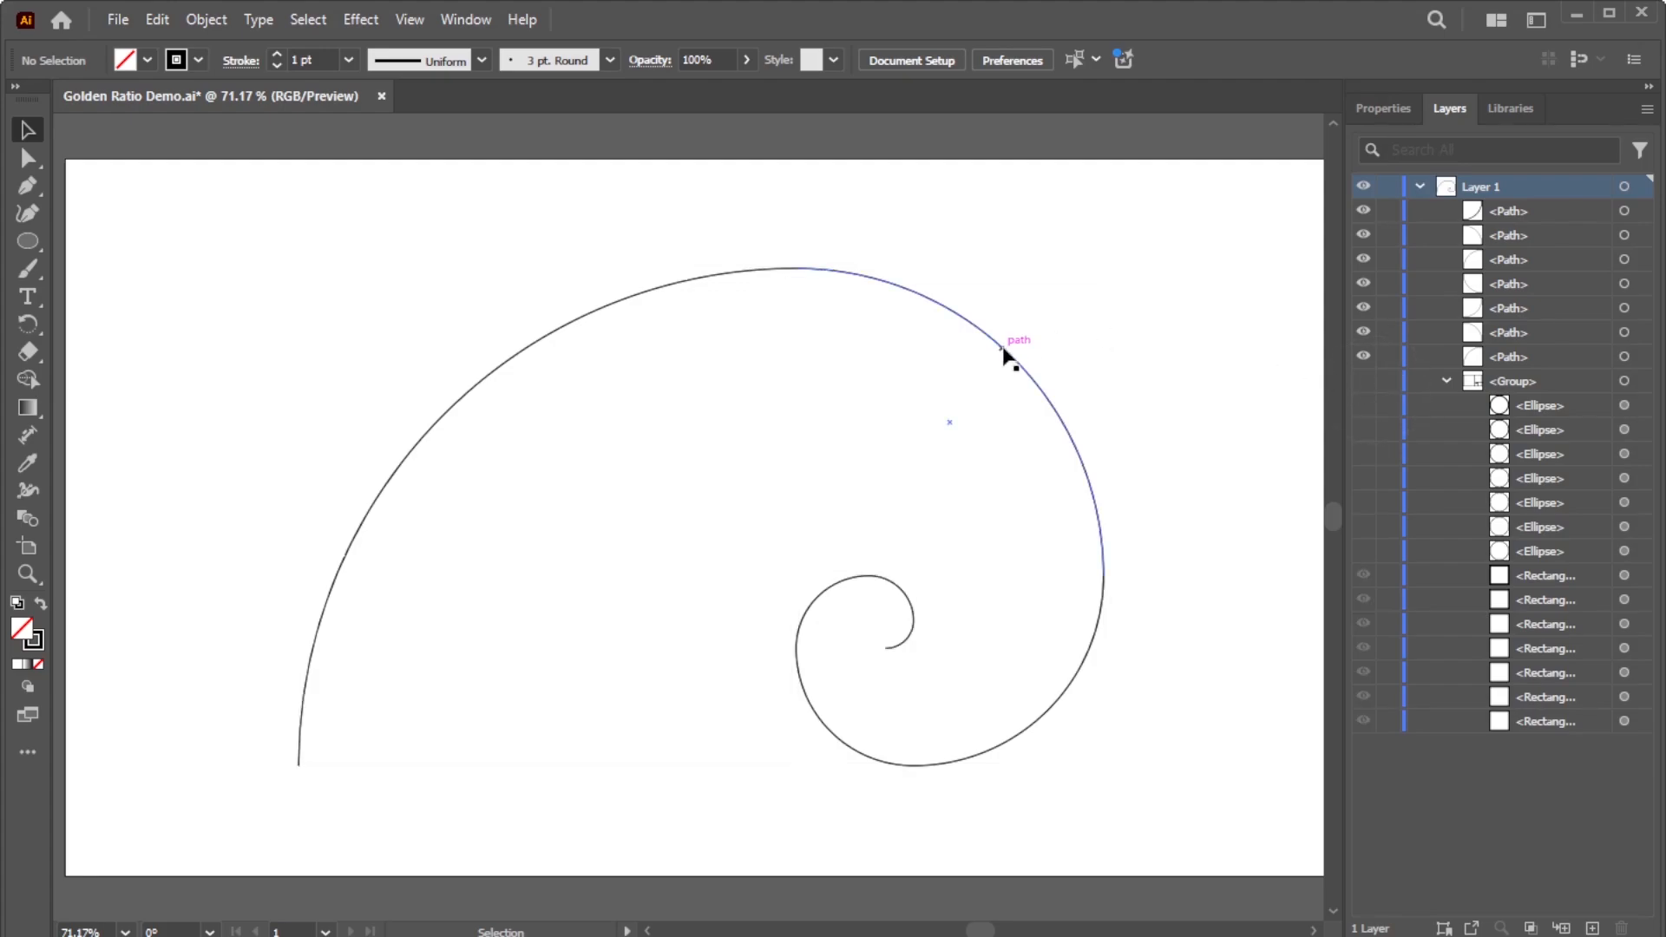
# Select the overlapping arc end anchors with Direct Selection and join them.
pyautogui.click(1010, 356)
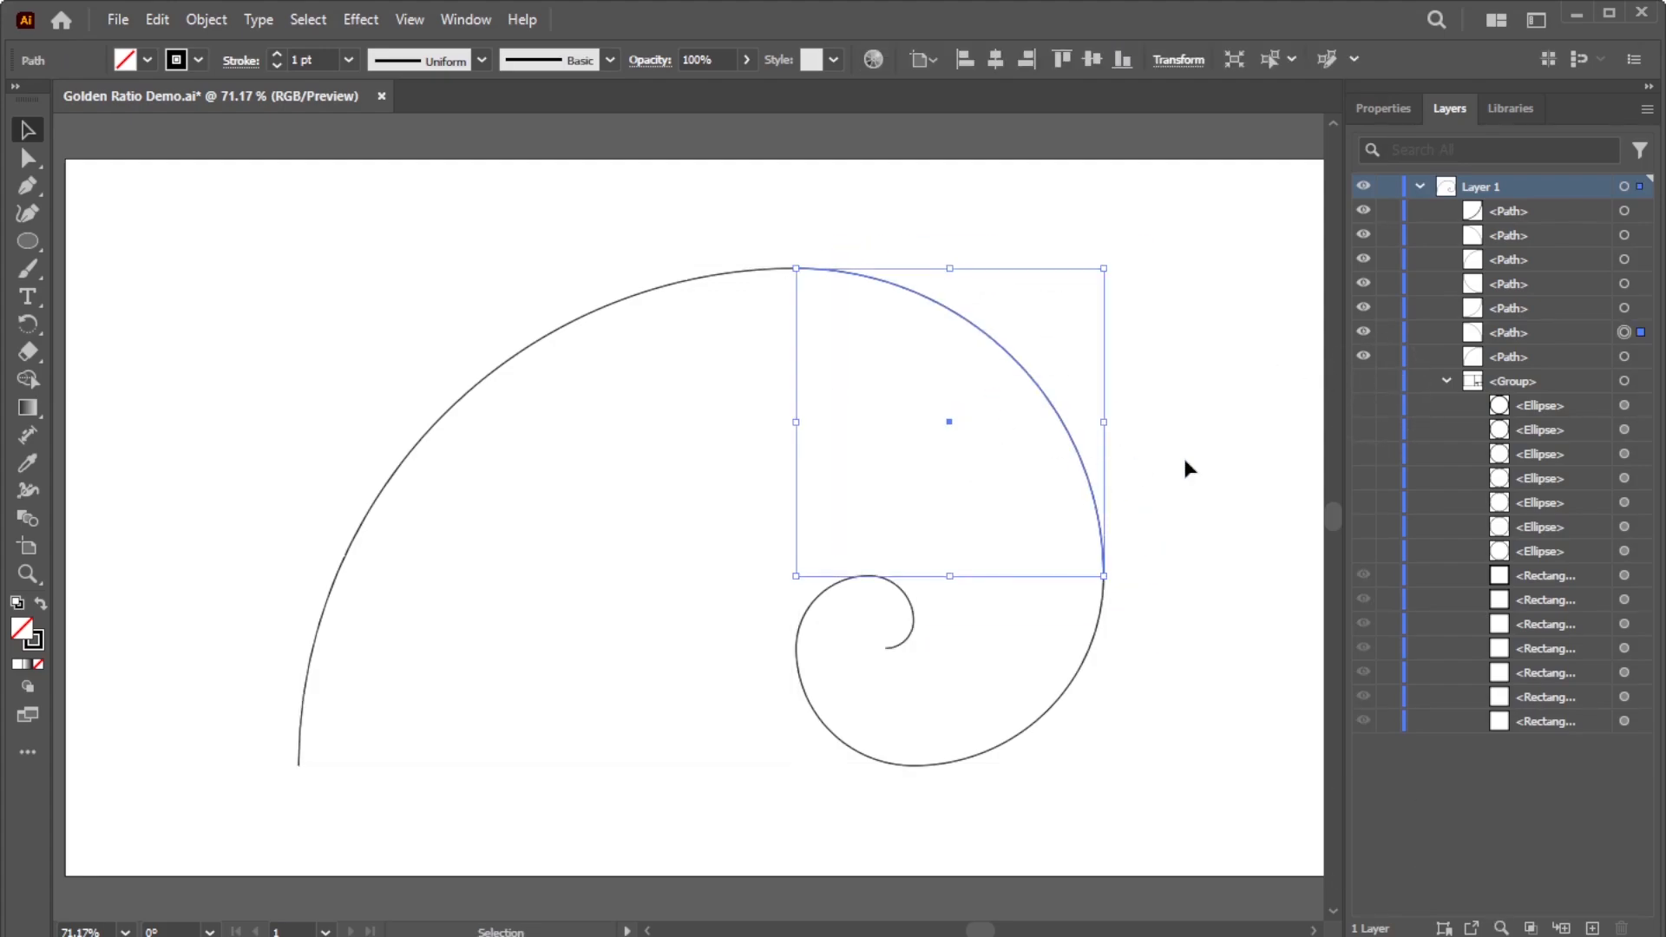
pyautogui.click(27, 158)
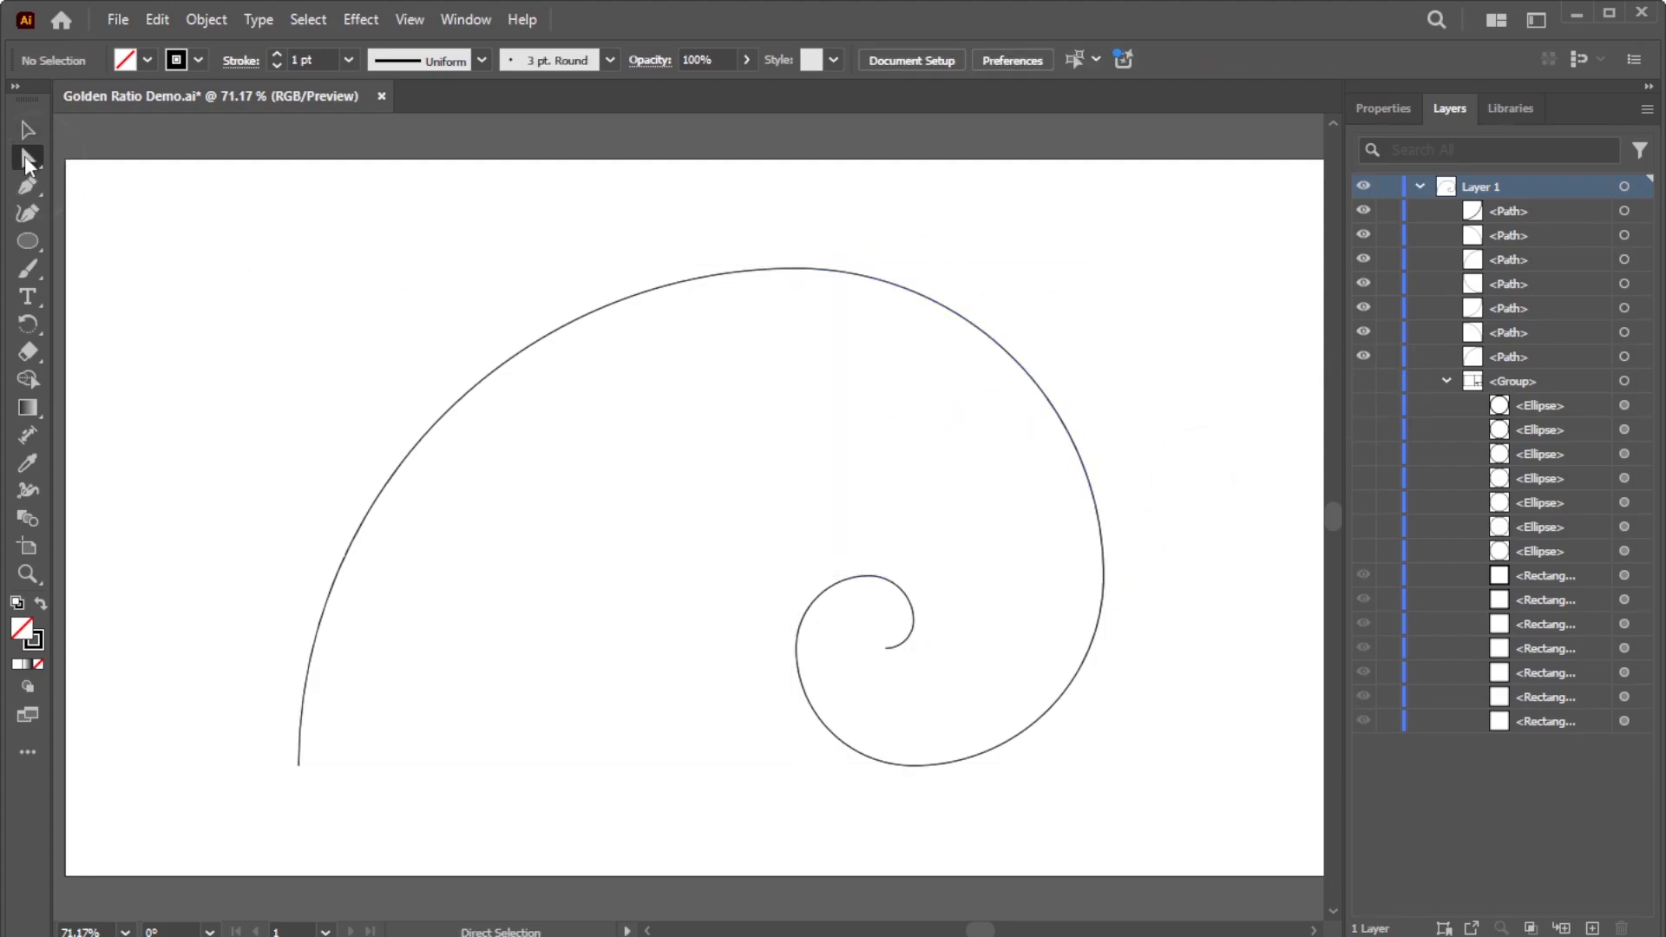
pyautogui.click(1384, 108)
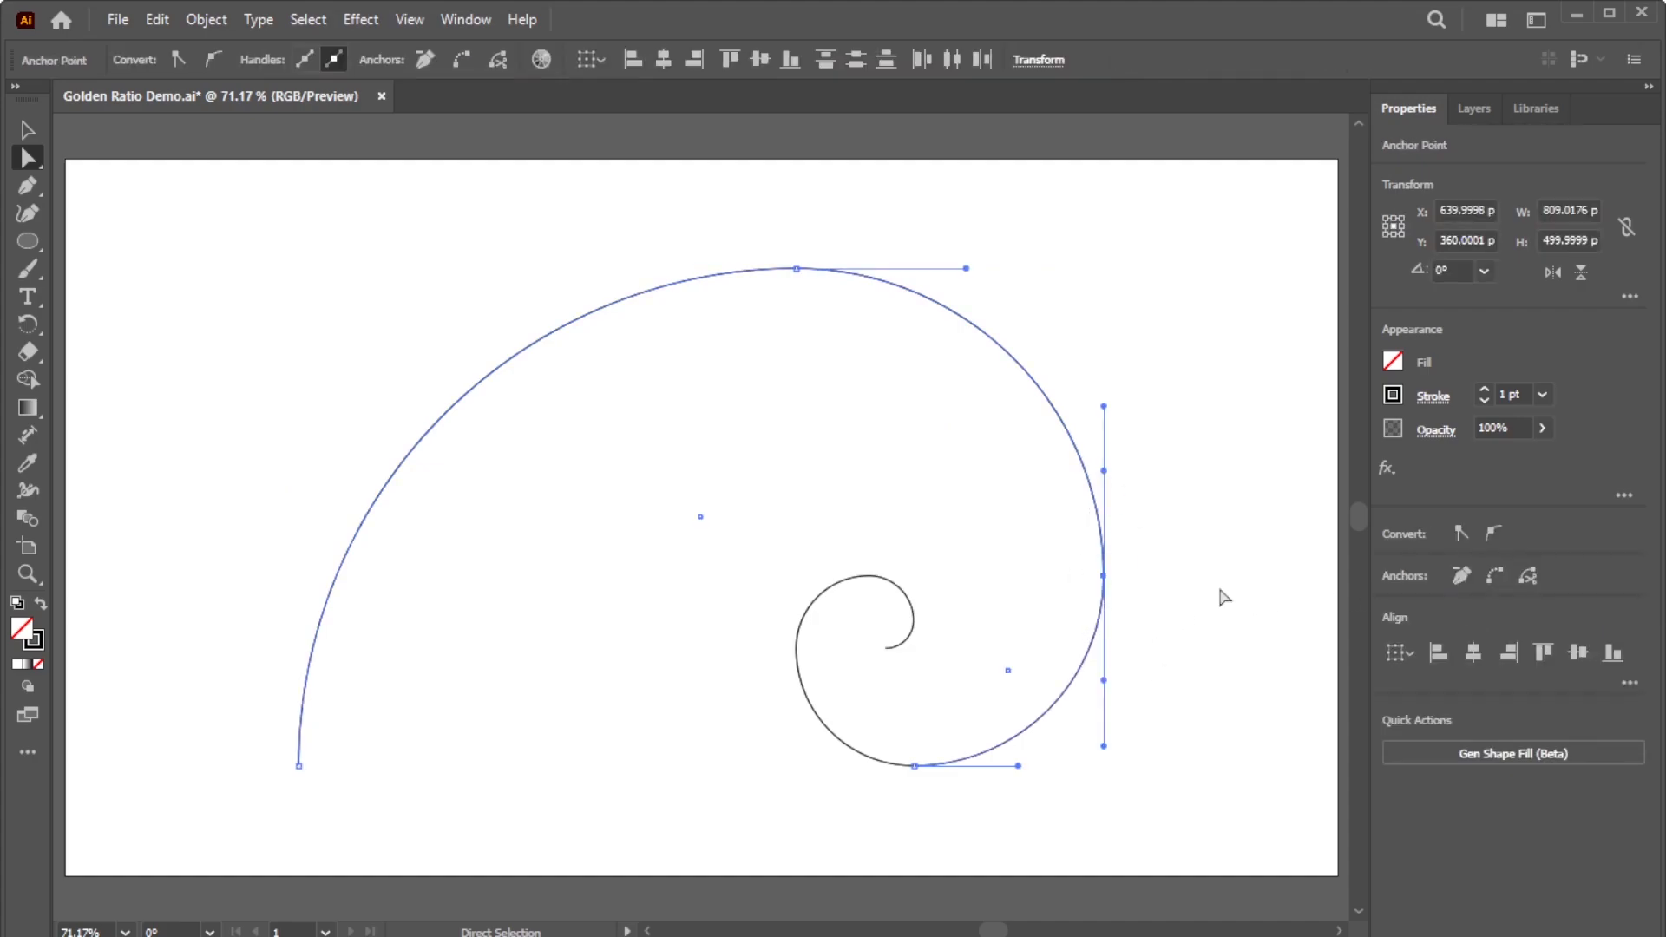
pyautogui.click(1492, 576)
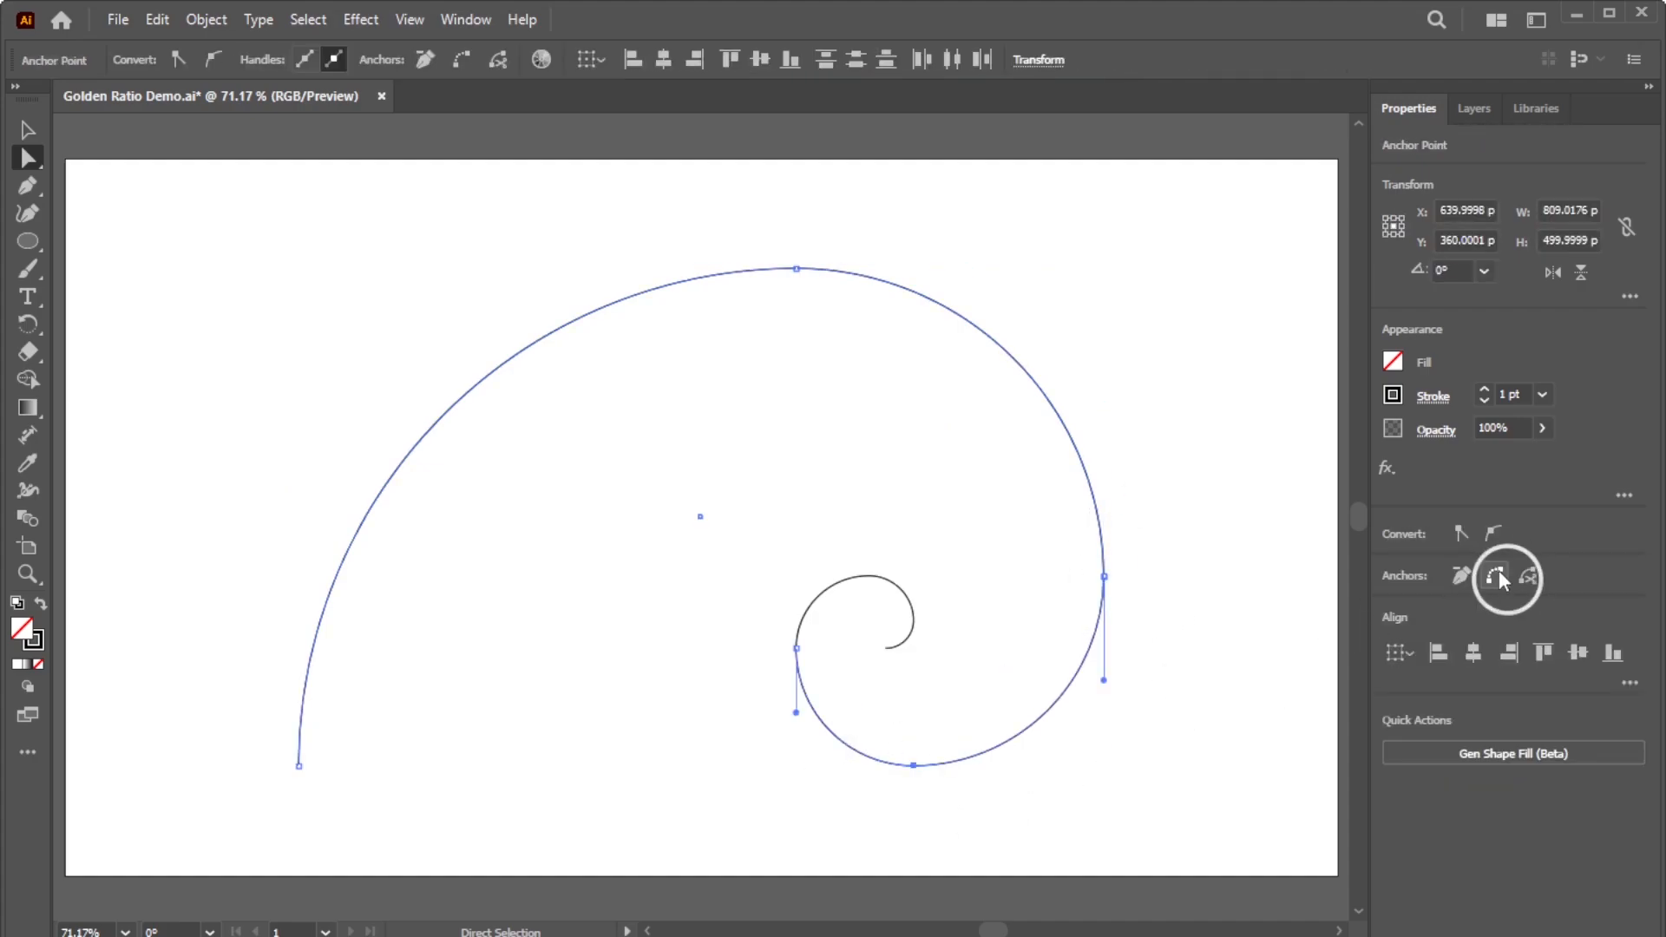
pyautogui.click(1501, 577)
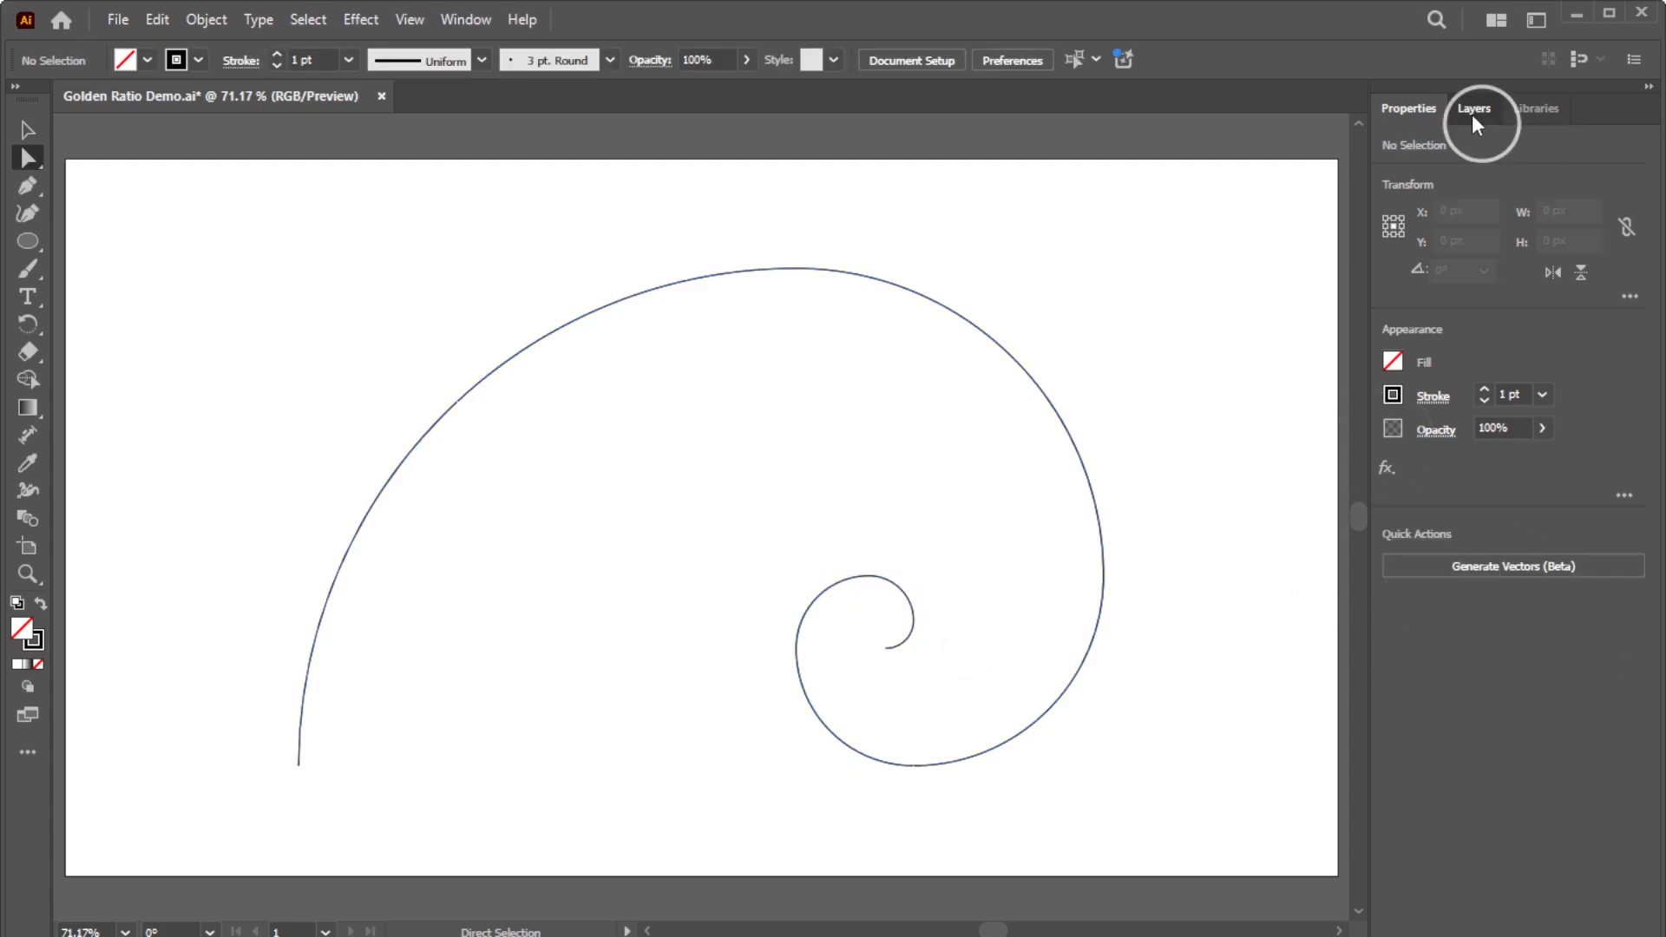
# Make the hidden squares and circles visible again, then save the document.
pyautogui.click(1474, 109)
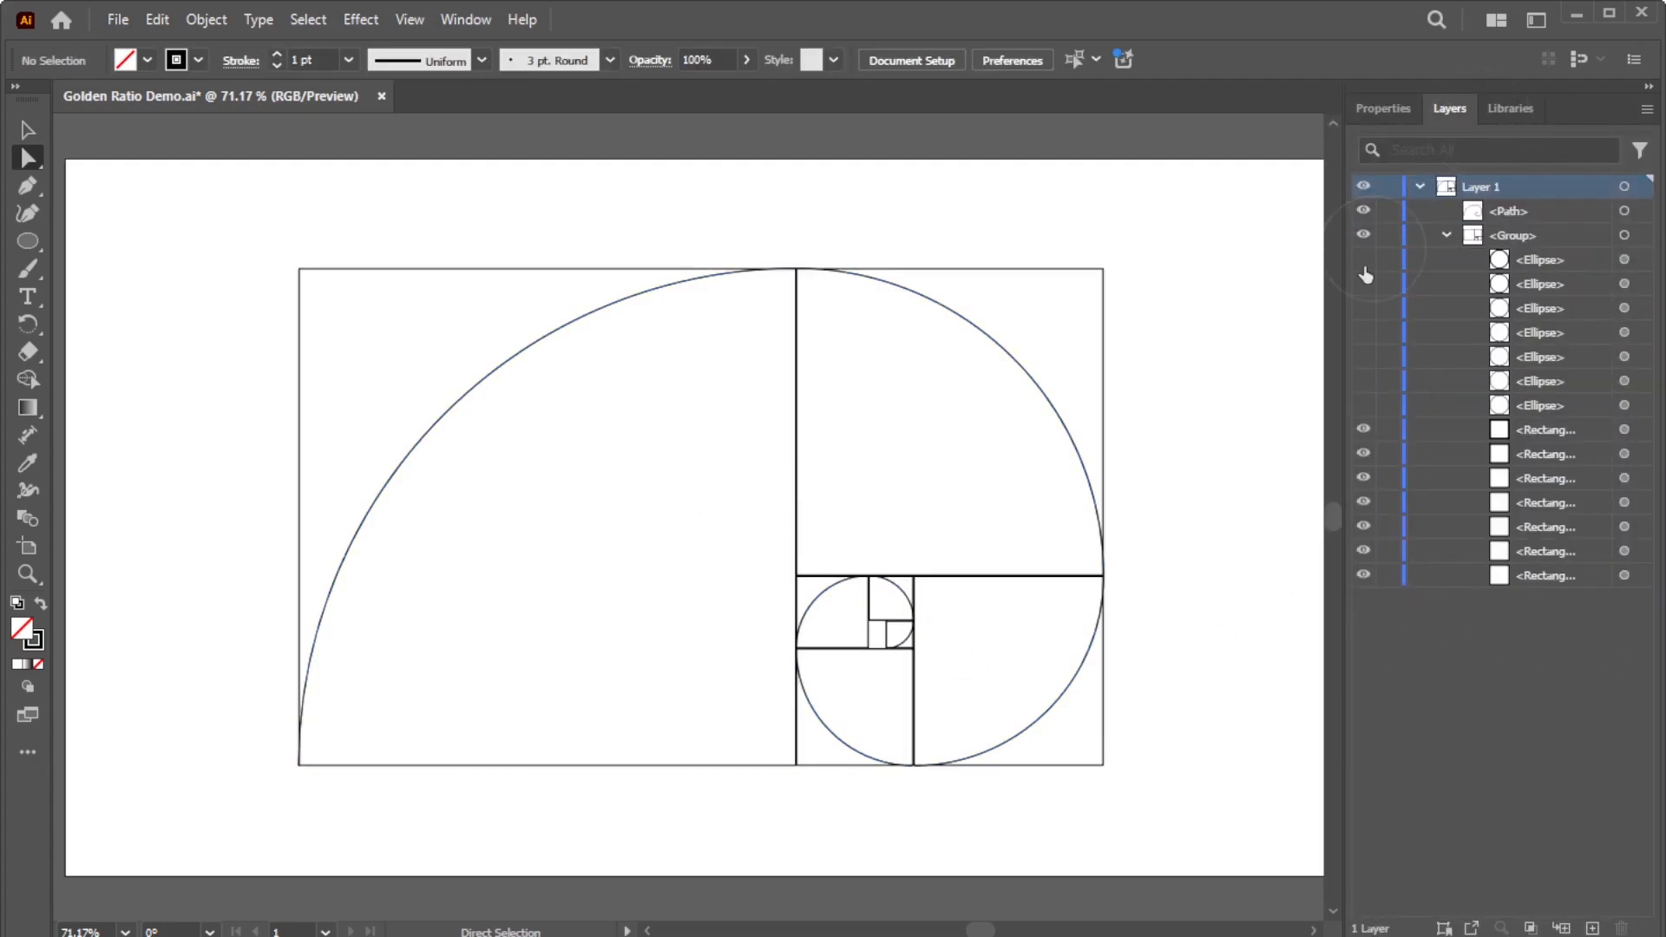
pyautogui.click(1363, 259)
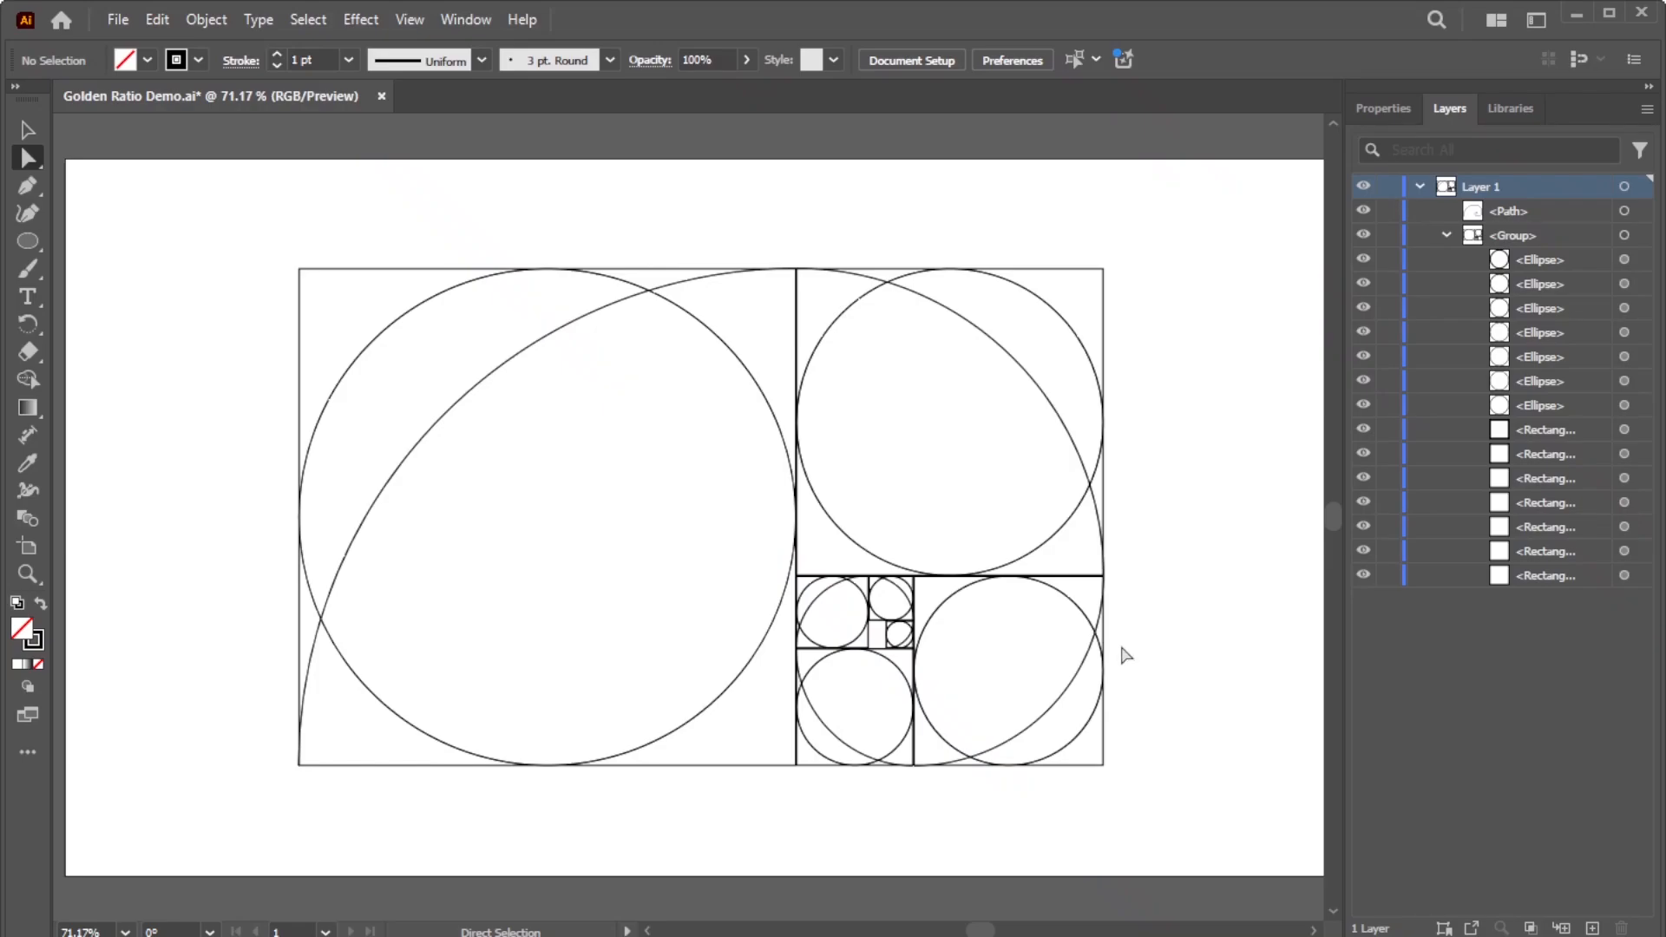
pyautogui.press('ctrl+s')
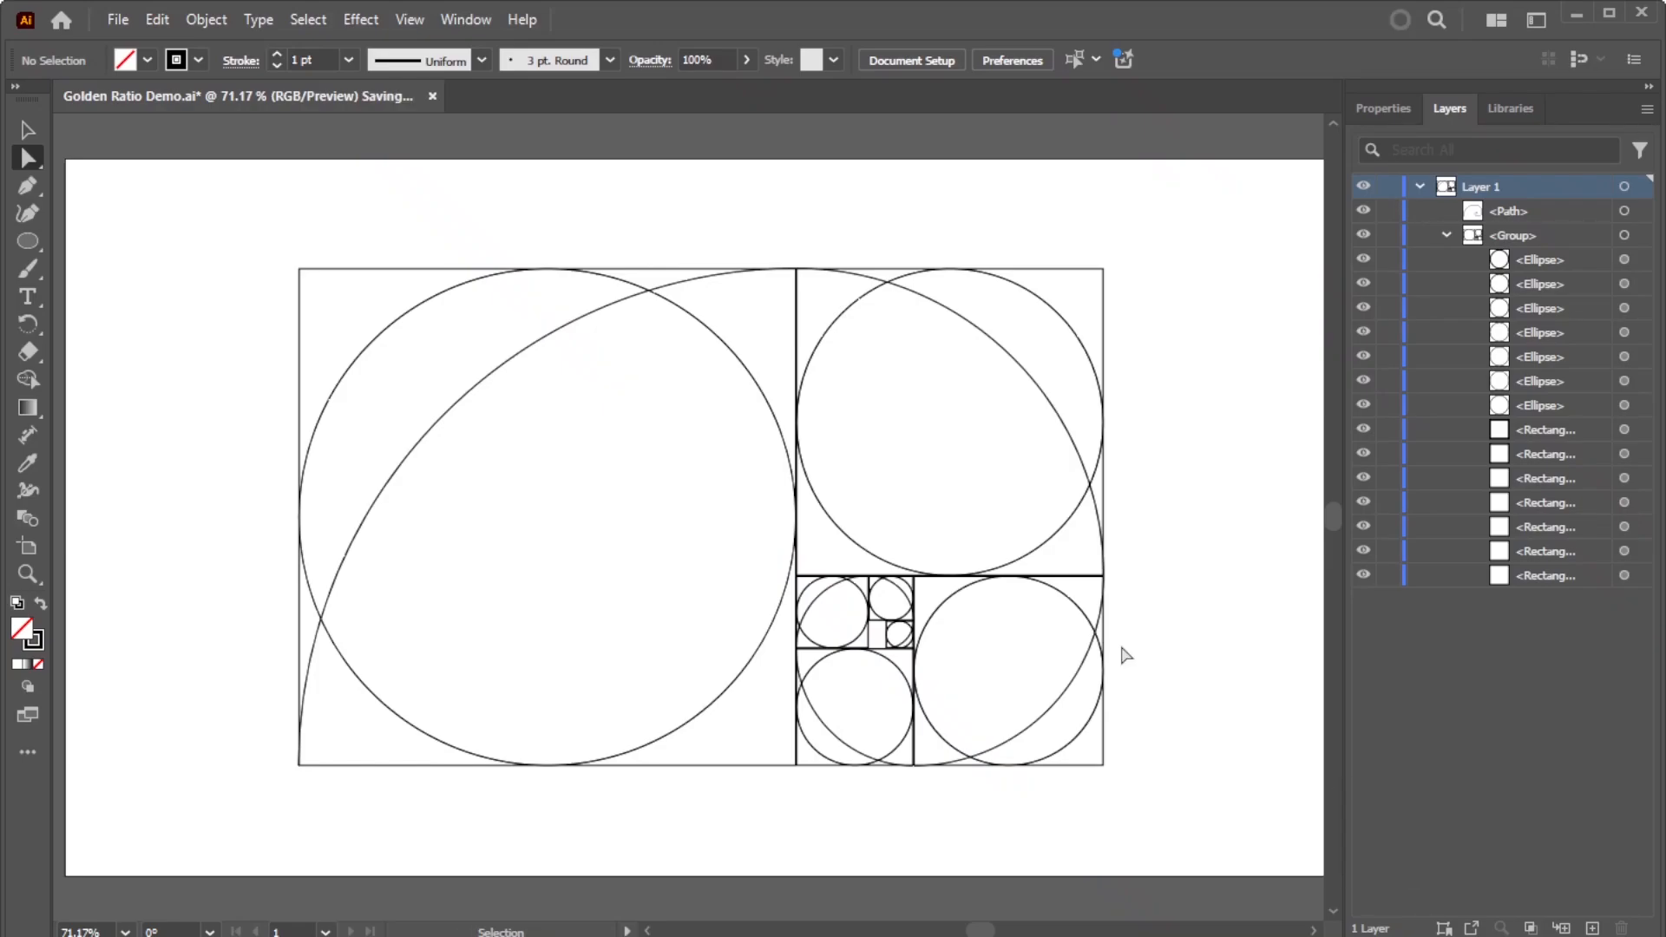